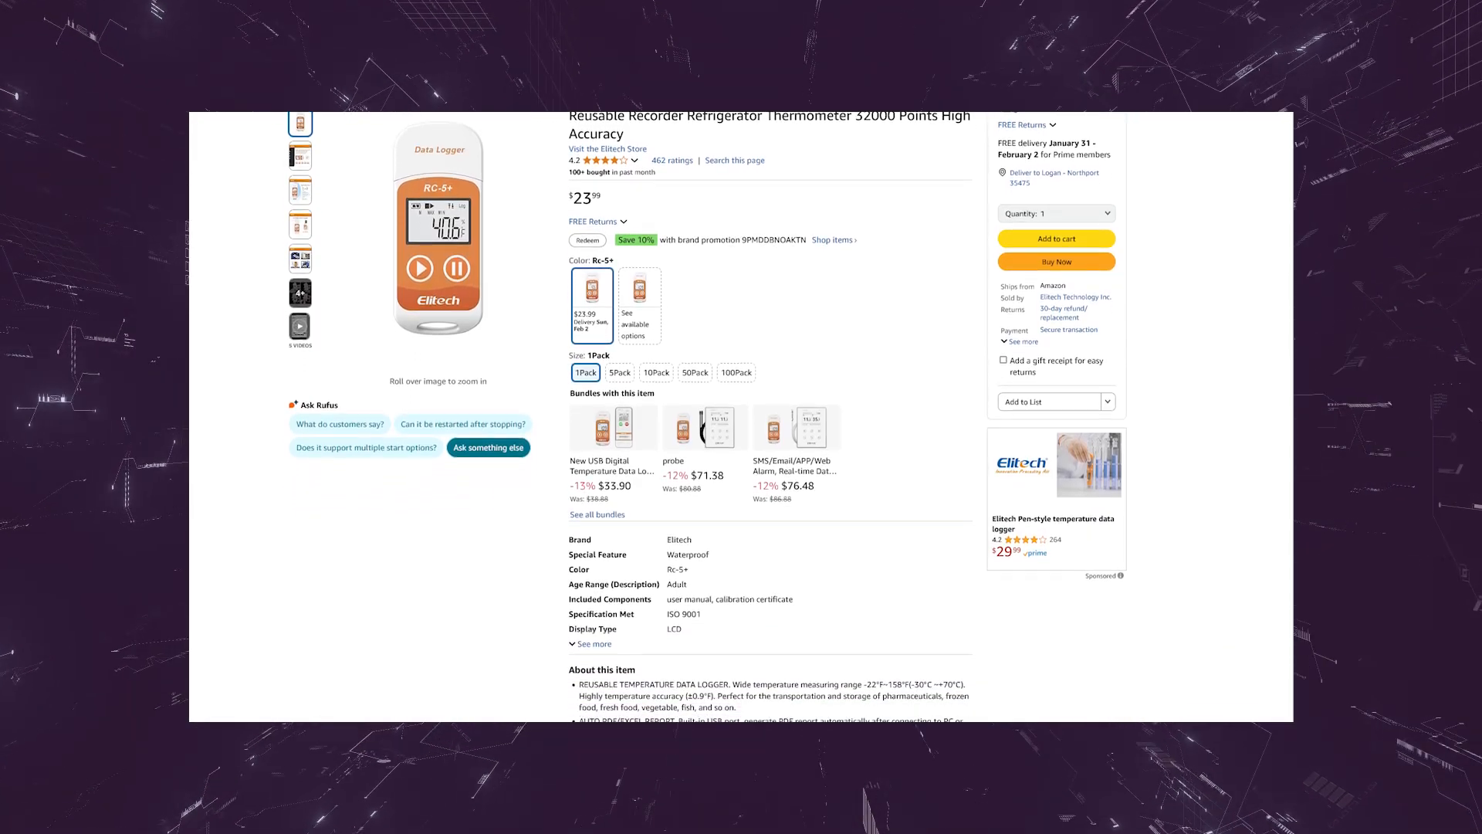
Step: Scroll the Amazon Elitech RC-5+ temperature data logger listing
{"action": "scroll", "scroll_direction": "down", "scroll_amount": 3}
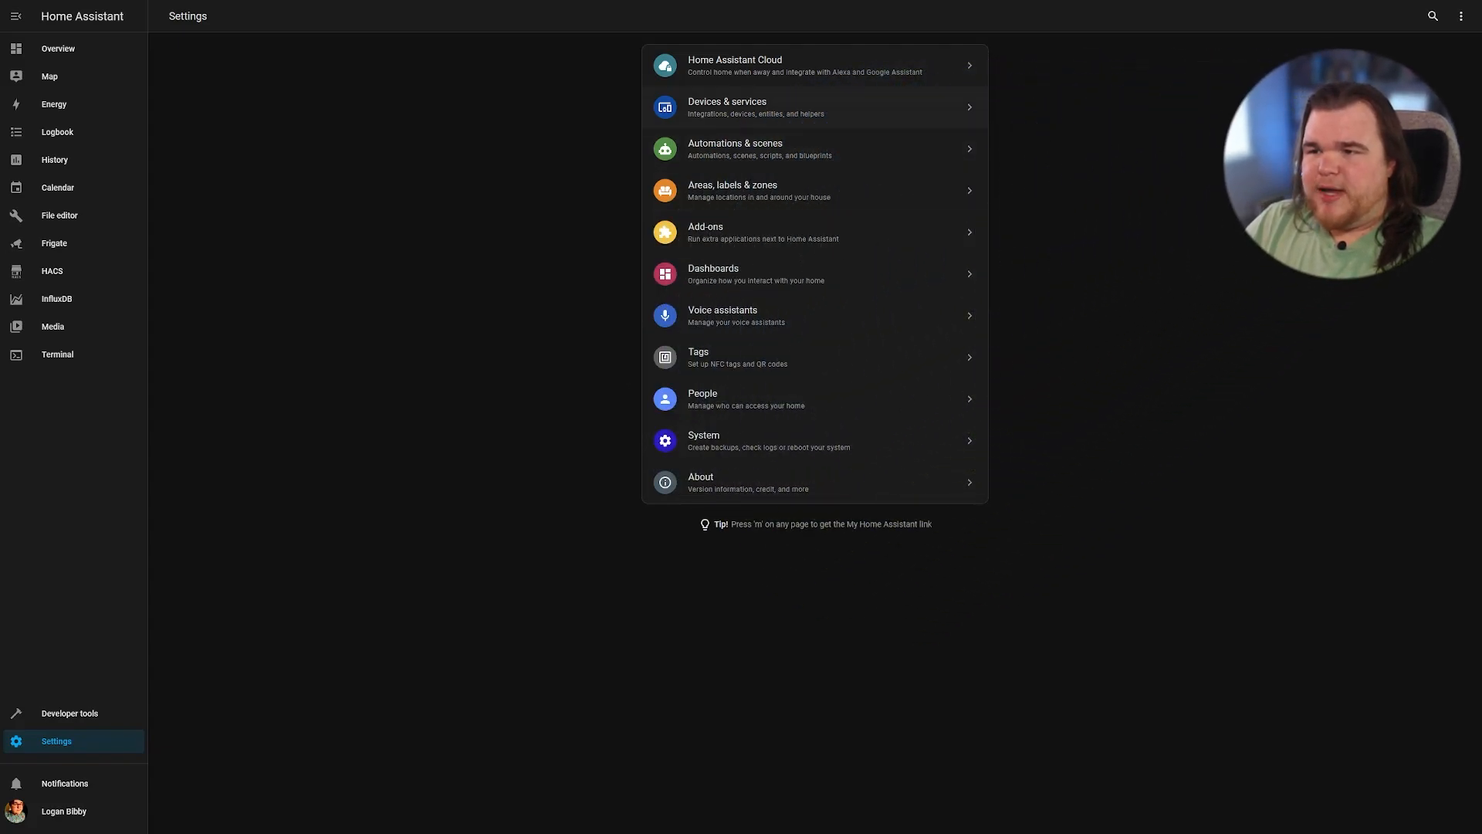
Step: Start a new helper from the Devices & services Helpers tab and browse the types
{"action": "left_click", "coordinate": [725, 107]}
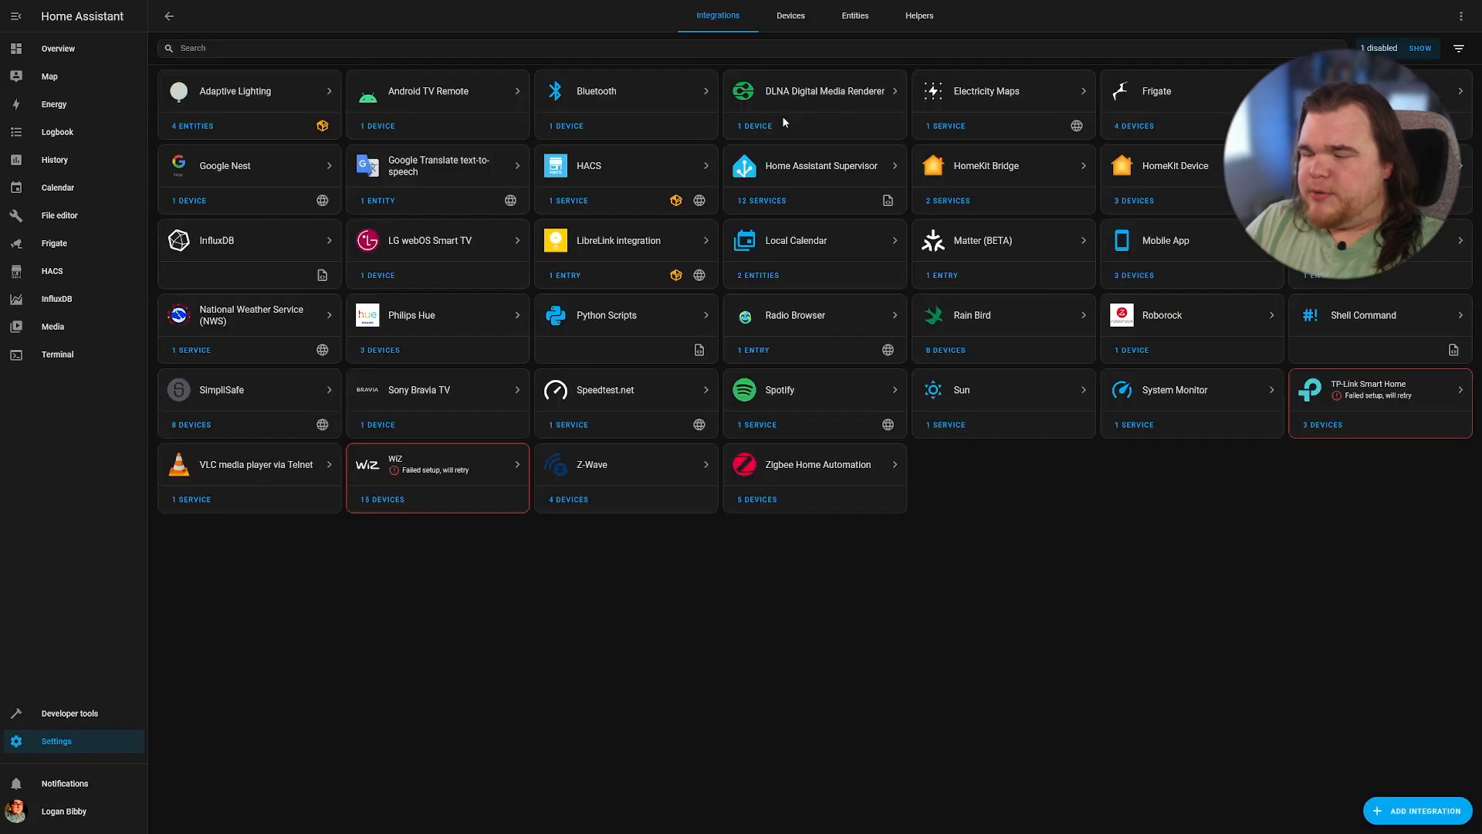
{"action": "left_click", "coordinate": [918, 15]}
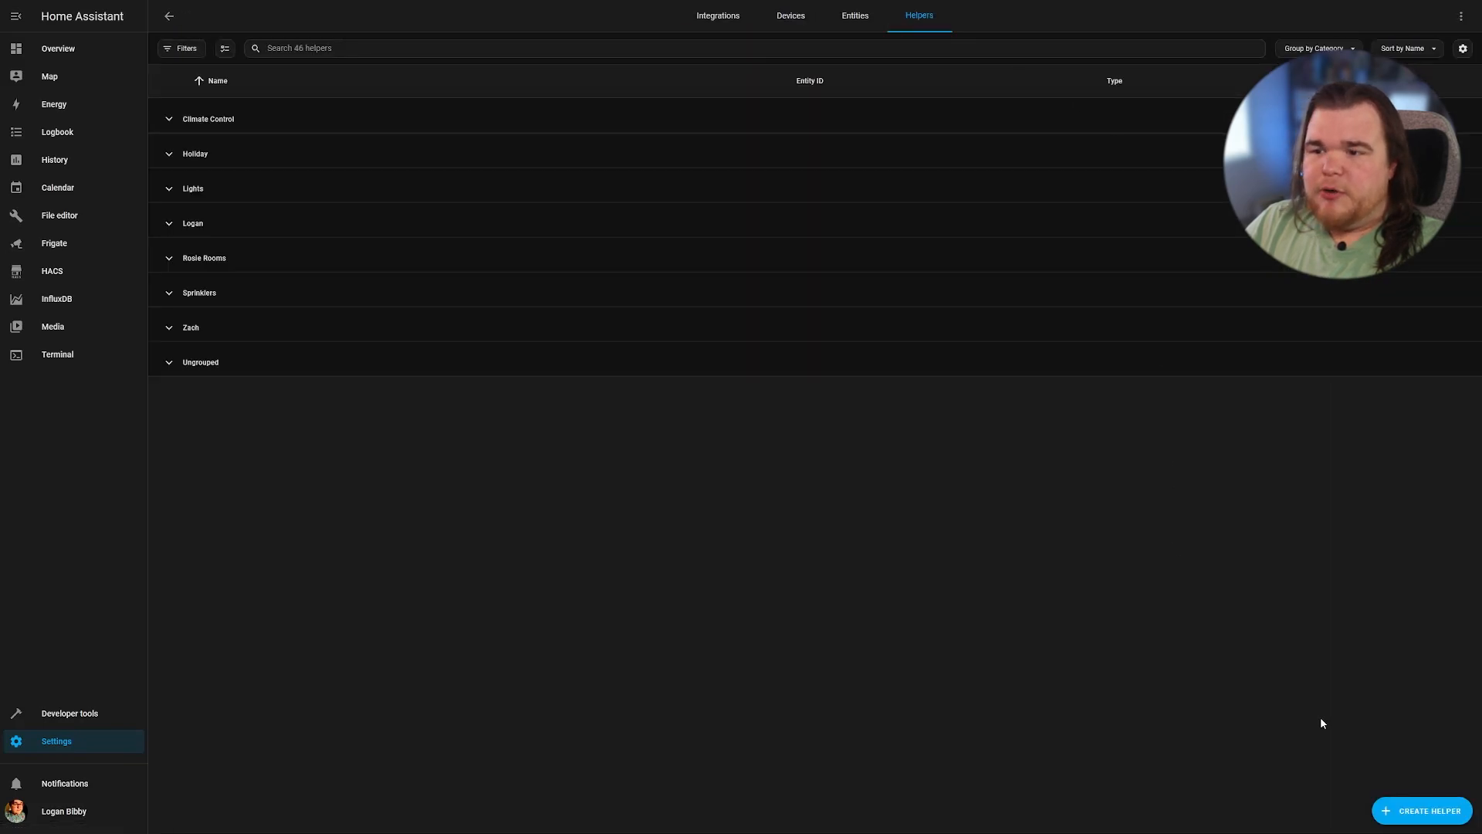
{"action": "left_click", "coordinate": [1420, 809]}
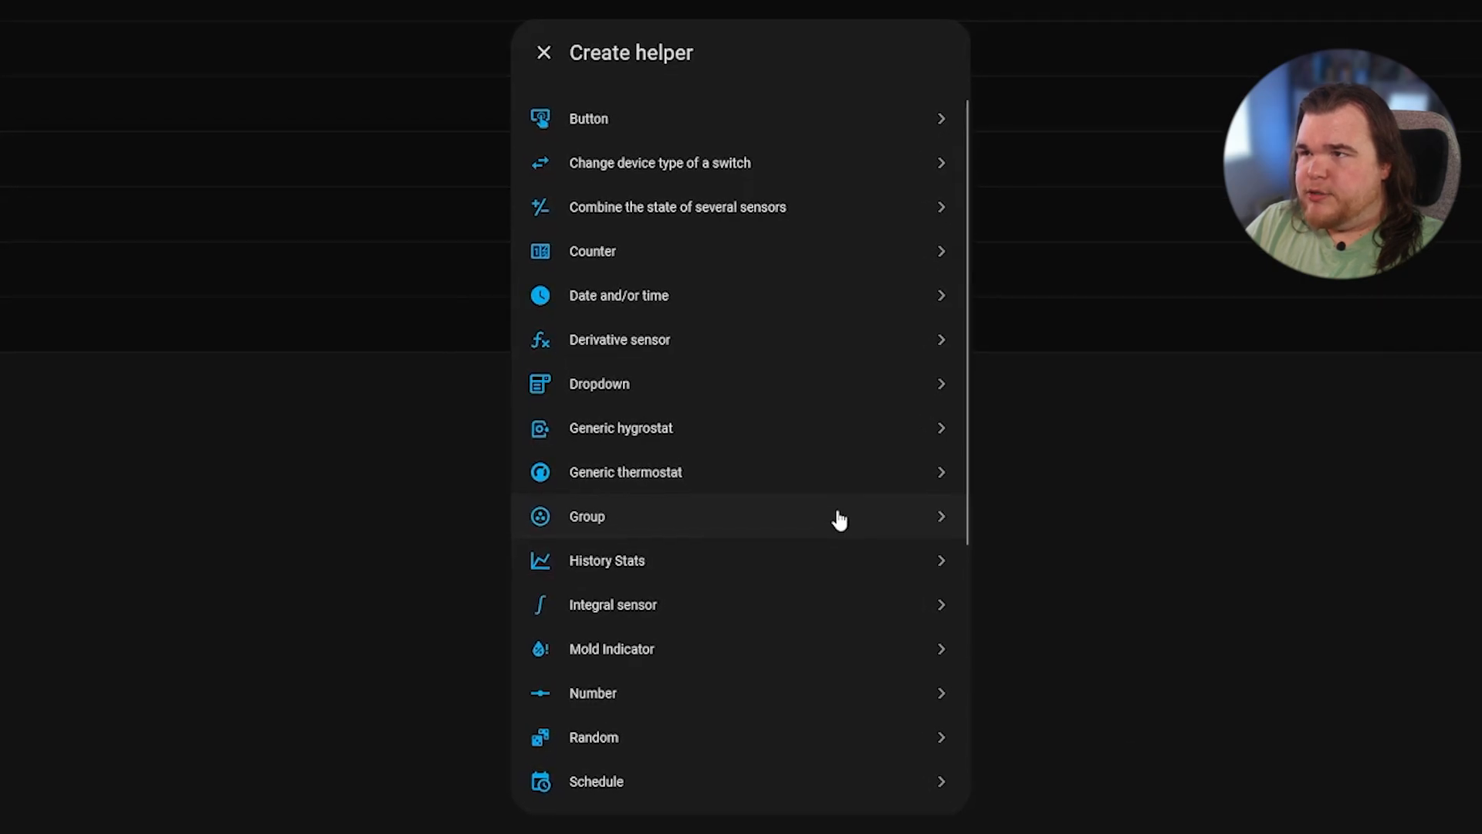
{"action": "scroll", "scroll_direction": "down", "scroll_amount": 3}
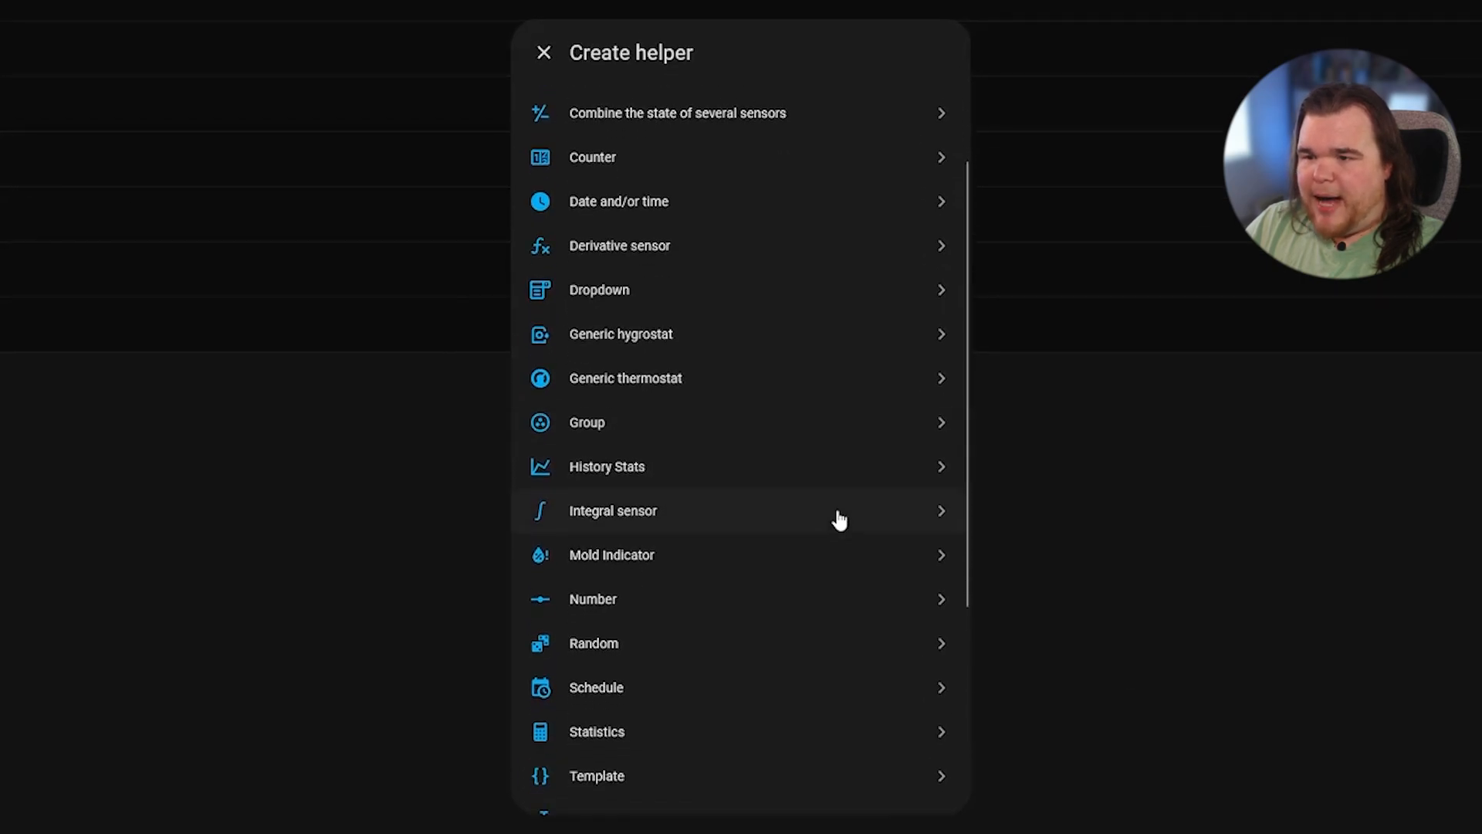
{"action": "scroll", "scroll_direction": "down", "scroll_amount": 3}
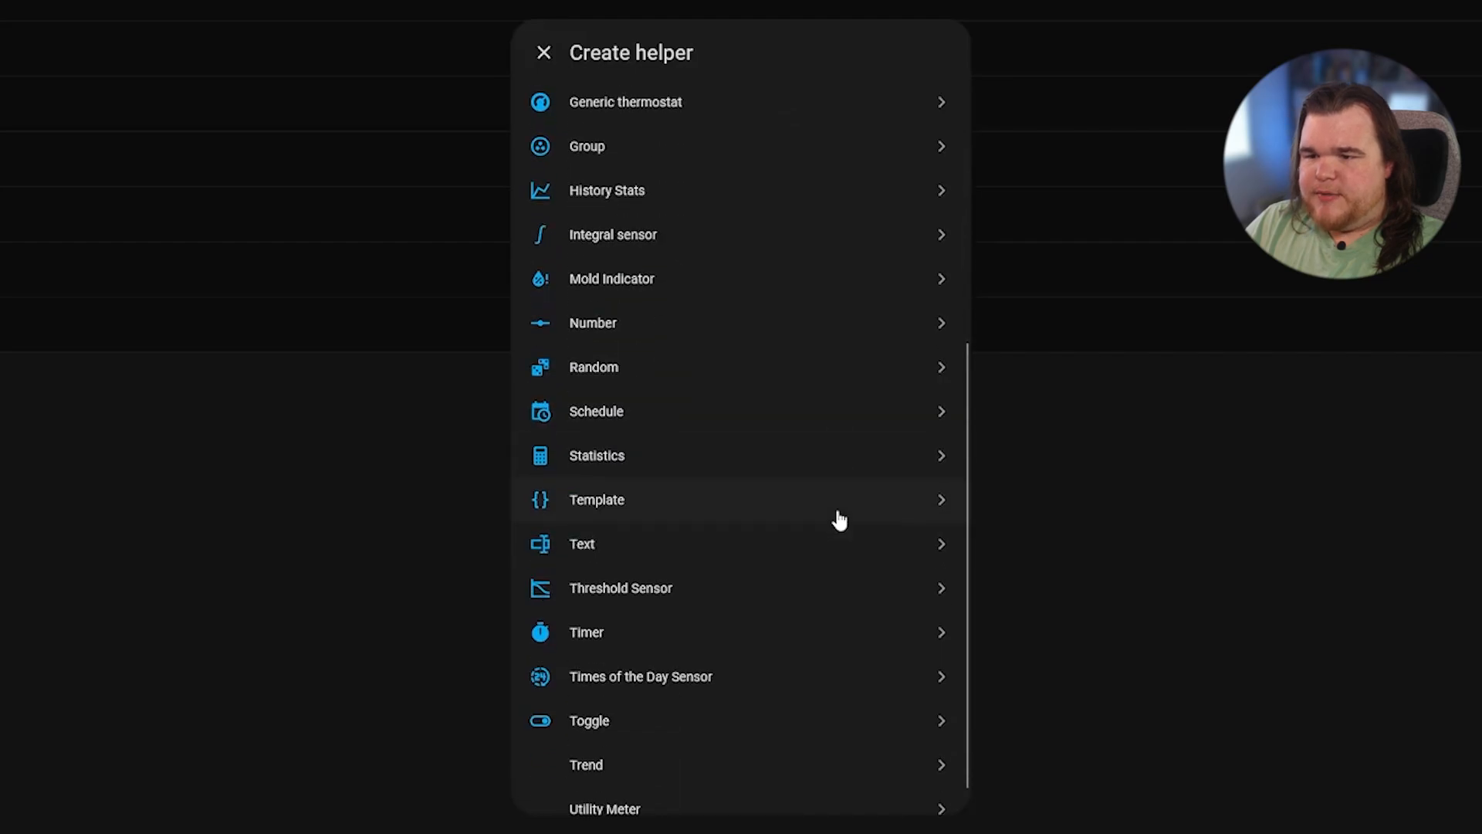
Step: Create the 'Median Temperature' combined sensor from two temperature entities, median, precision 0
{"action": "left_click", "coordinate": [596, 455]}
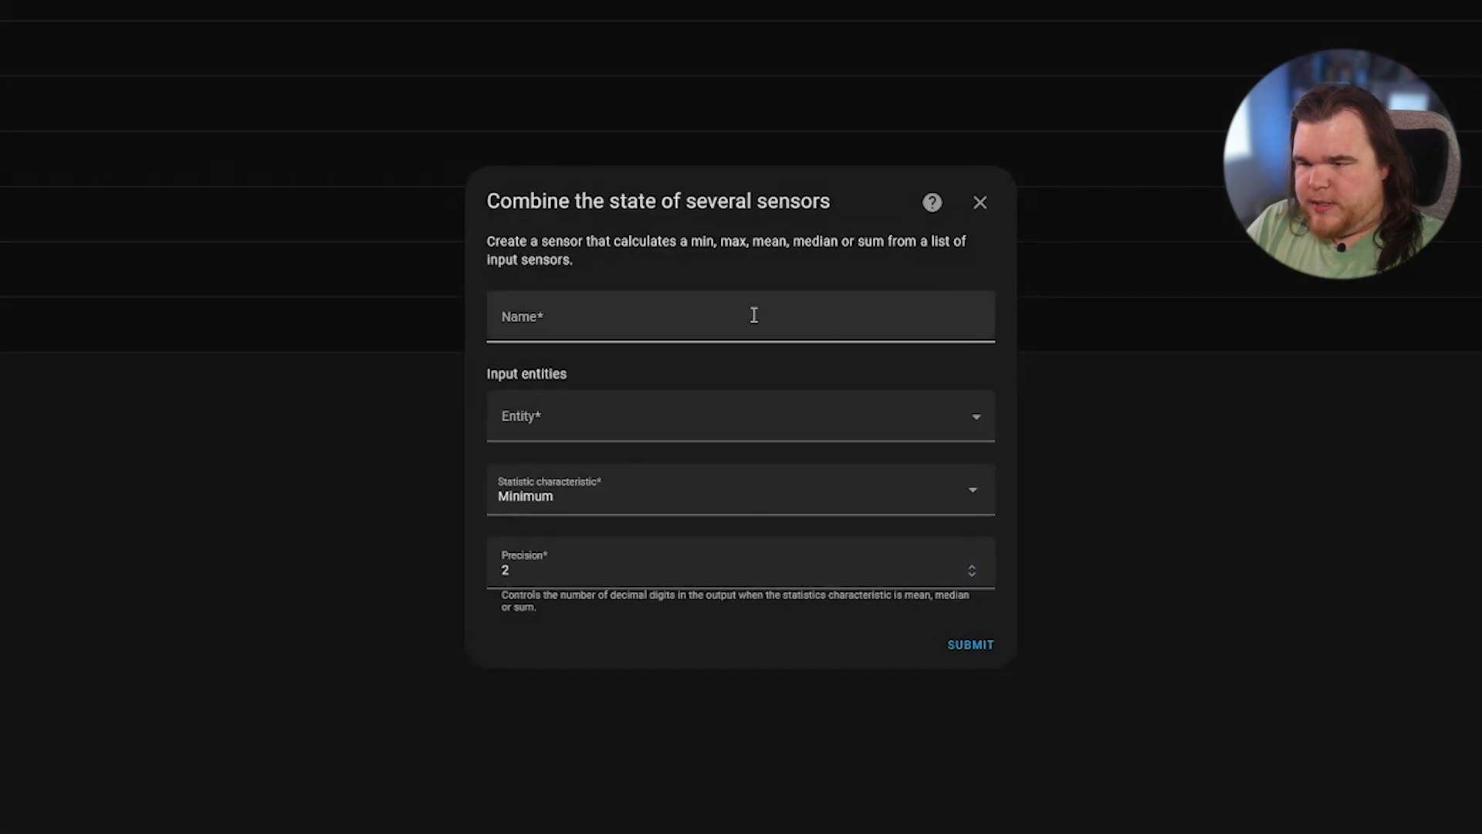
{"action": "type", "text": "Media"}
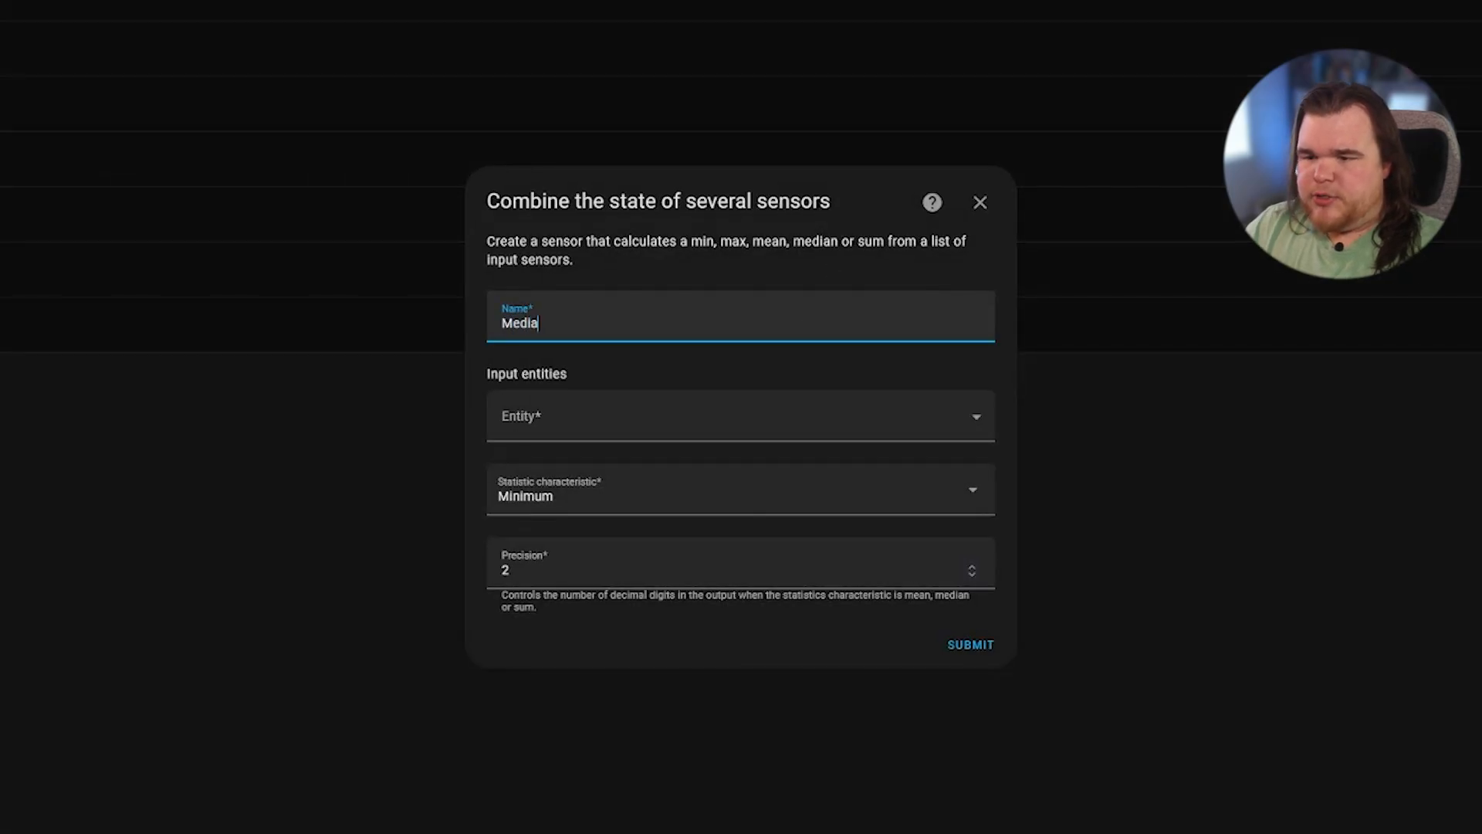
{"action": "type", "text": "Median Temperature"}
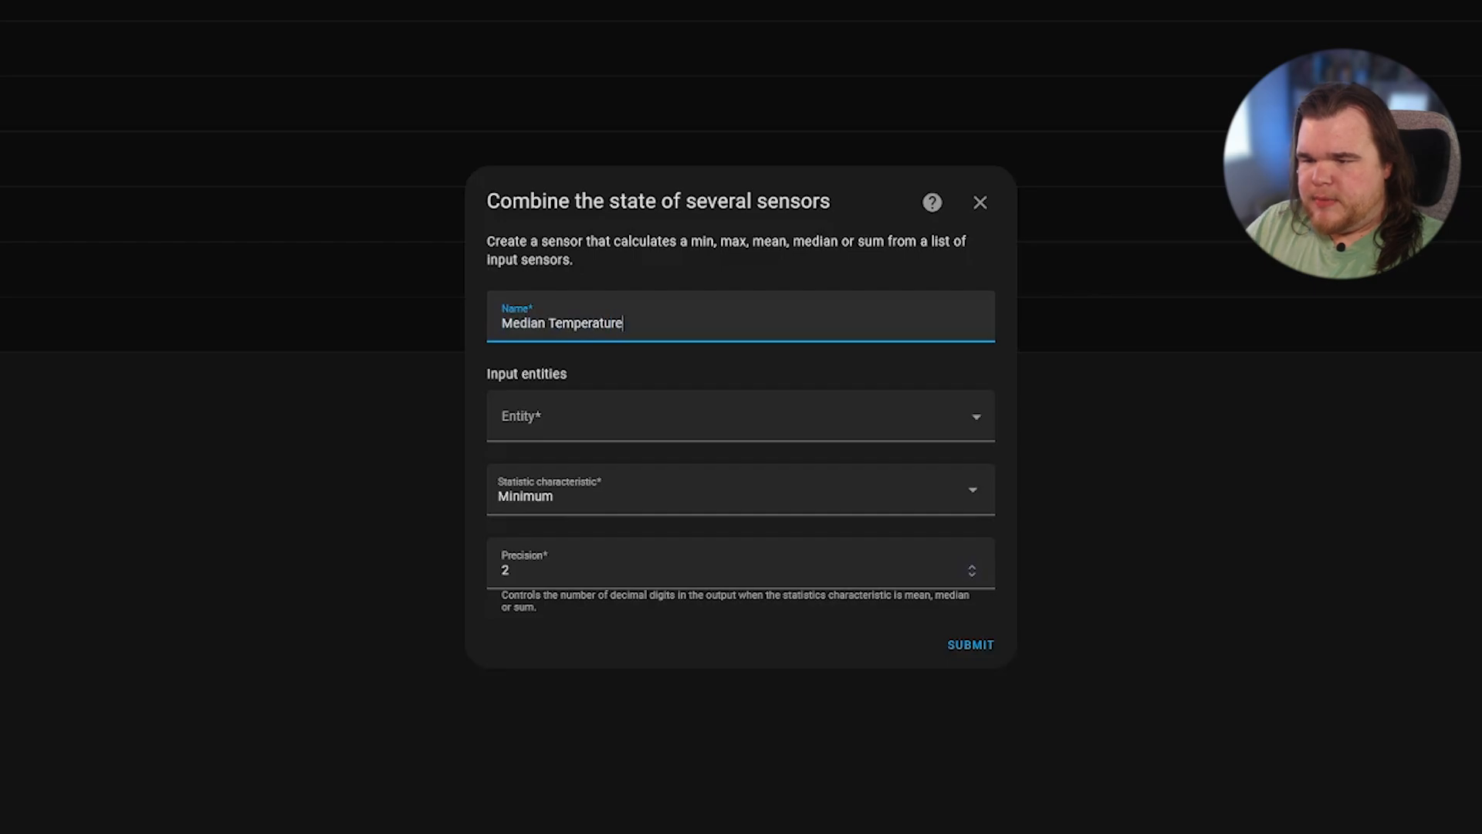
{"action": "left_click", "coordinate": [740, 416]}
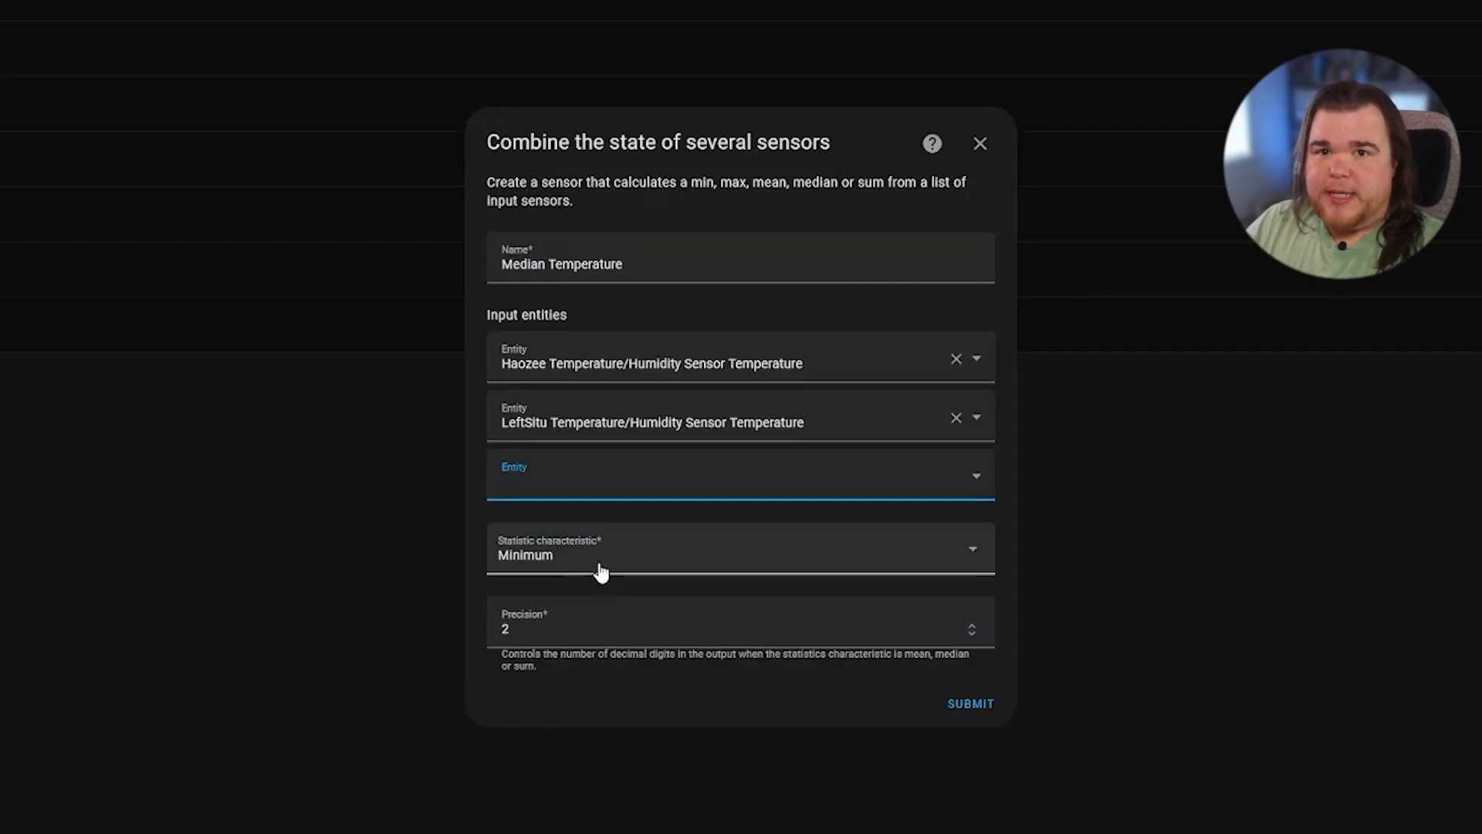
{"action": "left_click", "coordinate": [740, 548]}
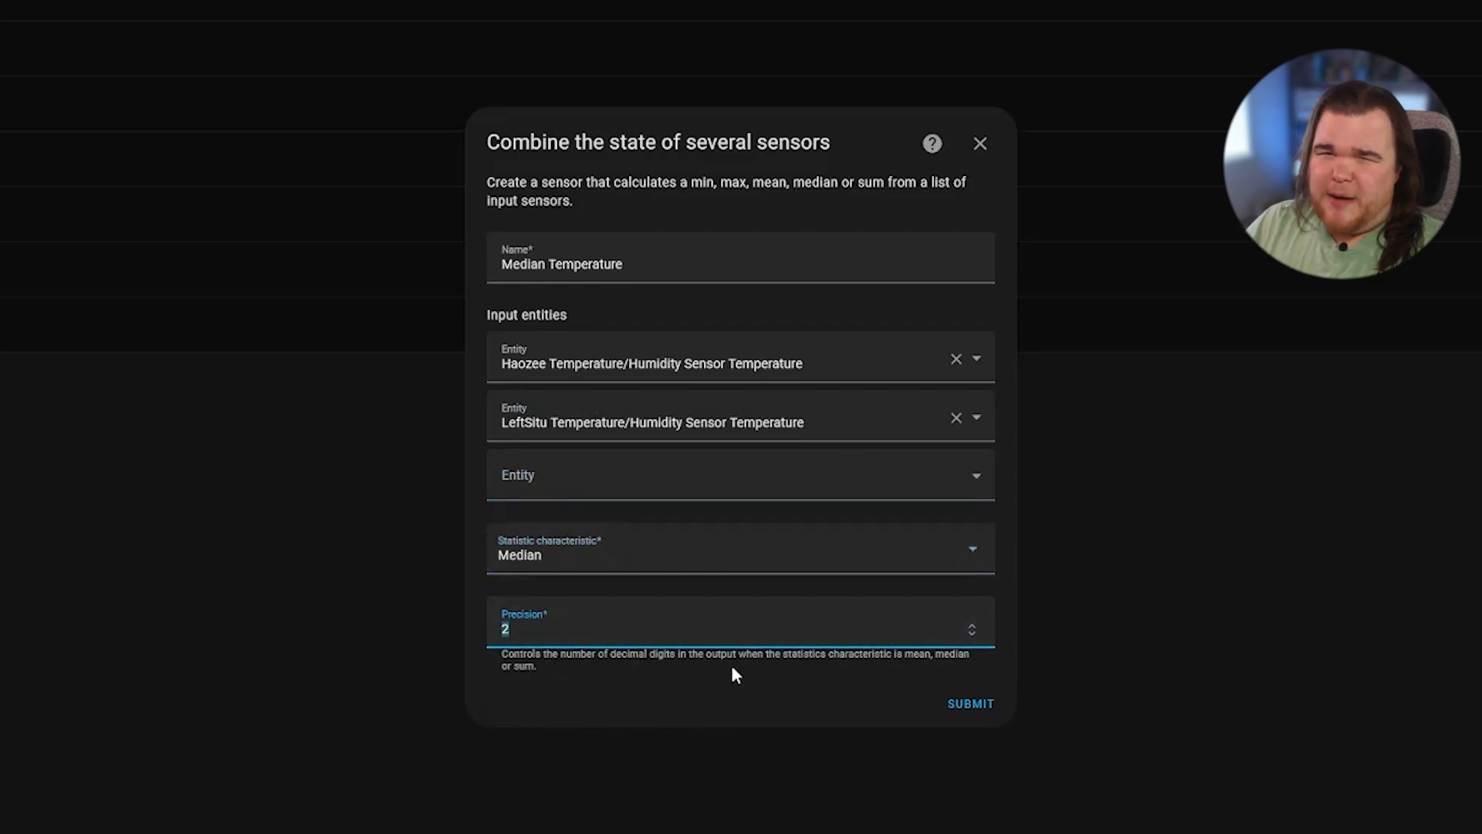
{"action": "type", "text": "0"}
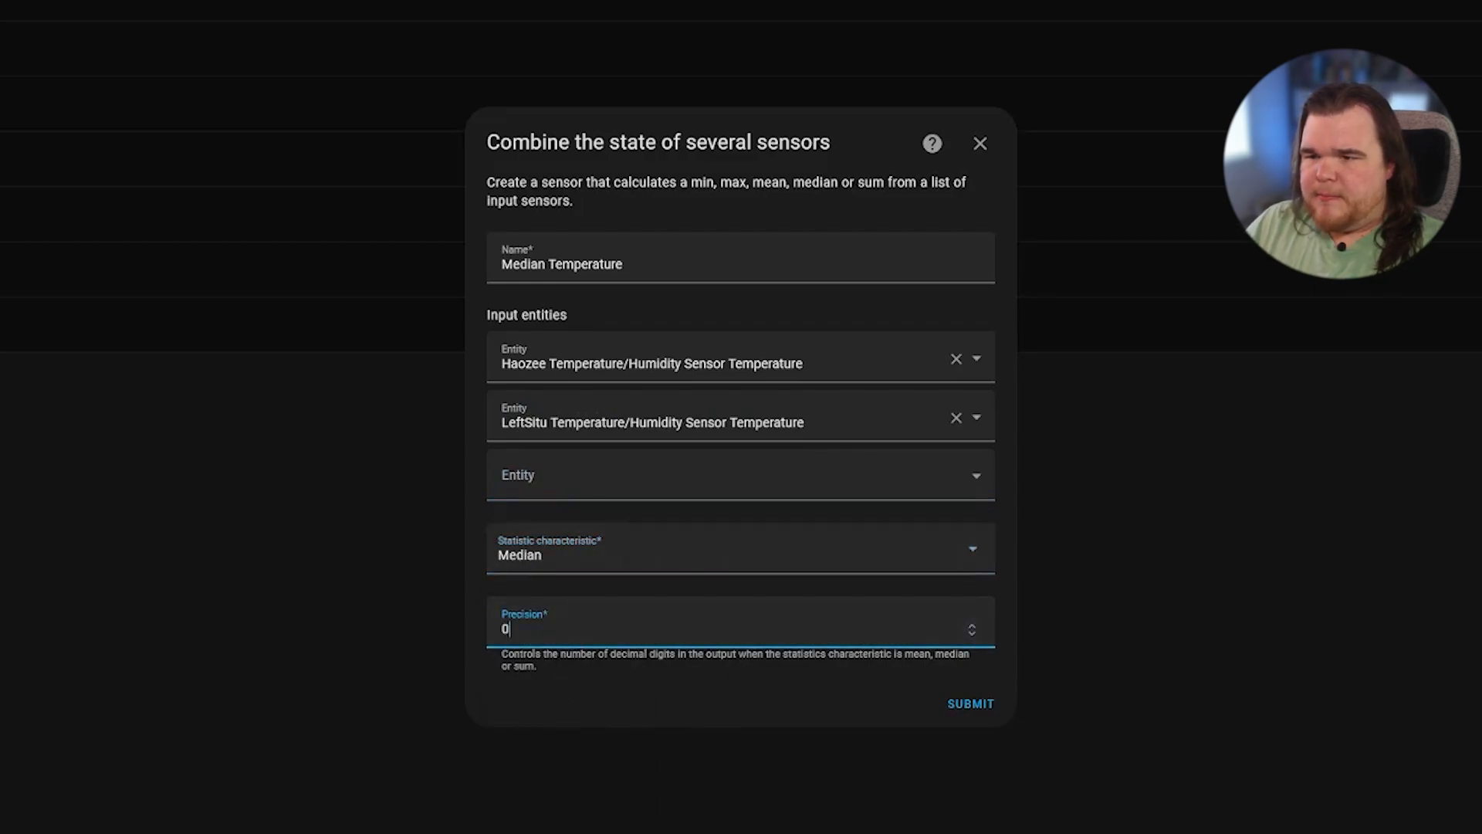
{"action": "left_click", "coordinate": [968, 703]}
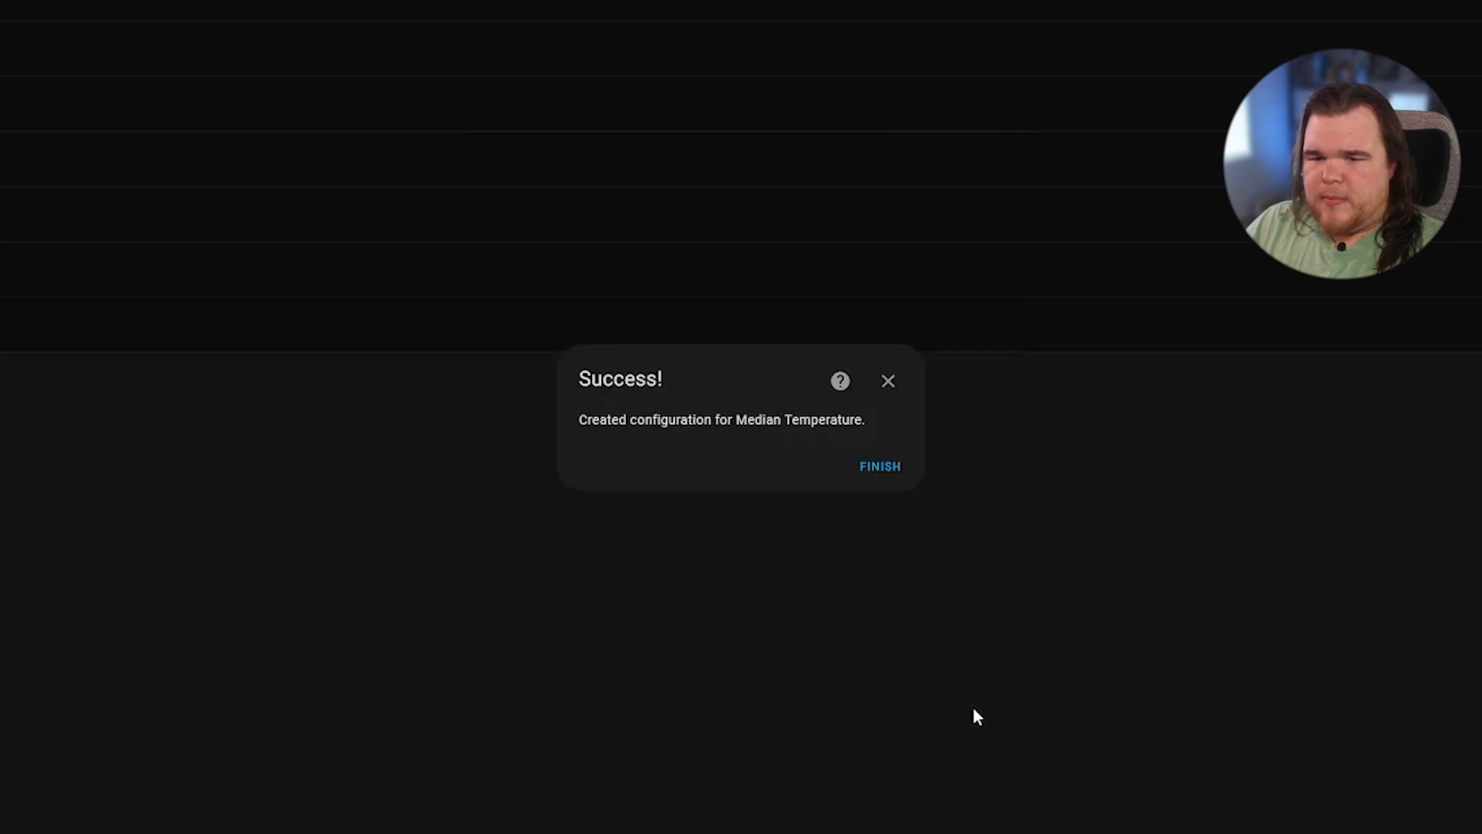
Step: Dismiss the confirmation and view Median Temperature's details, reading 72.0 °F
{"action": "left_click", "coordinate": [877, 466]}
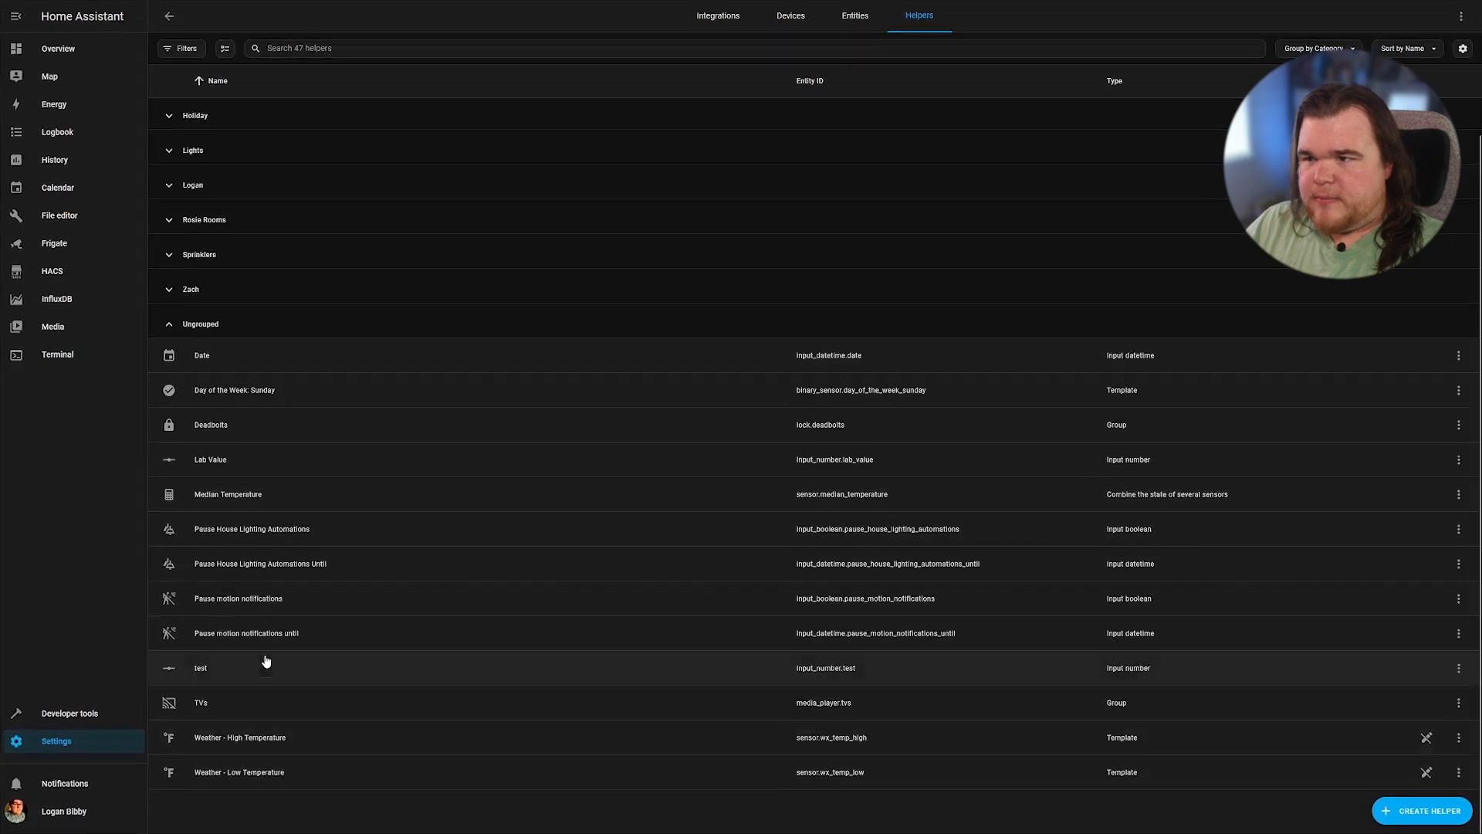
{"action": "left_click", "coordinate": [227, 493]}
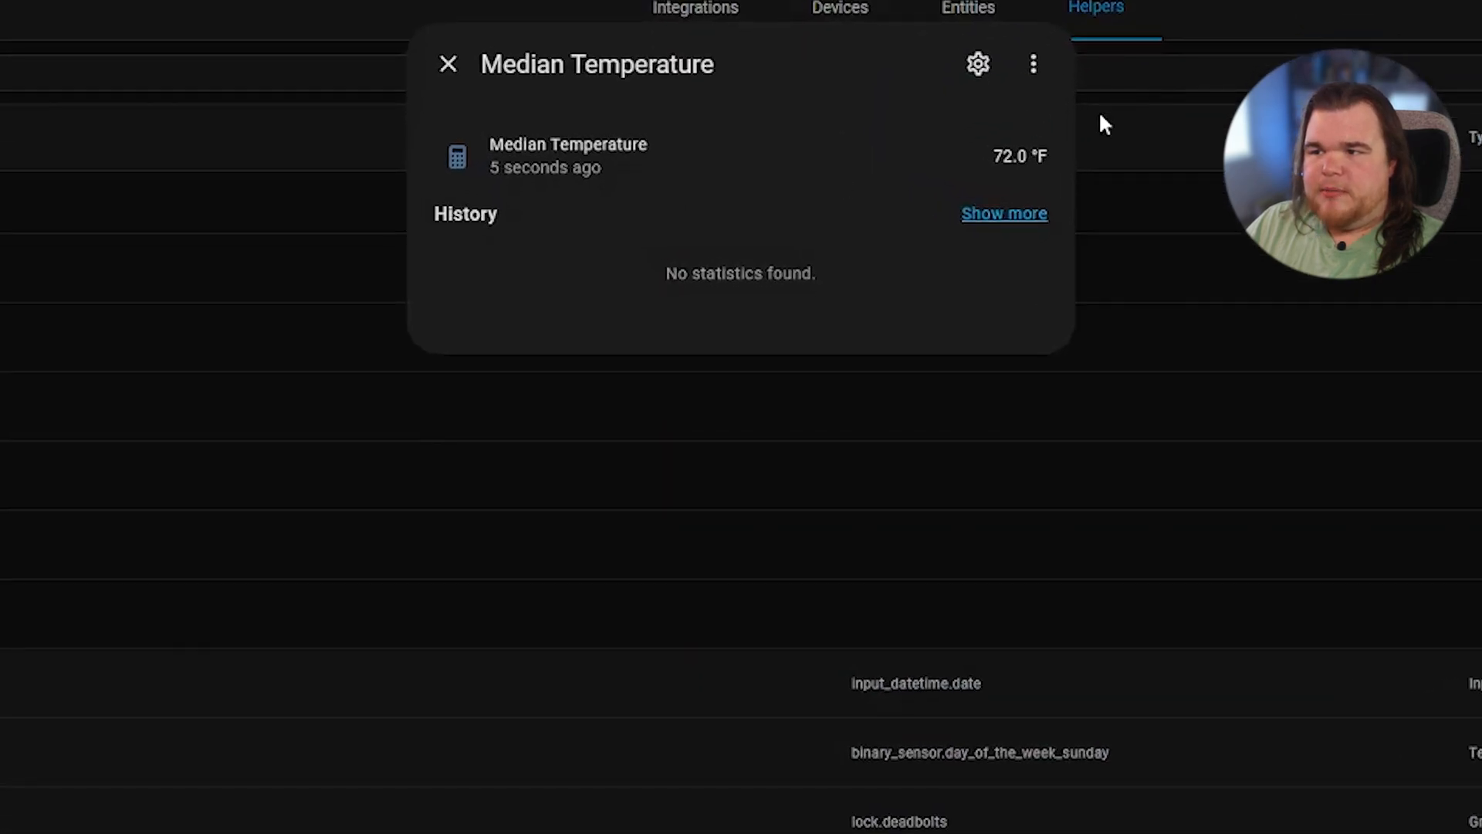
{"action": "mouse_move", "coordinate": [1056, 214]}
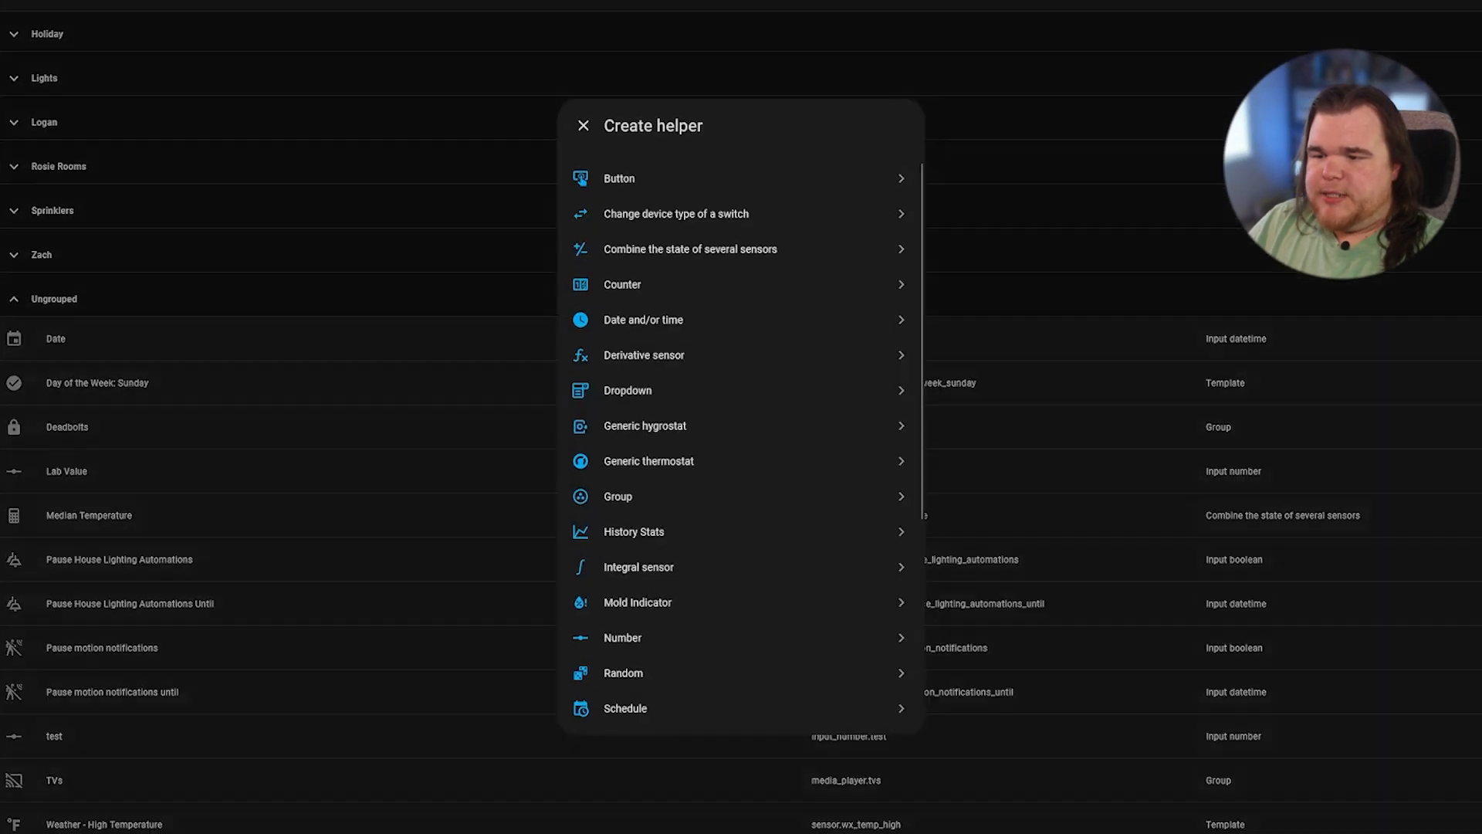
Step: Create the 'HVAC Upper Range' number helper with min 0 and max 100
{"action": "scroll", "scroll_direction": "down", "scroll_amount": 3}
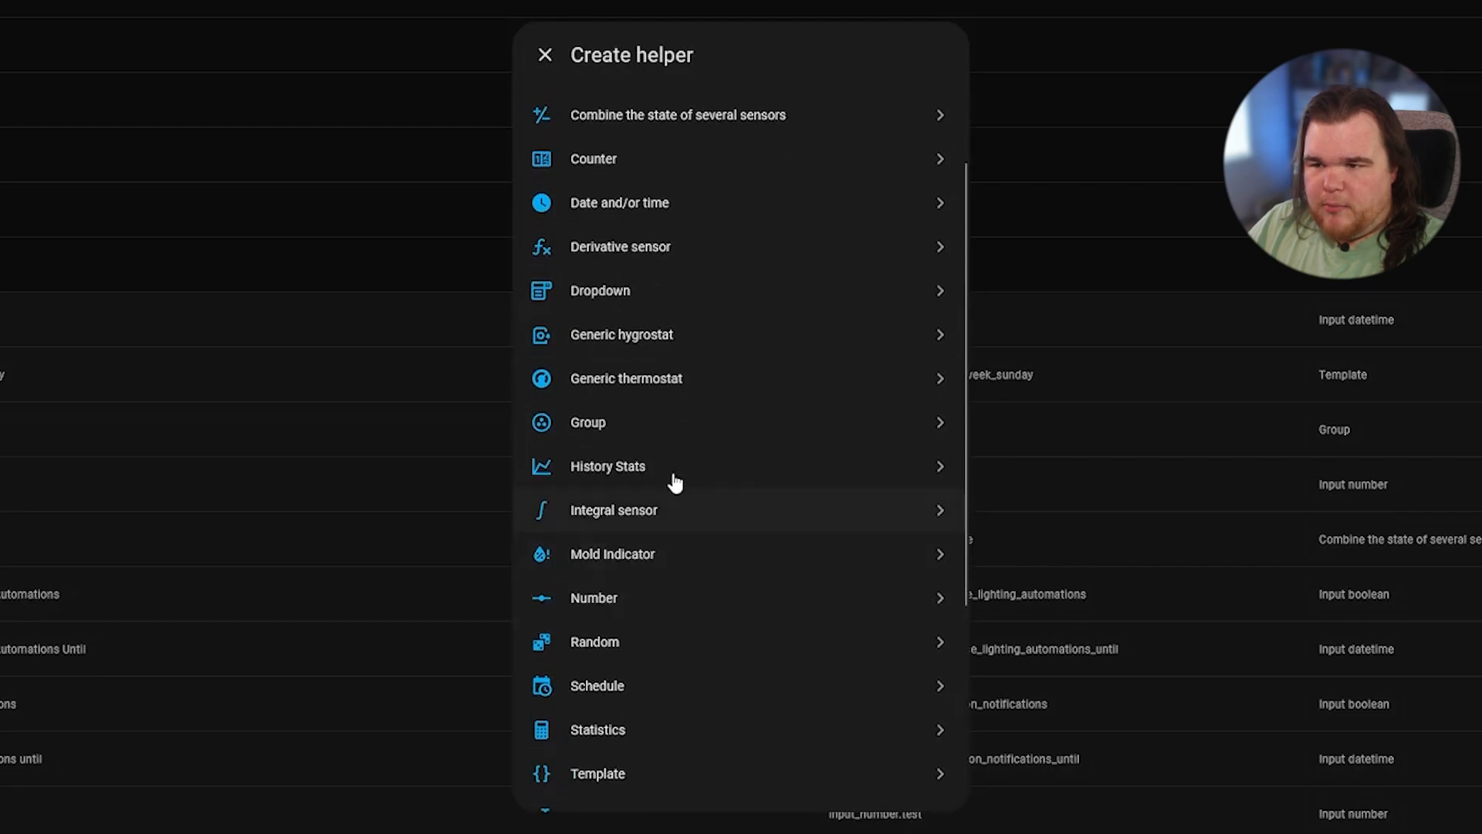
{"action": "left_click", "coordinate": [593, 597]}
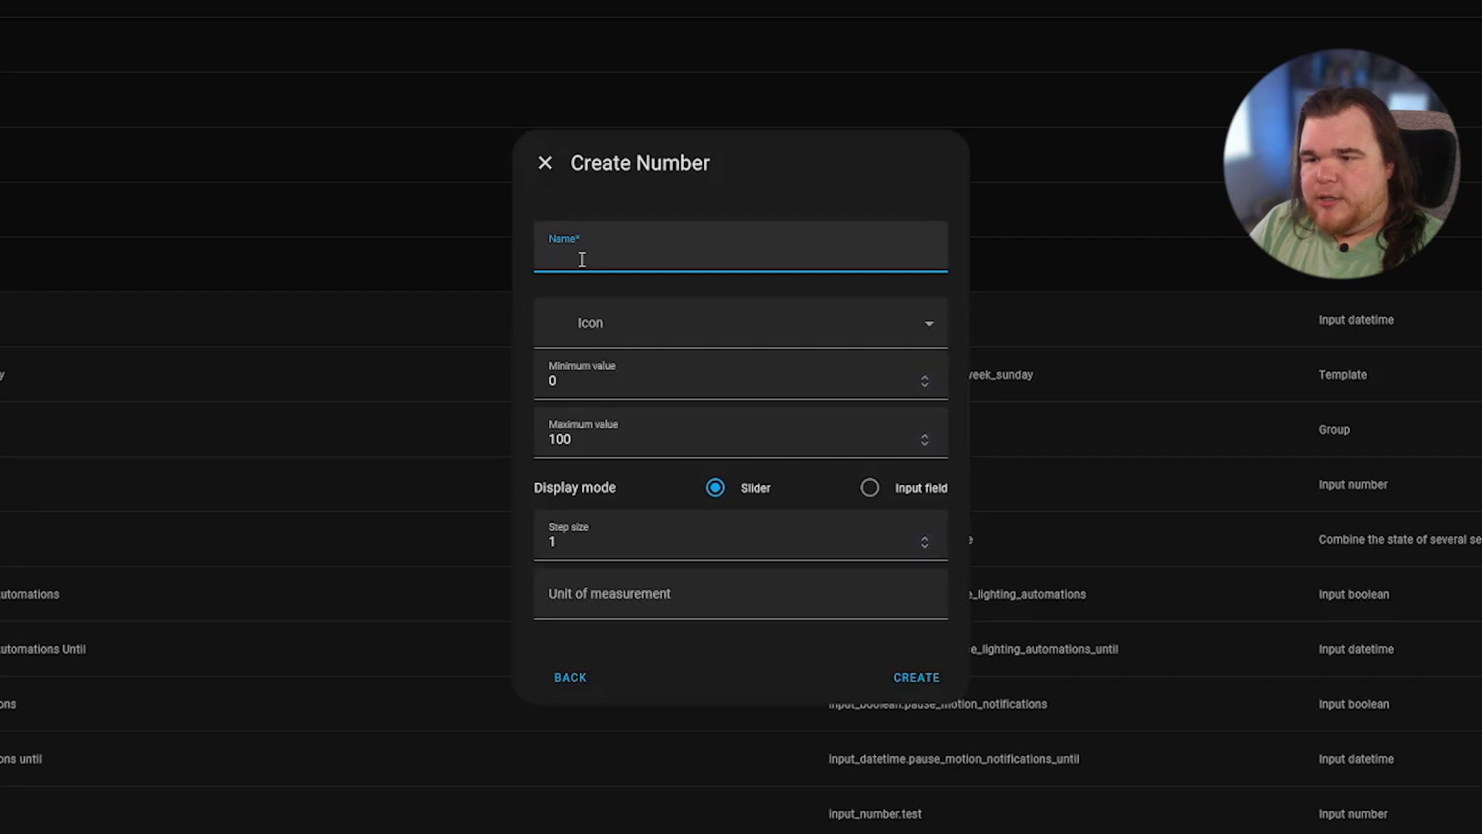
{"action": "type", "text": "HVAC Upper"}
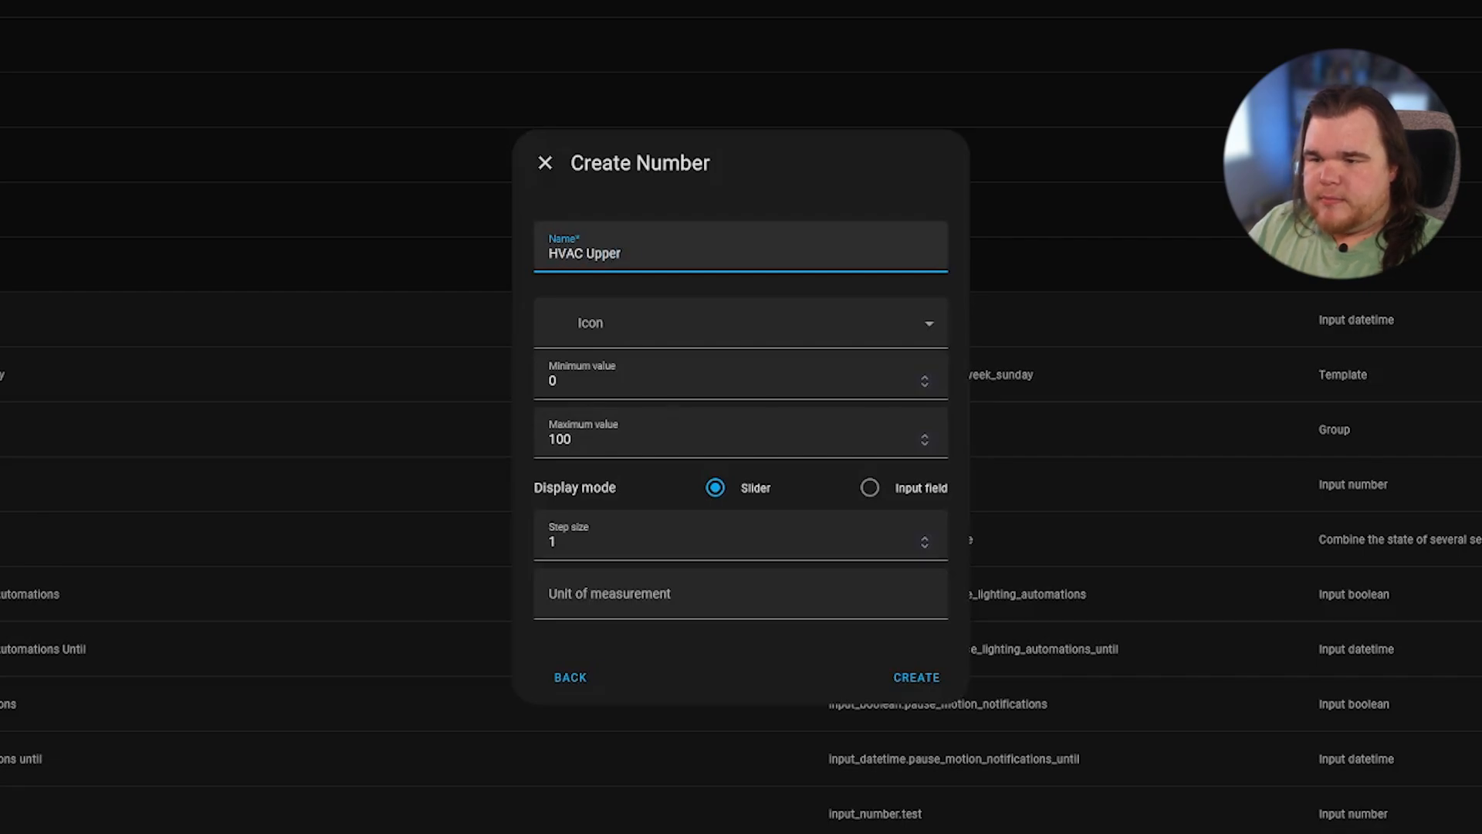
{"action": "type", "text": "Range"}
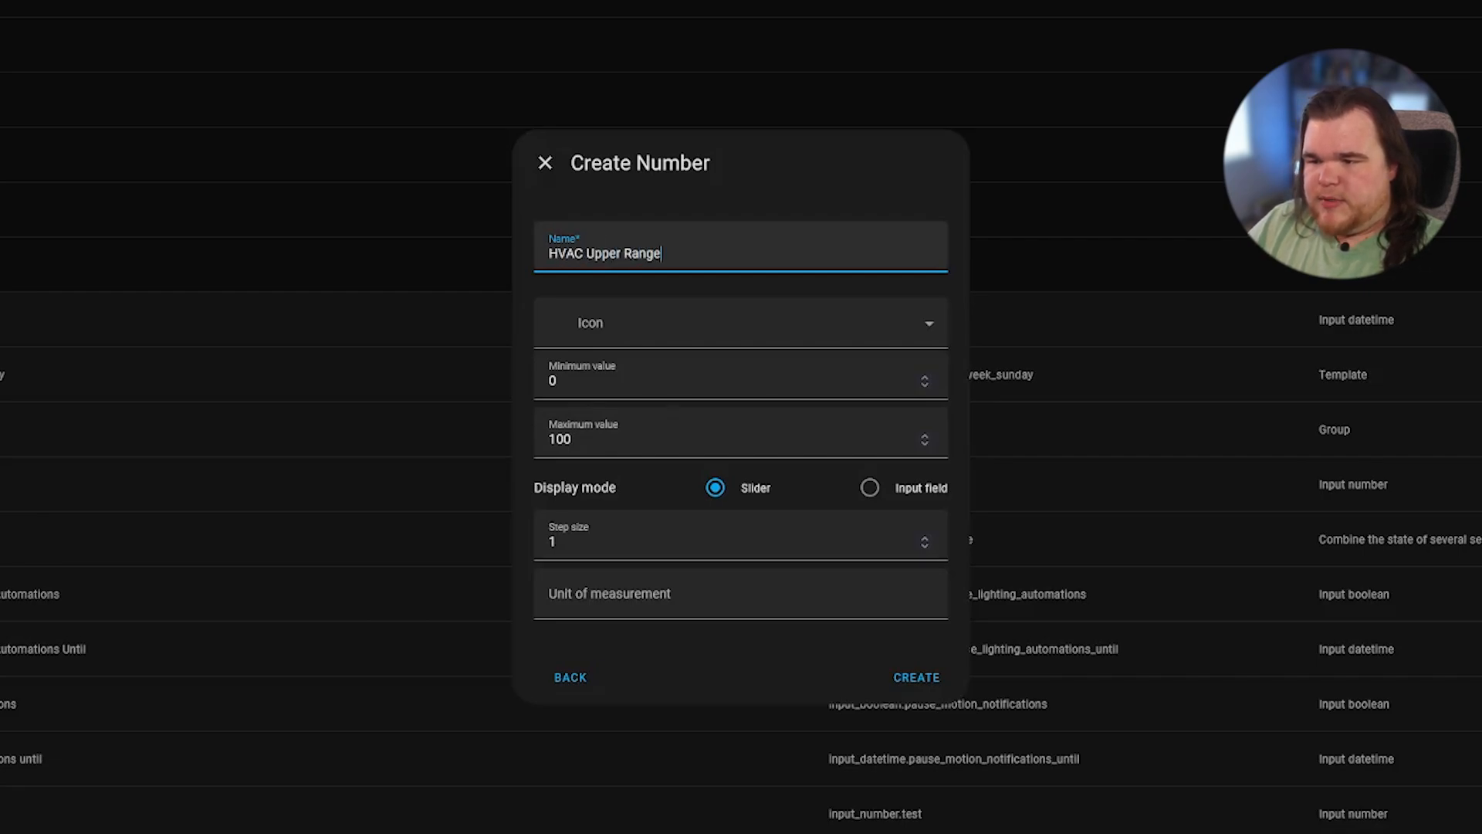
{"action": "left_click", "coordinate": [867, 487]}
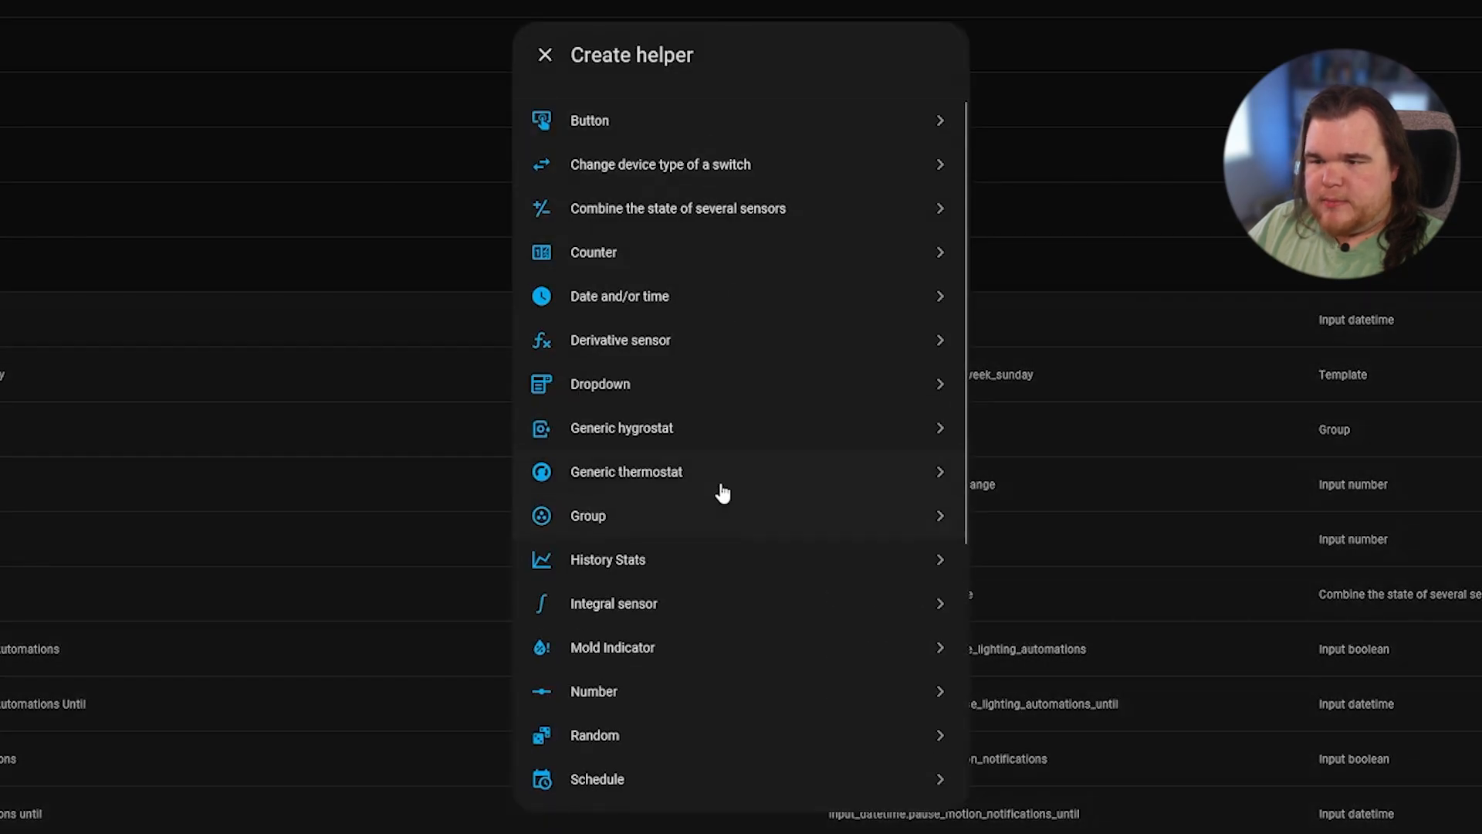
Step: Pick another helper type from the Create helper list
{"action": "left_click", "coordinate": [594, 691]}
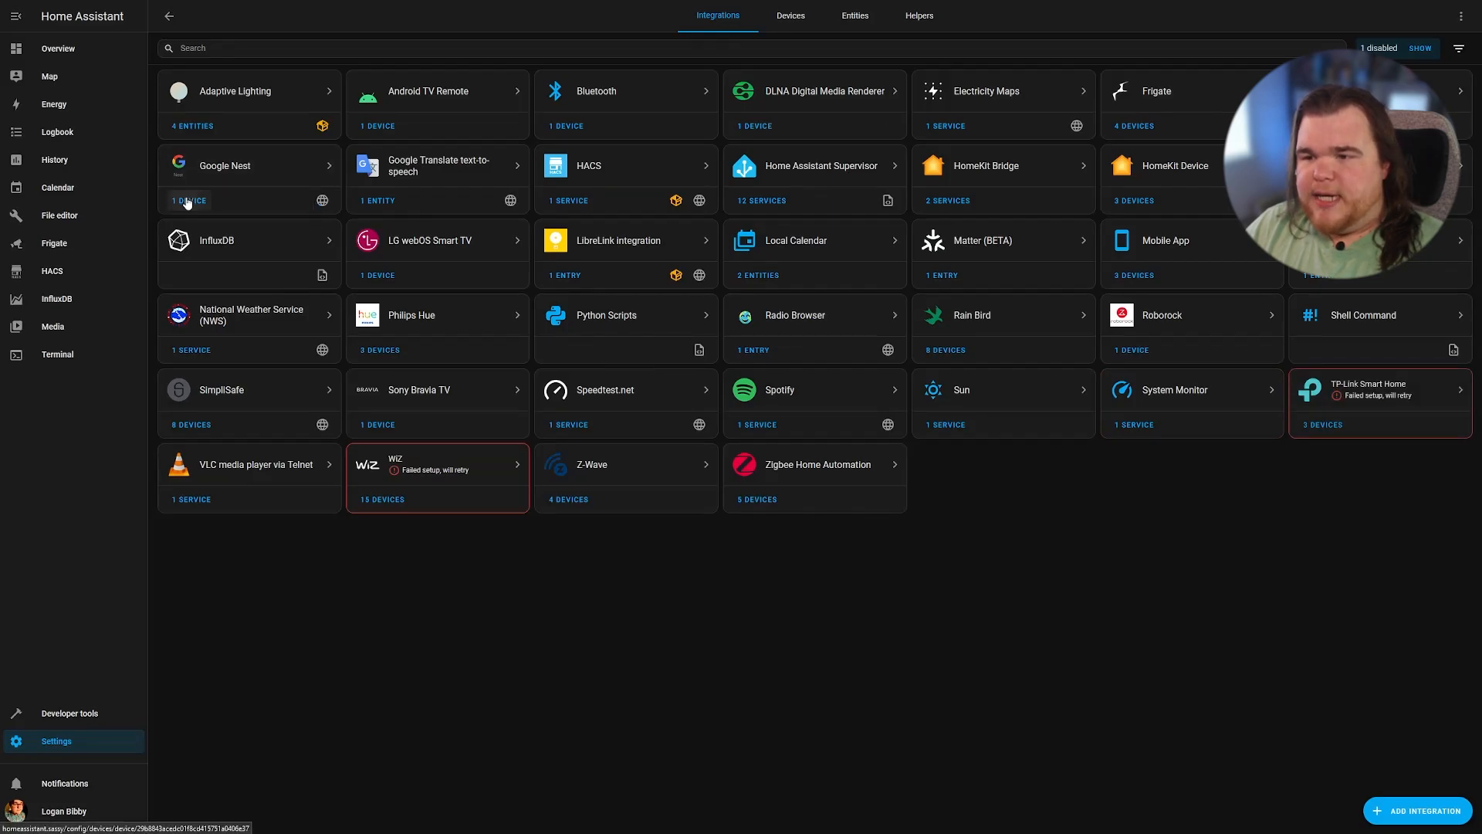
Step: View the Google Nest thermostat's Temperature sensor history and its settings
{"action": "left_click", "coordinate": [248, 166]}
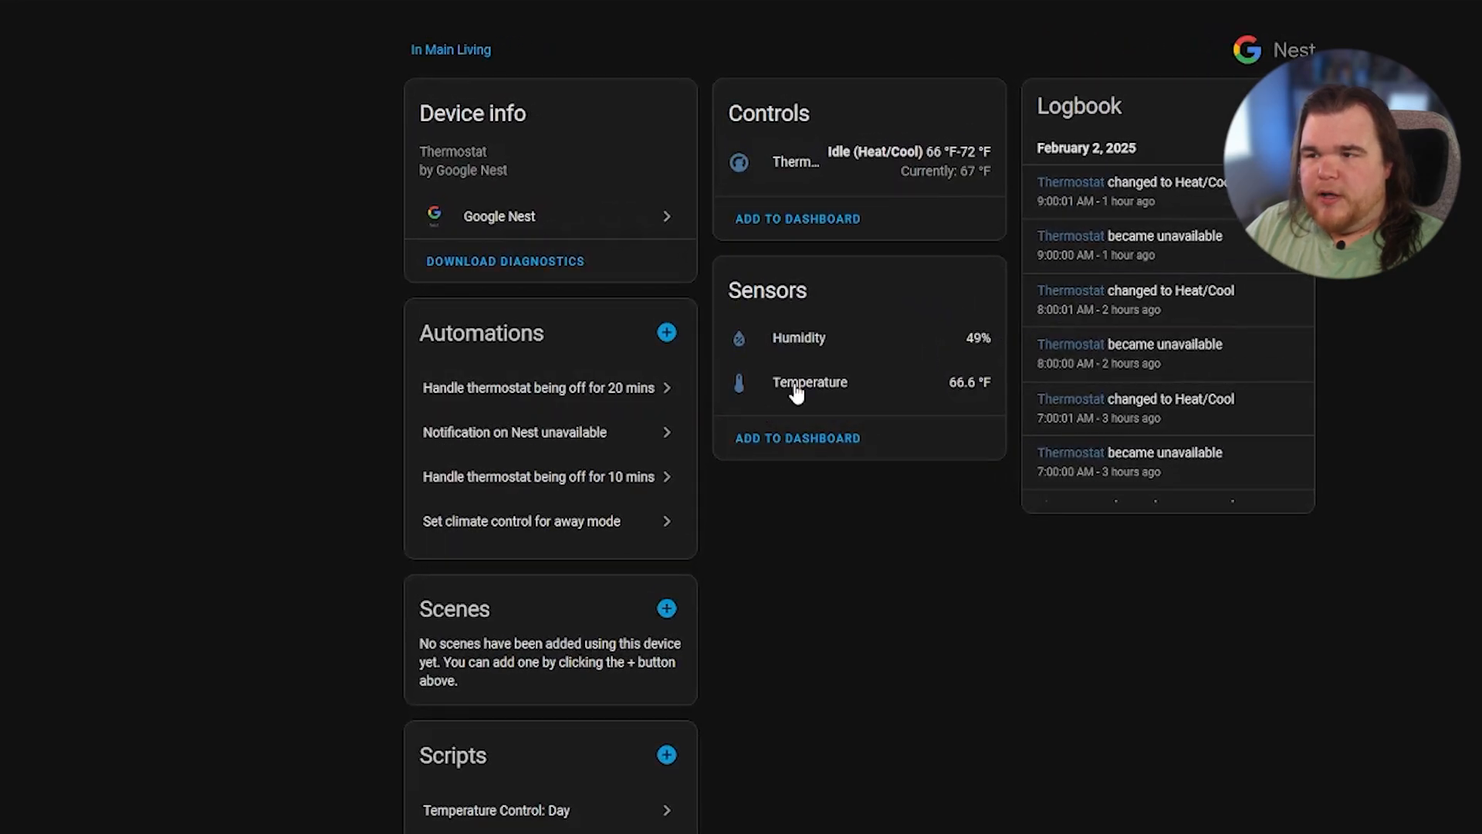
{"action": "left_click", "coordinate": [810, 382]}
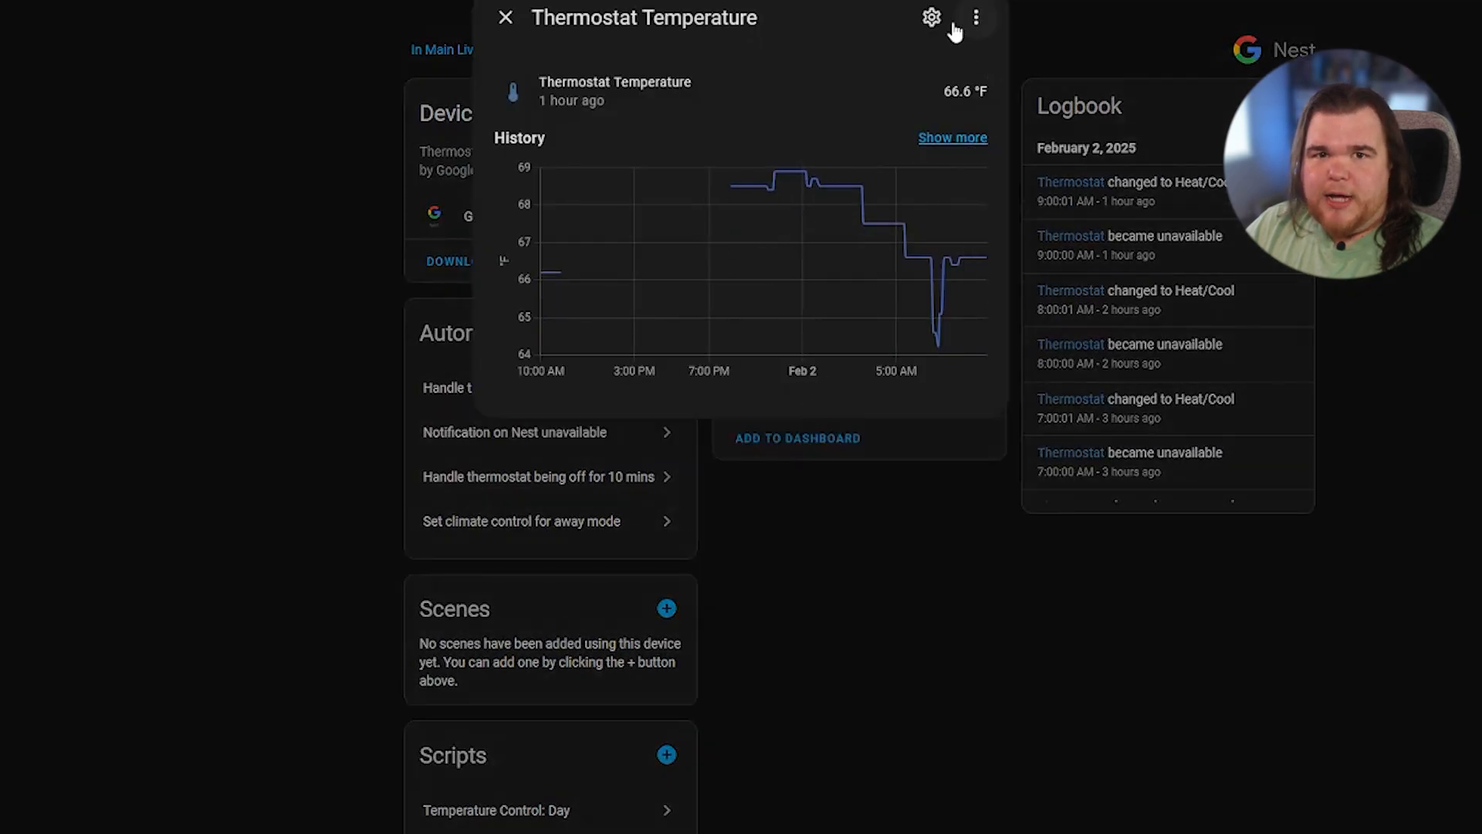
{"action": "left_click", "coordinate": [930, 18]}
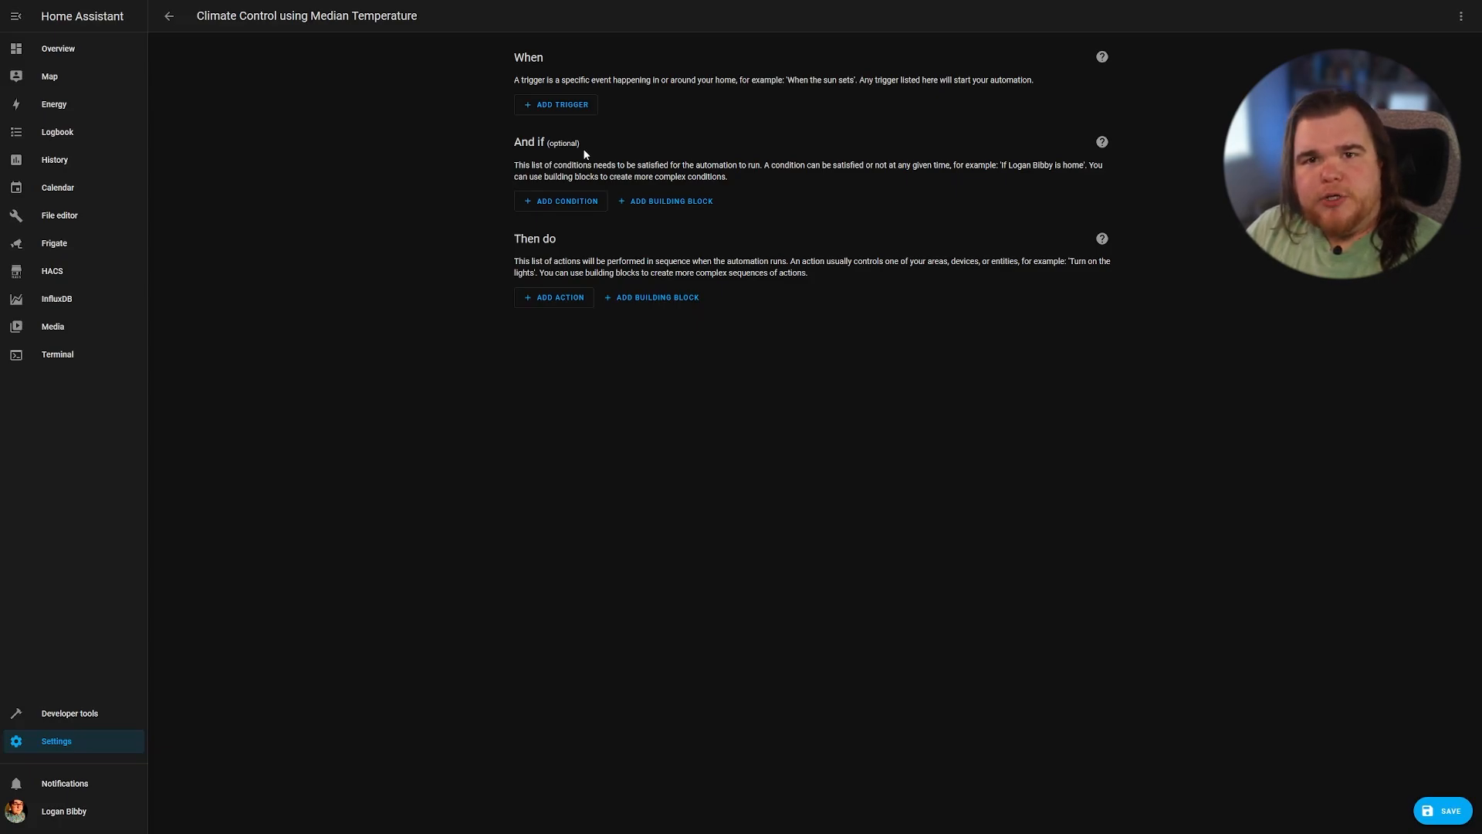
Step: Scroll down the Climate Control using Median Temperature automation editor
{"action": "scroll", "scroll_direction": "down", "scroll_amount": 3}
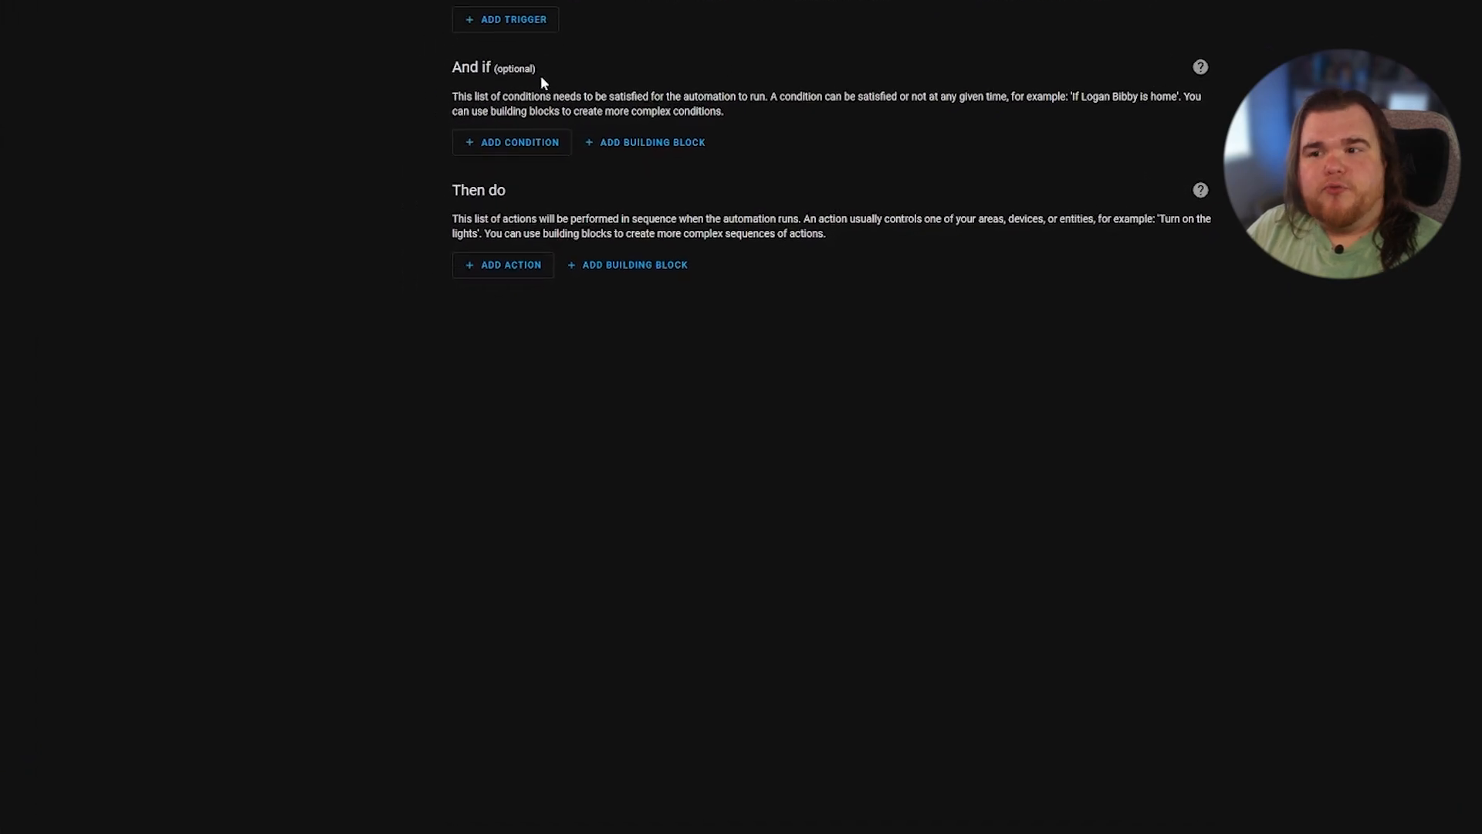
{"action": "scroll", "scroll_direction": "down", "scroll_amount": 3}
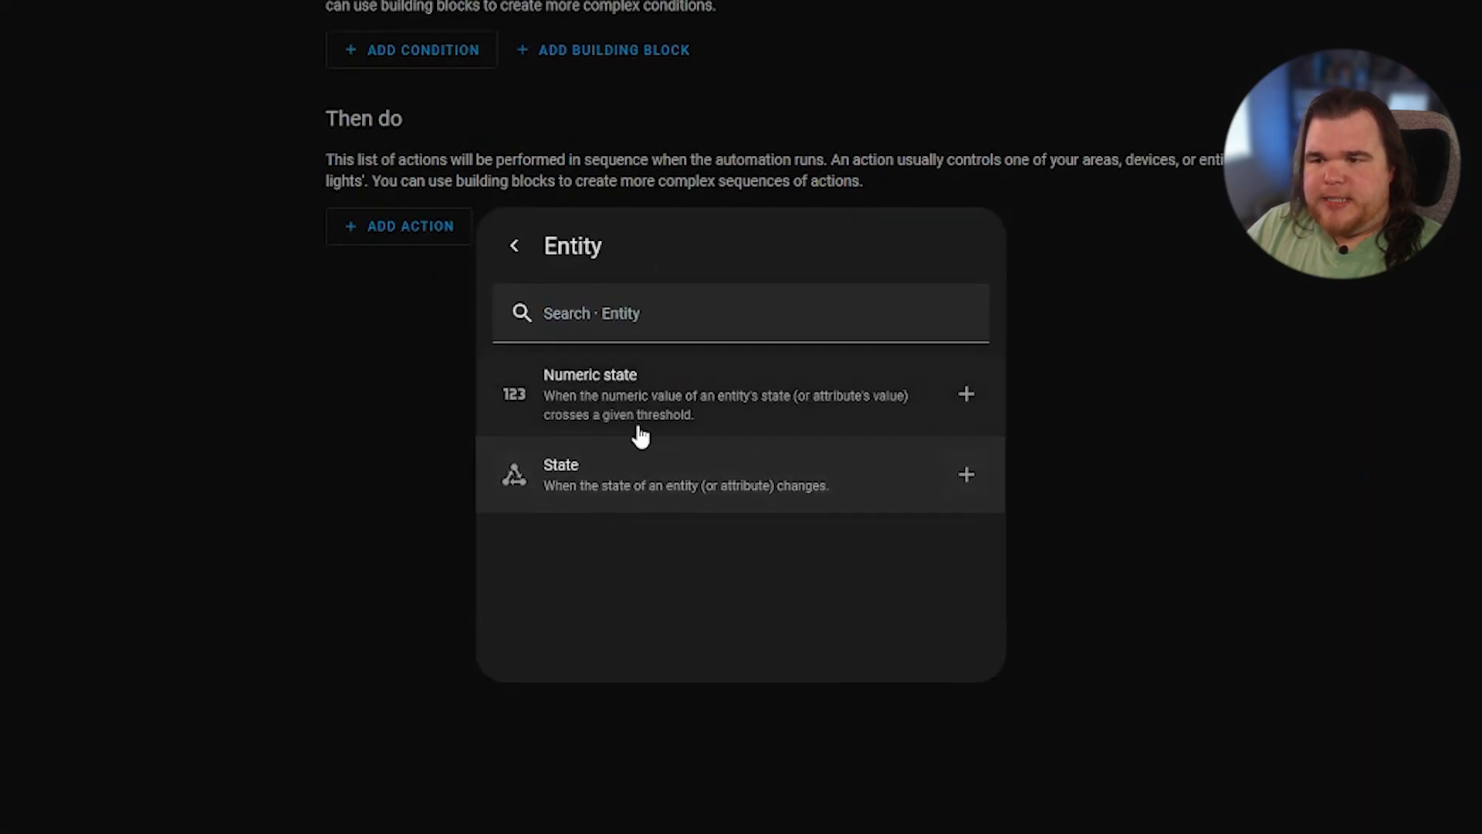
Step: Add a numeric state trigger on Median Temperature between HVAC Upper and Lower Range, held 5 minutes
{"action": "left_click", "coordinate": [589, 393]}
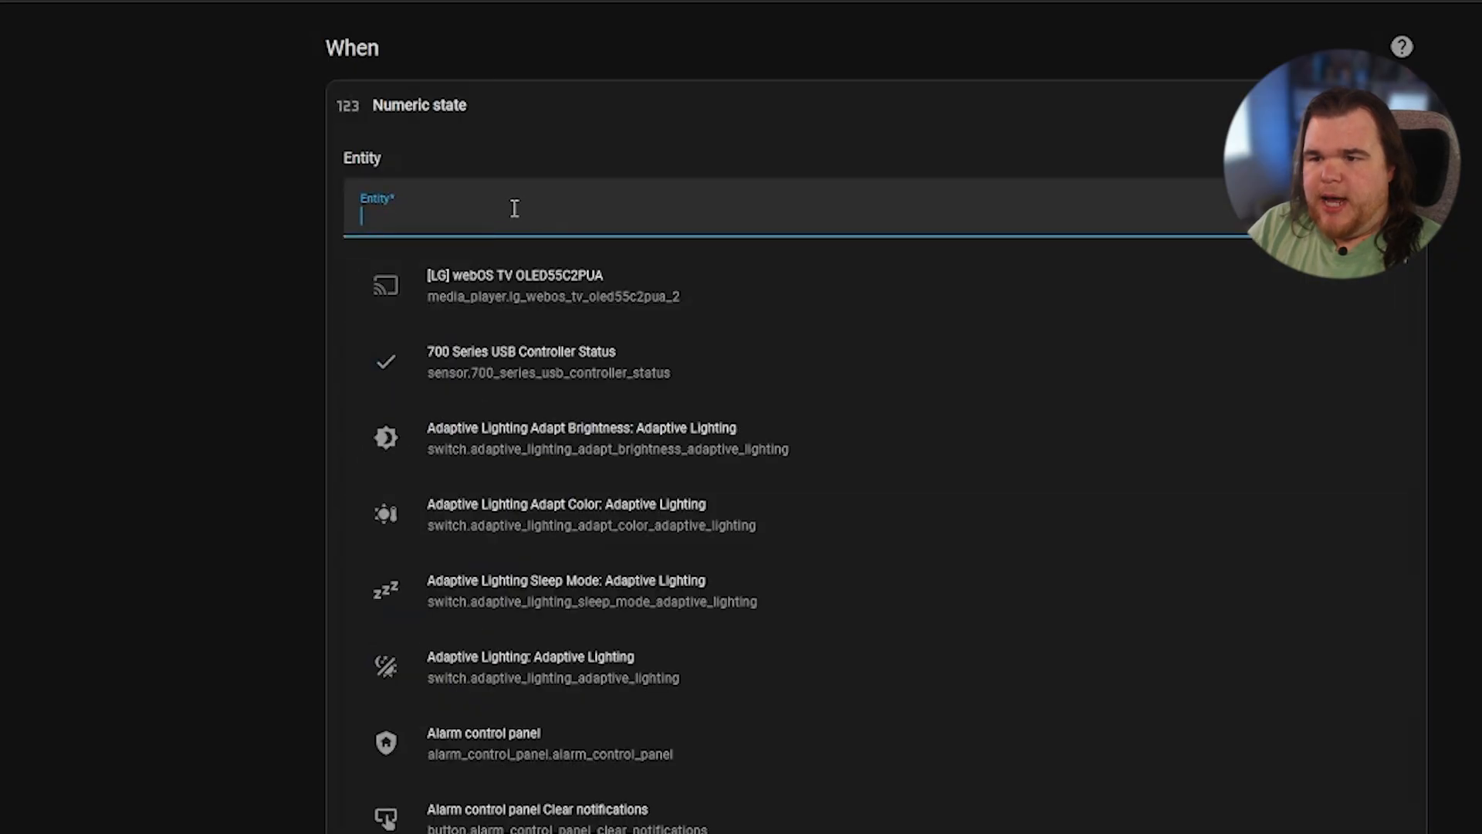
{"action": "type", "text": "medi"}
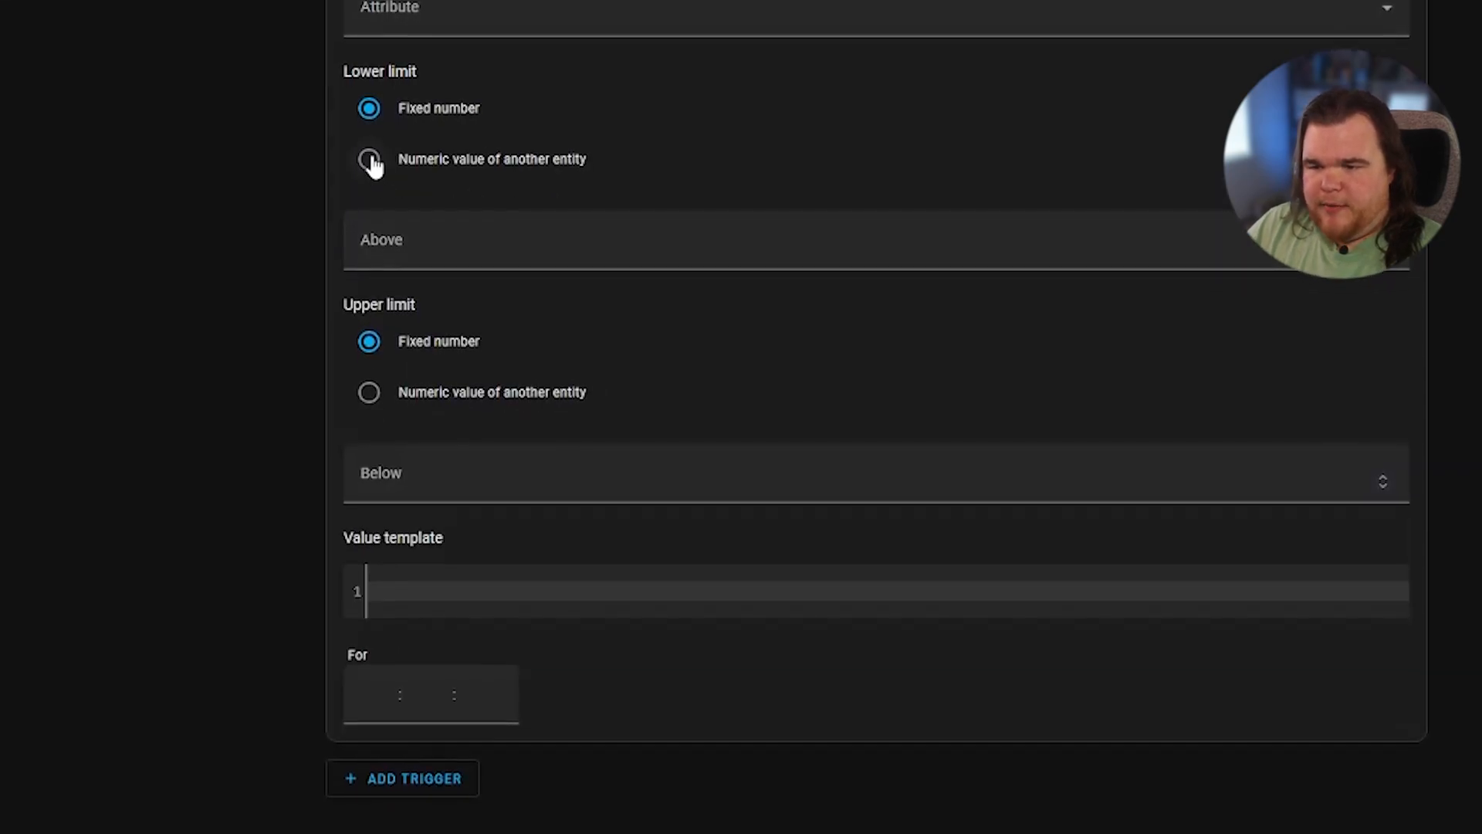
{"action": "left_click", "coordinate": [367, 159]}
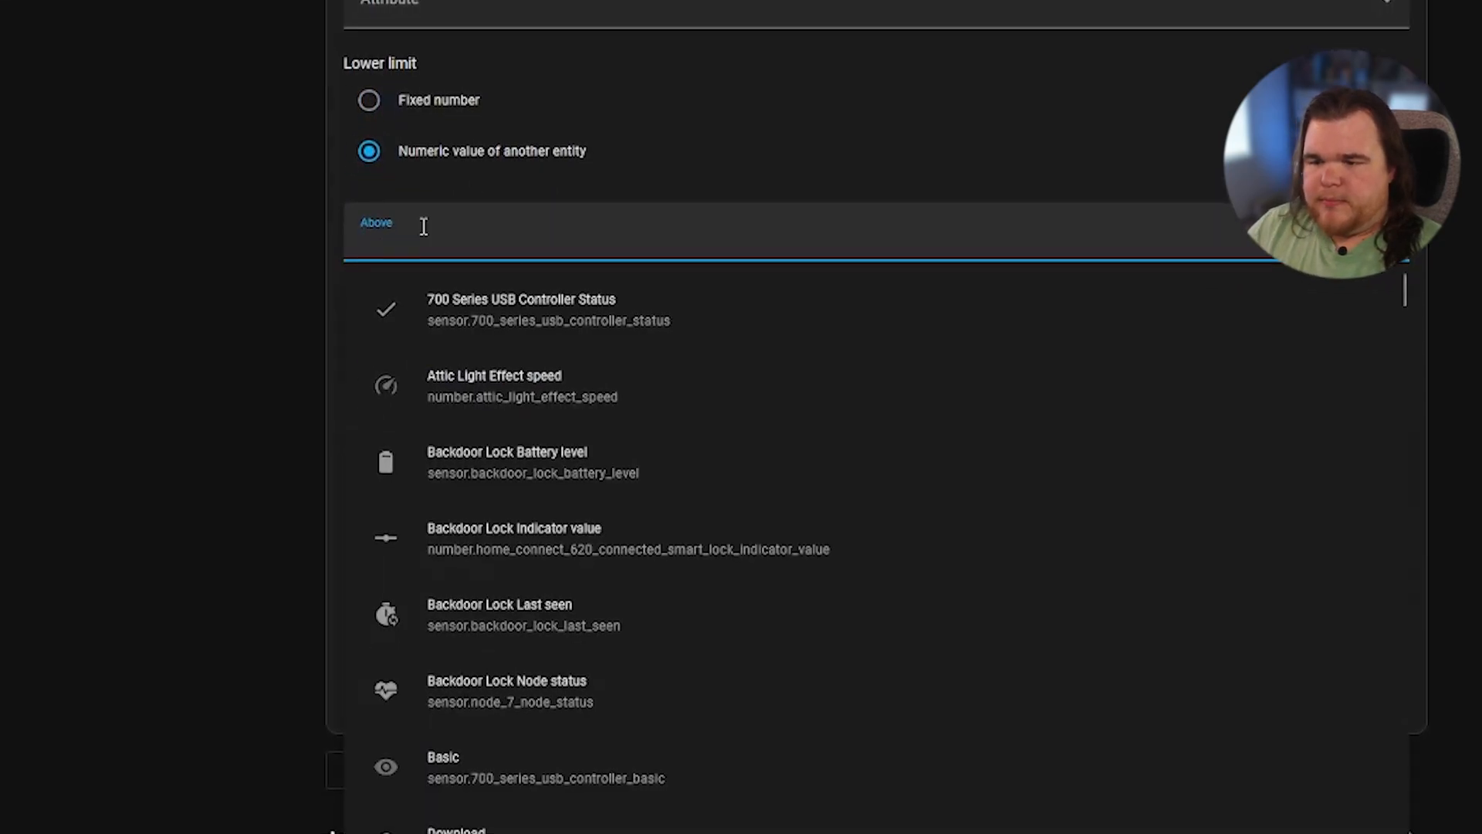
{"action": "type", "text": "upper"}
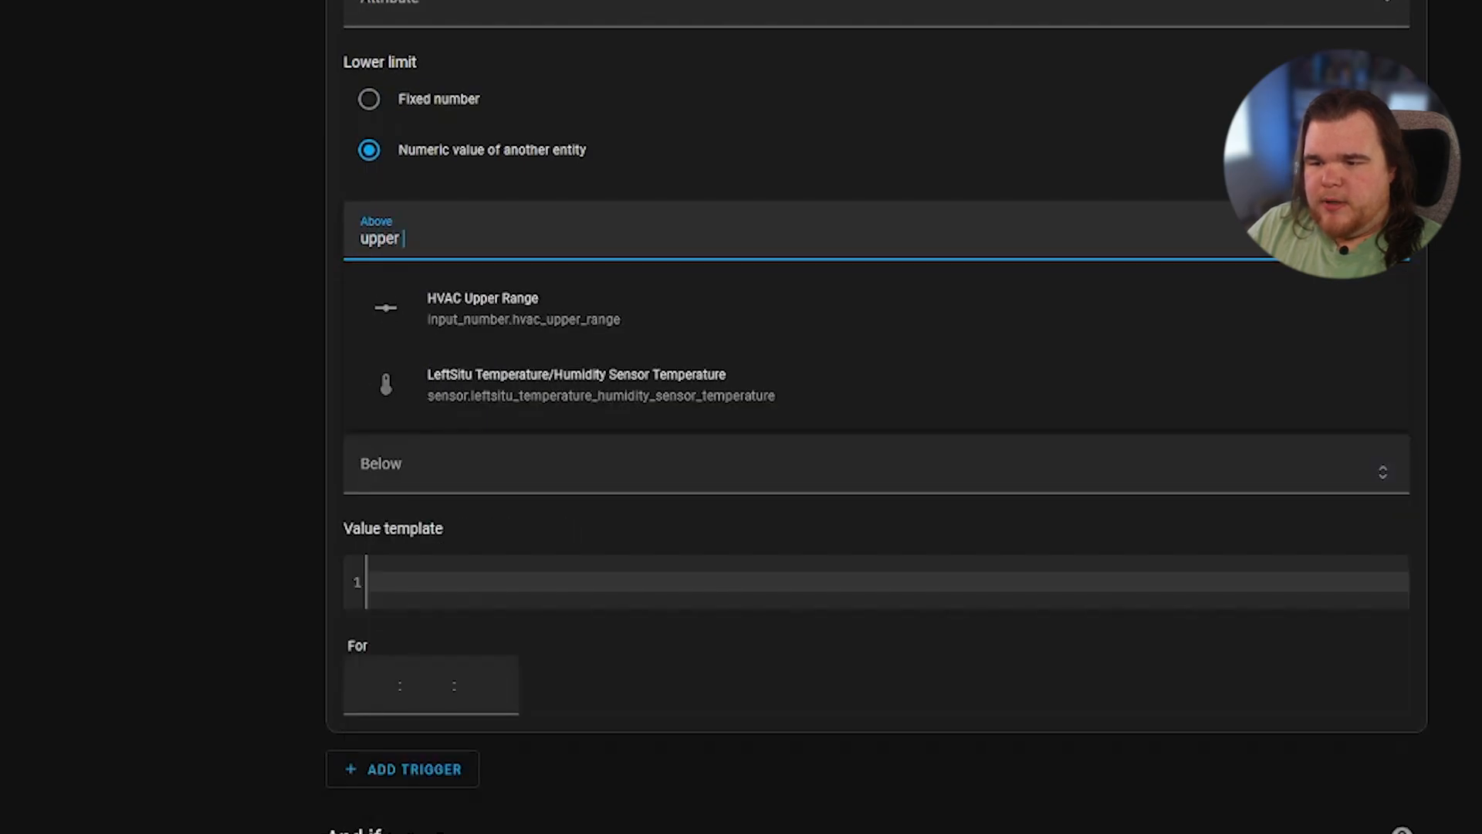
{"action": "left_click", "coordinate": [481, 308]}
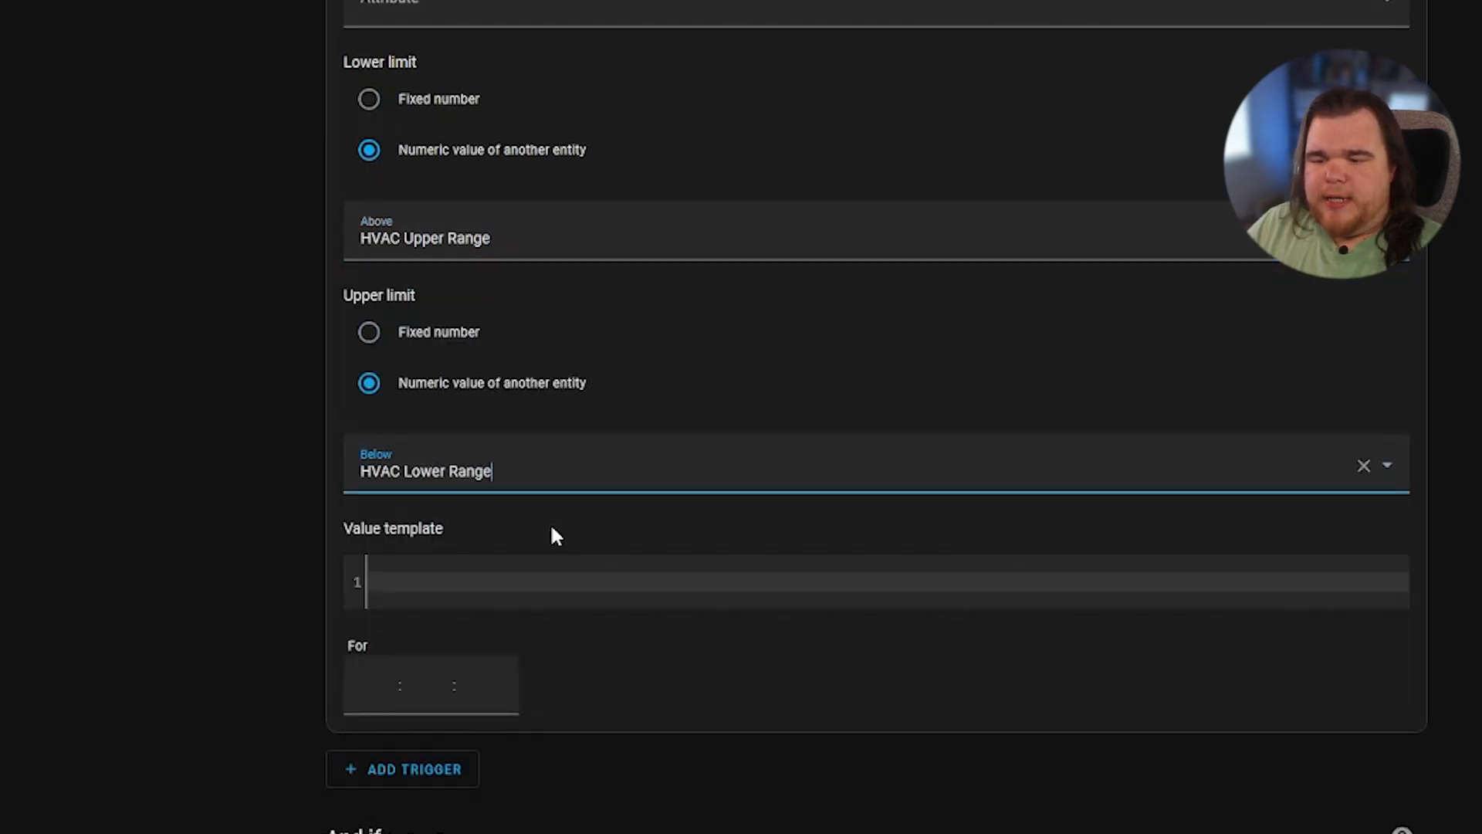
{"action": "left_click", "coordinate": [428, 685]}
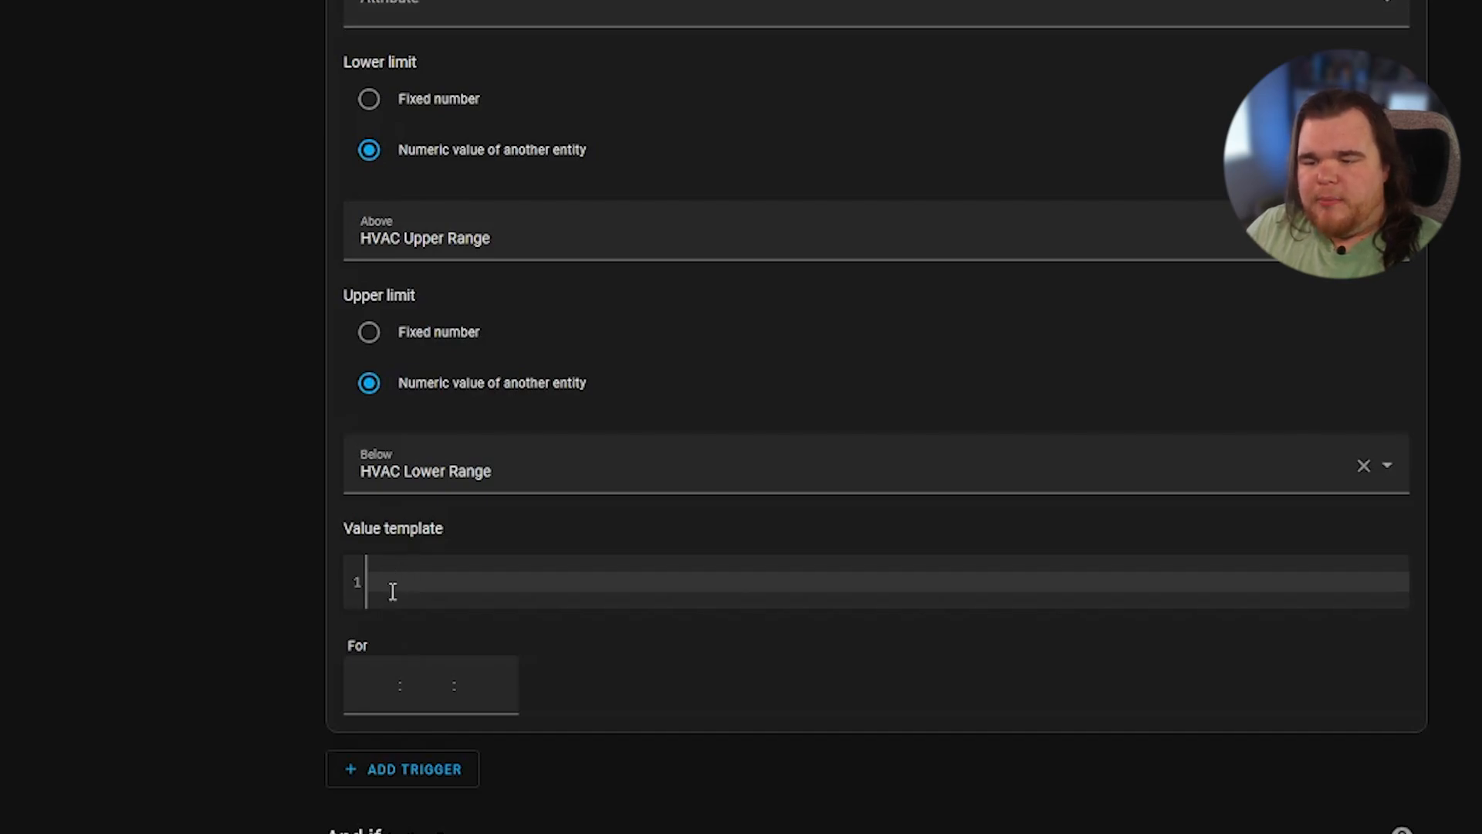
{"action": "type", "text": "5"}
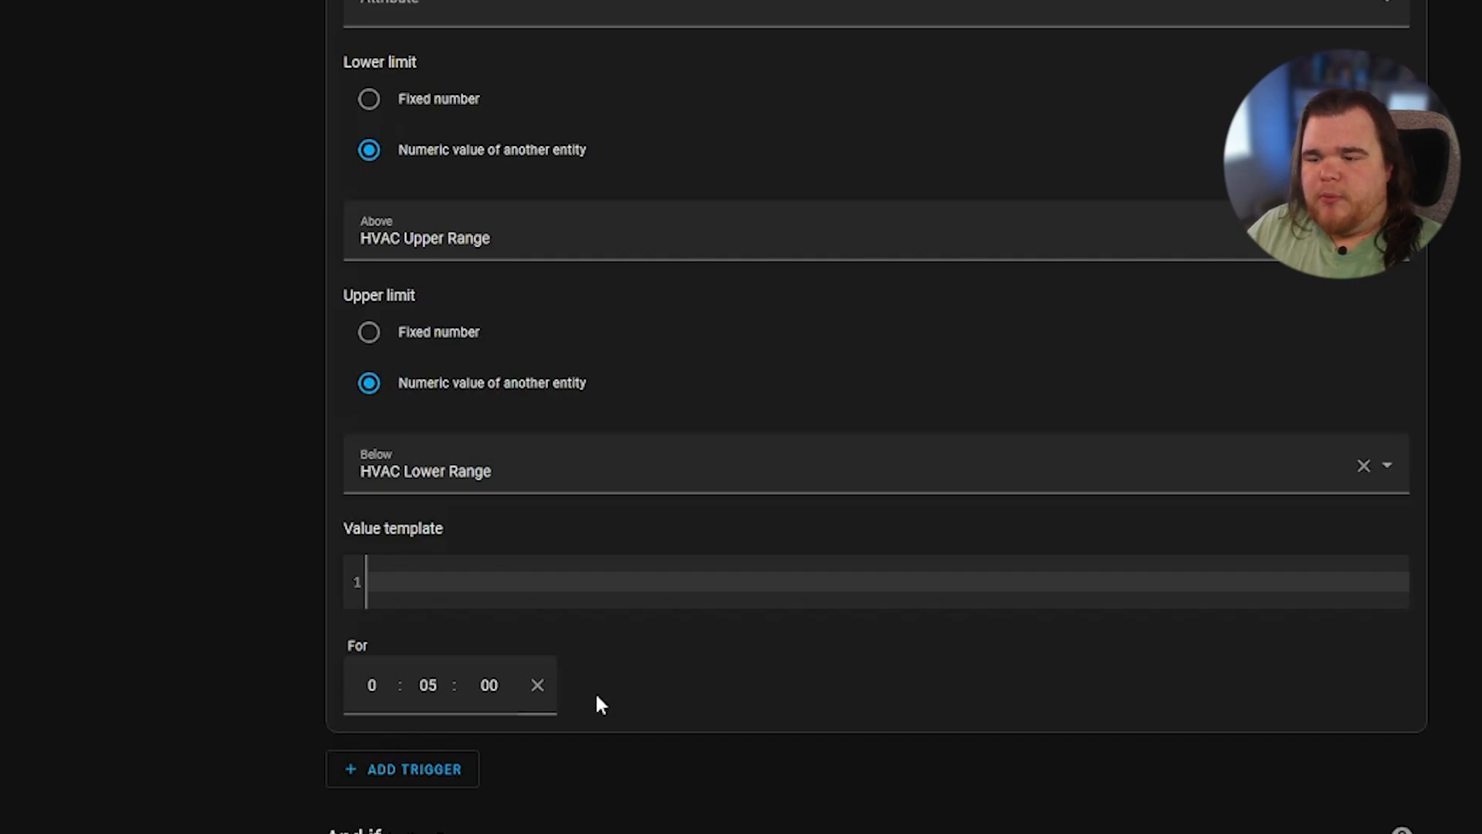
{"action": "scroll", "scroll_direction": "down", "scroll_amount": 3}
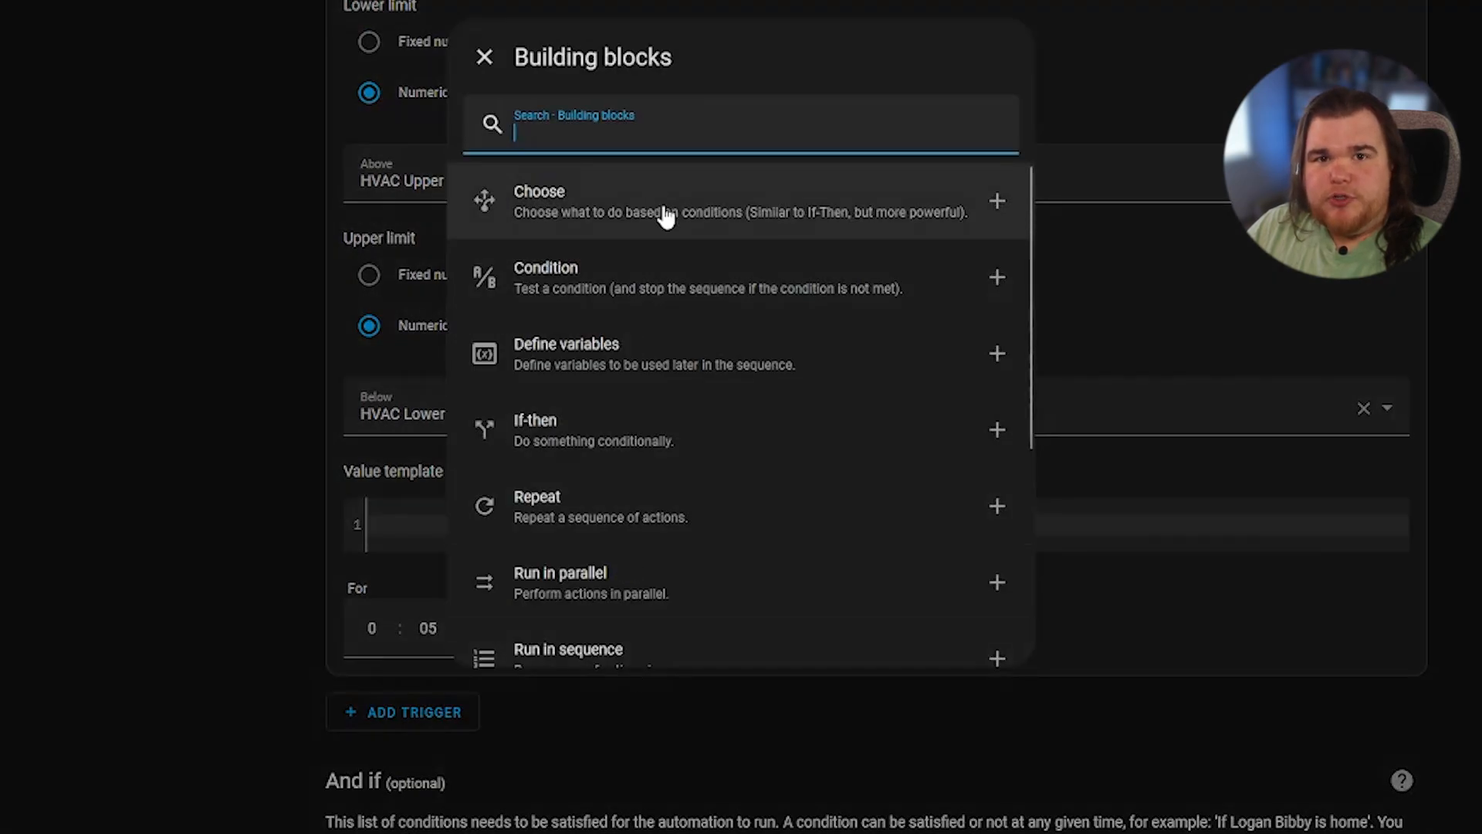
Step: Add a Choose building block under Then do and expand Option 1
{"action": "left_click", "coordinate": [483, 57]}
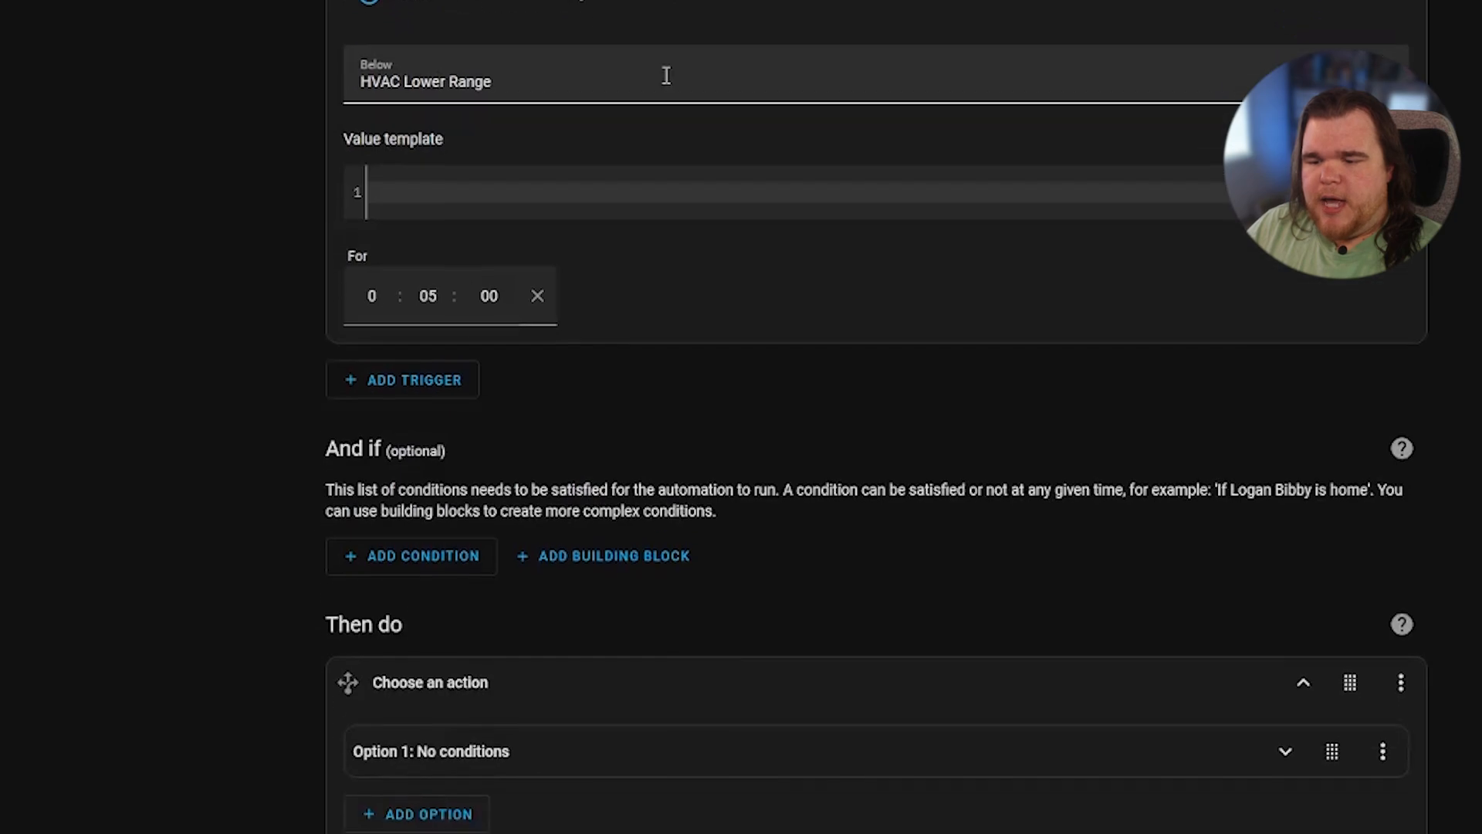
{"action": "scroll", "scroll_direction": "down", "scroll_amount": 3}
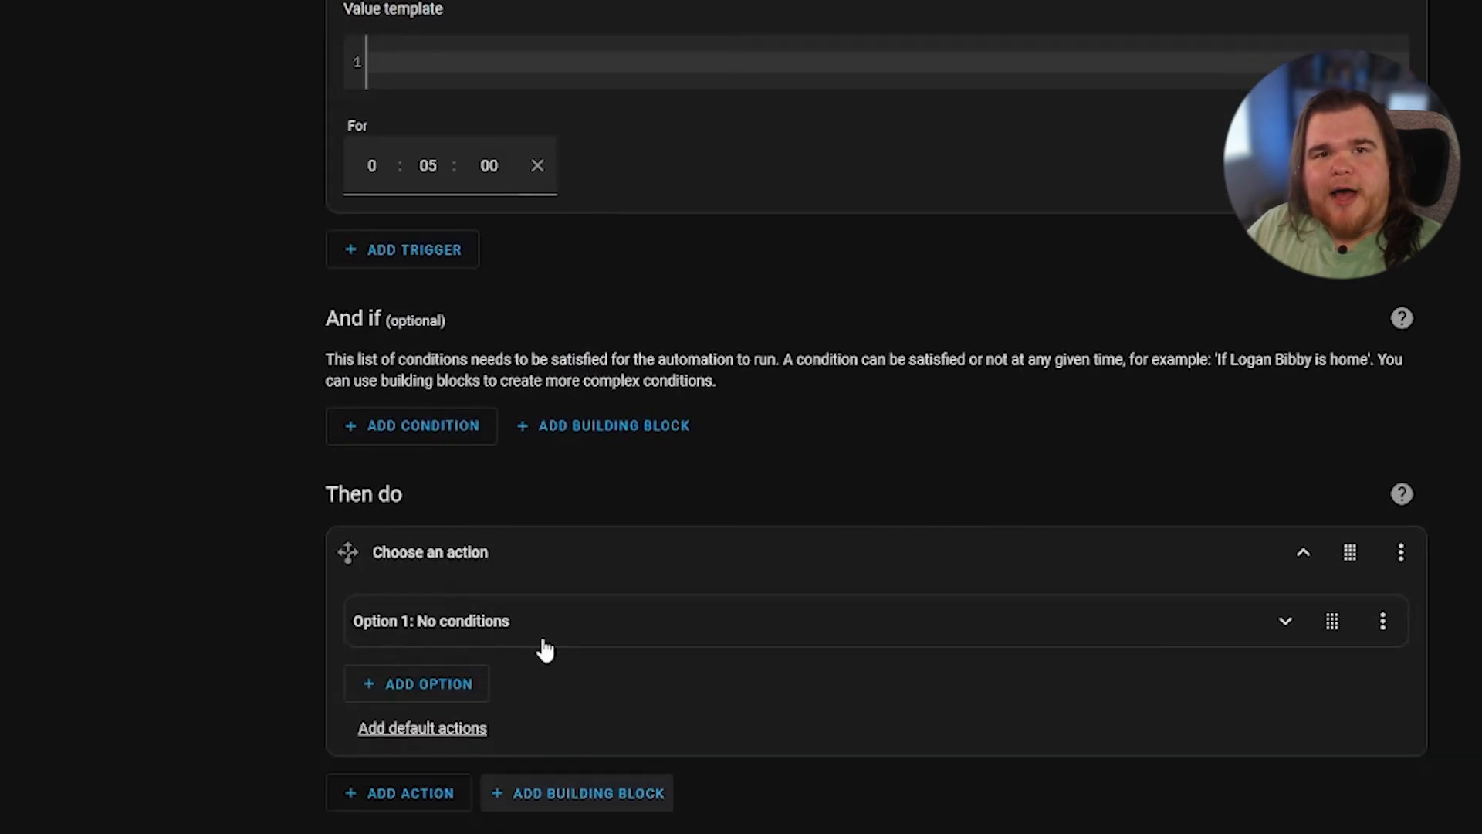
{"action": "mouse_move", "coordinate": [534, 645]}
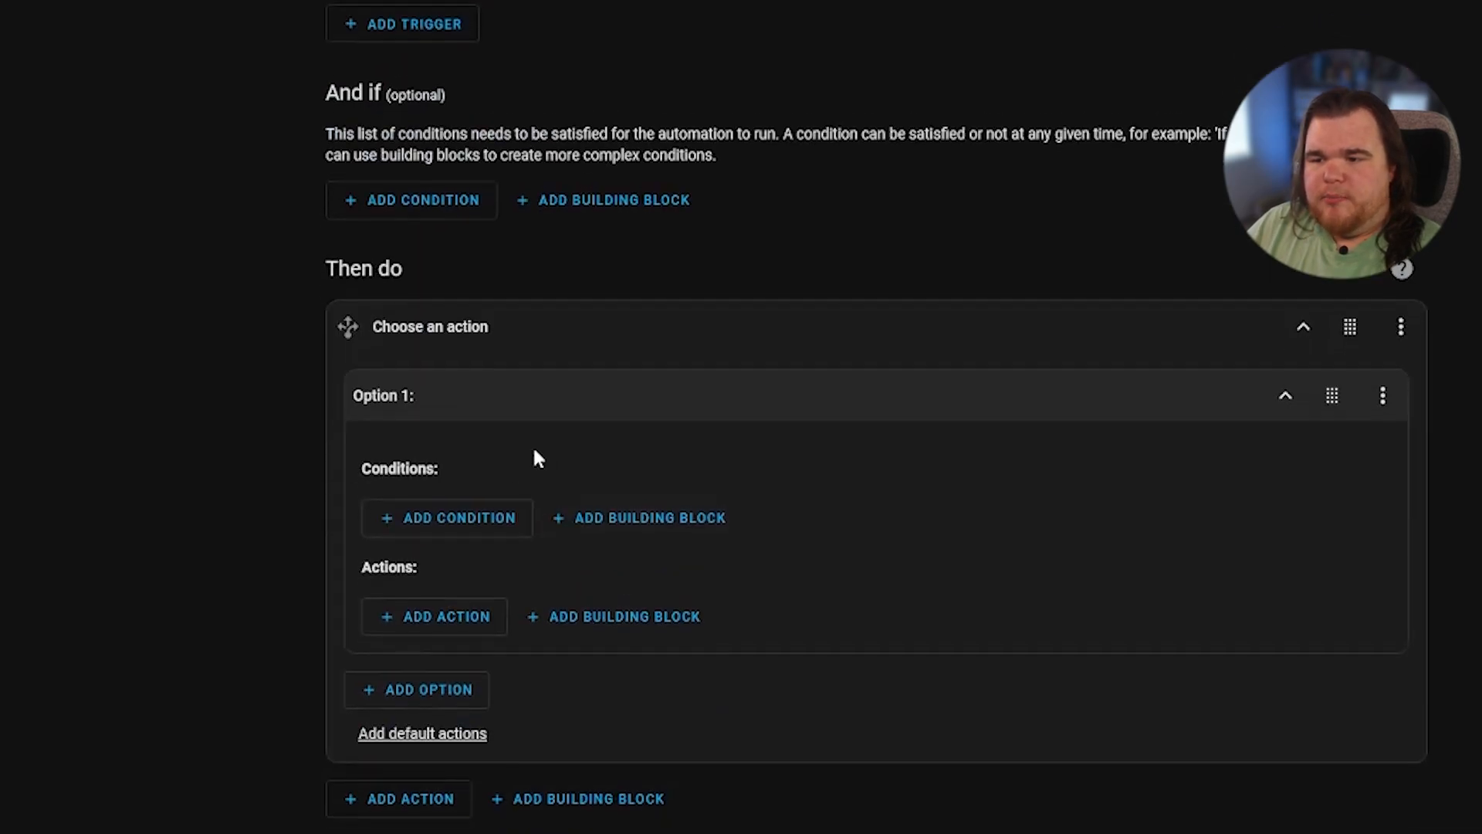
Step: Add a numeric state condition to Option 1: Median Temperature above HVAC Upper Range
{"action": "left_click", "coordinate": [456, 518]}
{"action": "type", "text": "median"}
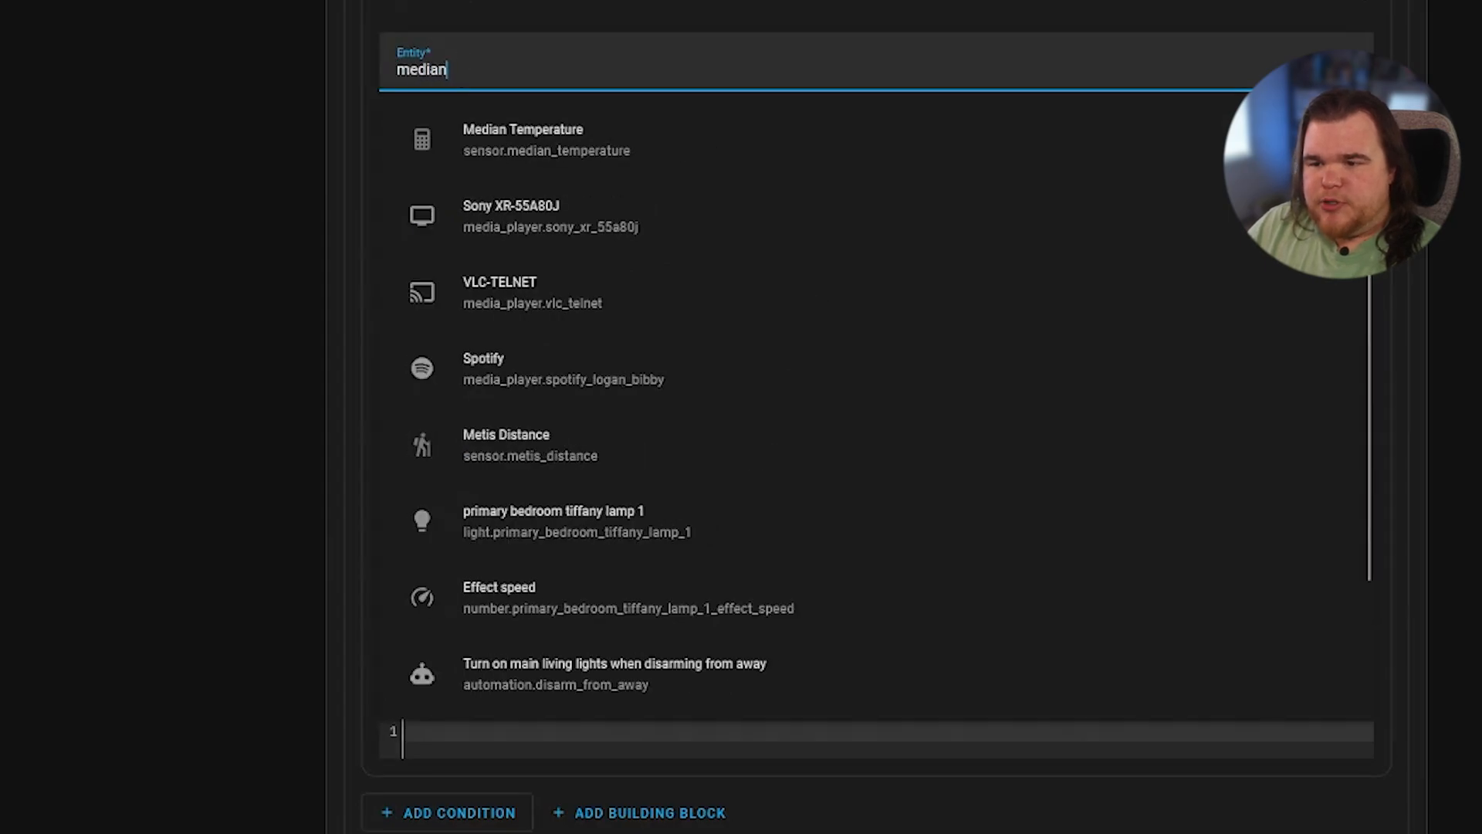
{"action": "left_click", "coordinate": [523, 140]}
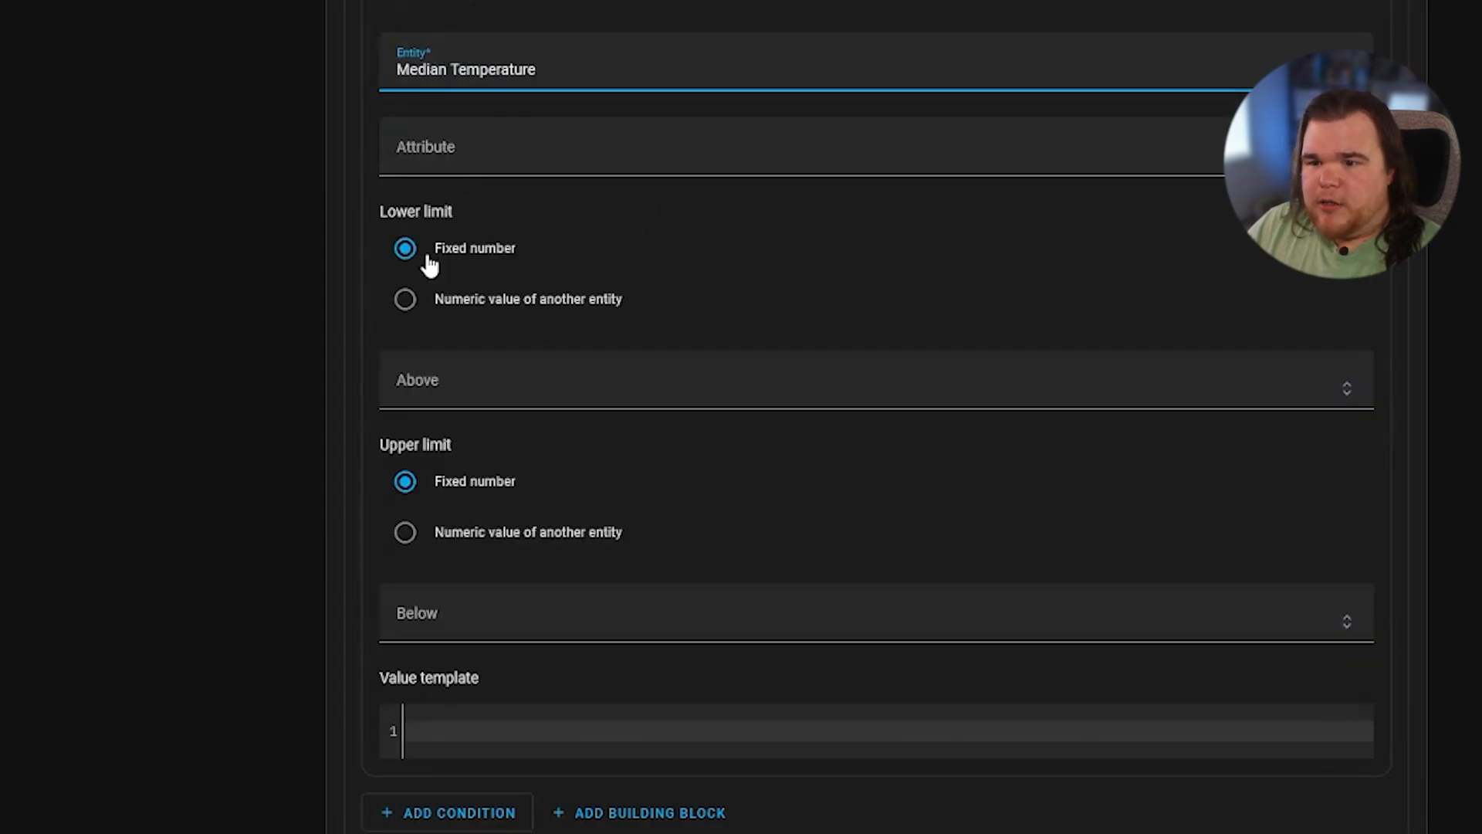
{"action": "left_click", "coordinate": [405, 299]}
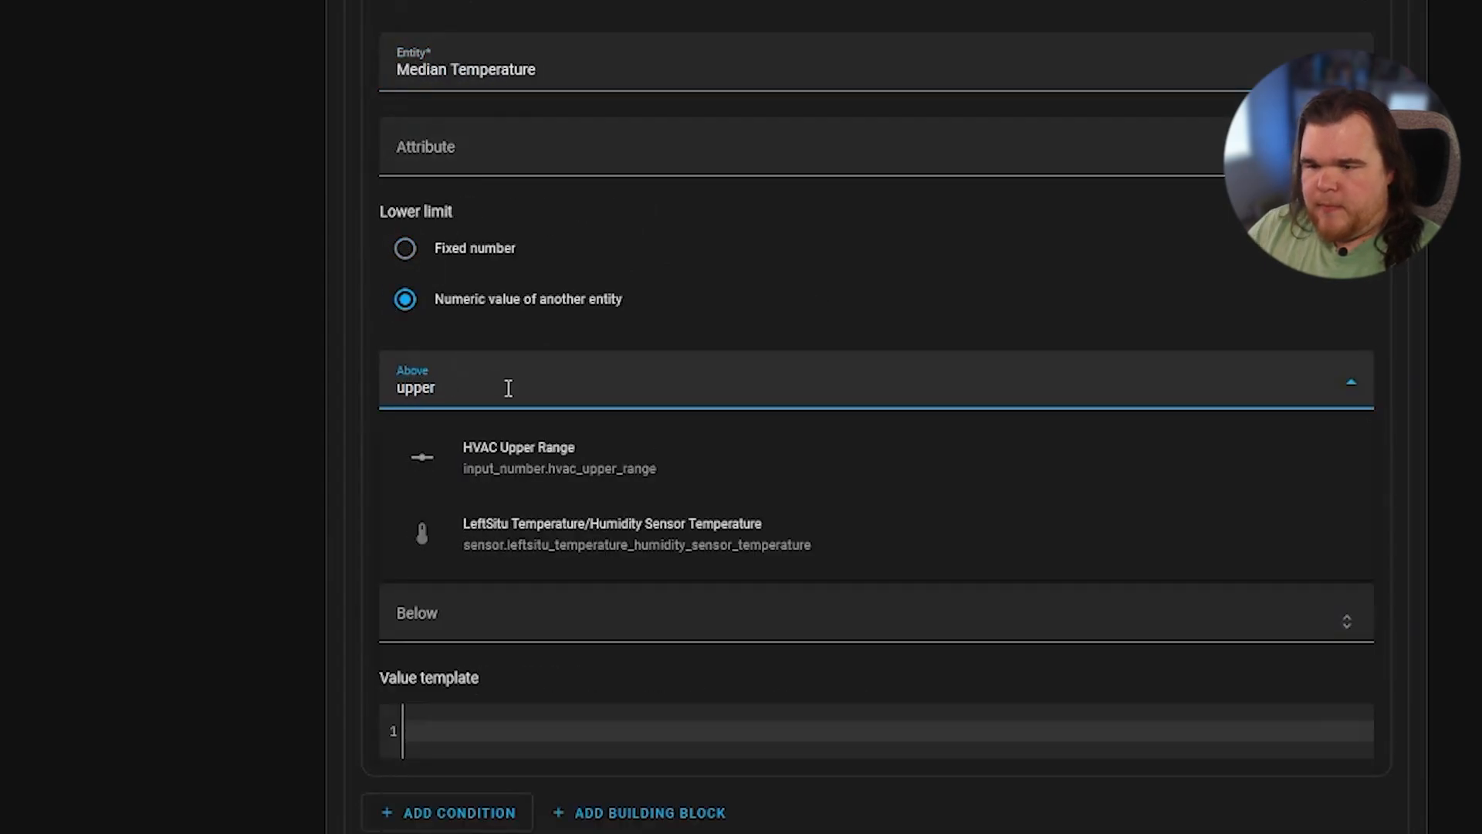
{"action": "left_click", "coordinate": [518, 456]}
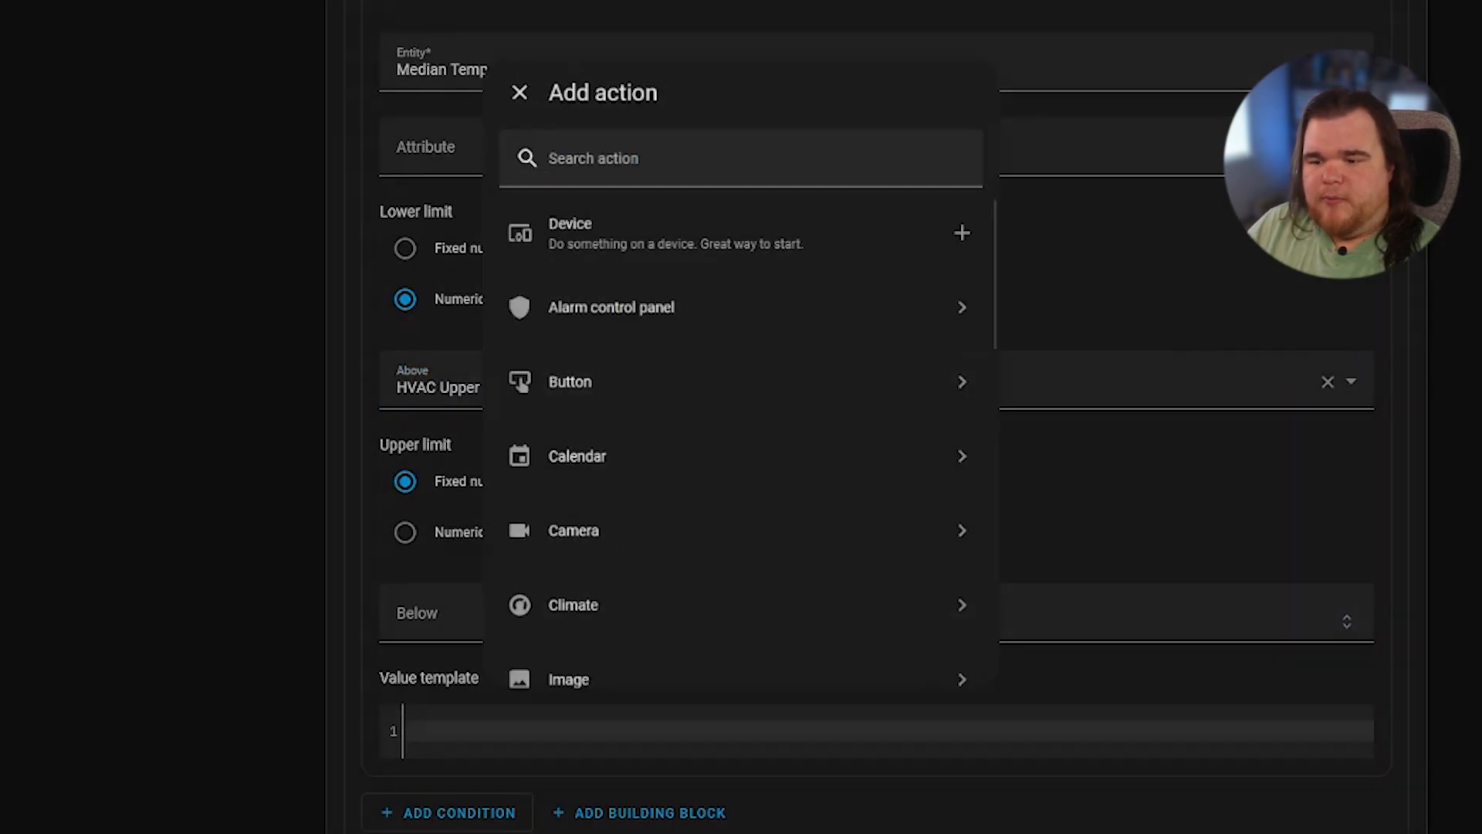
Step: Add a Perform action step using Climate: Set target temperature on the Thermostat
{"action": "type", "text": "perform"}
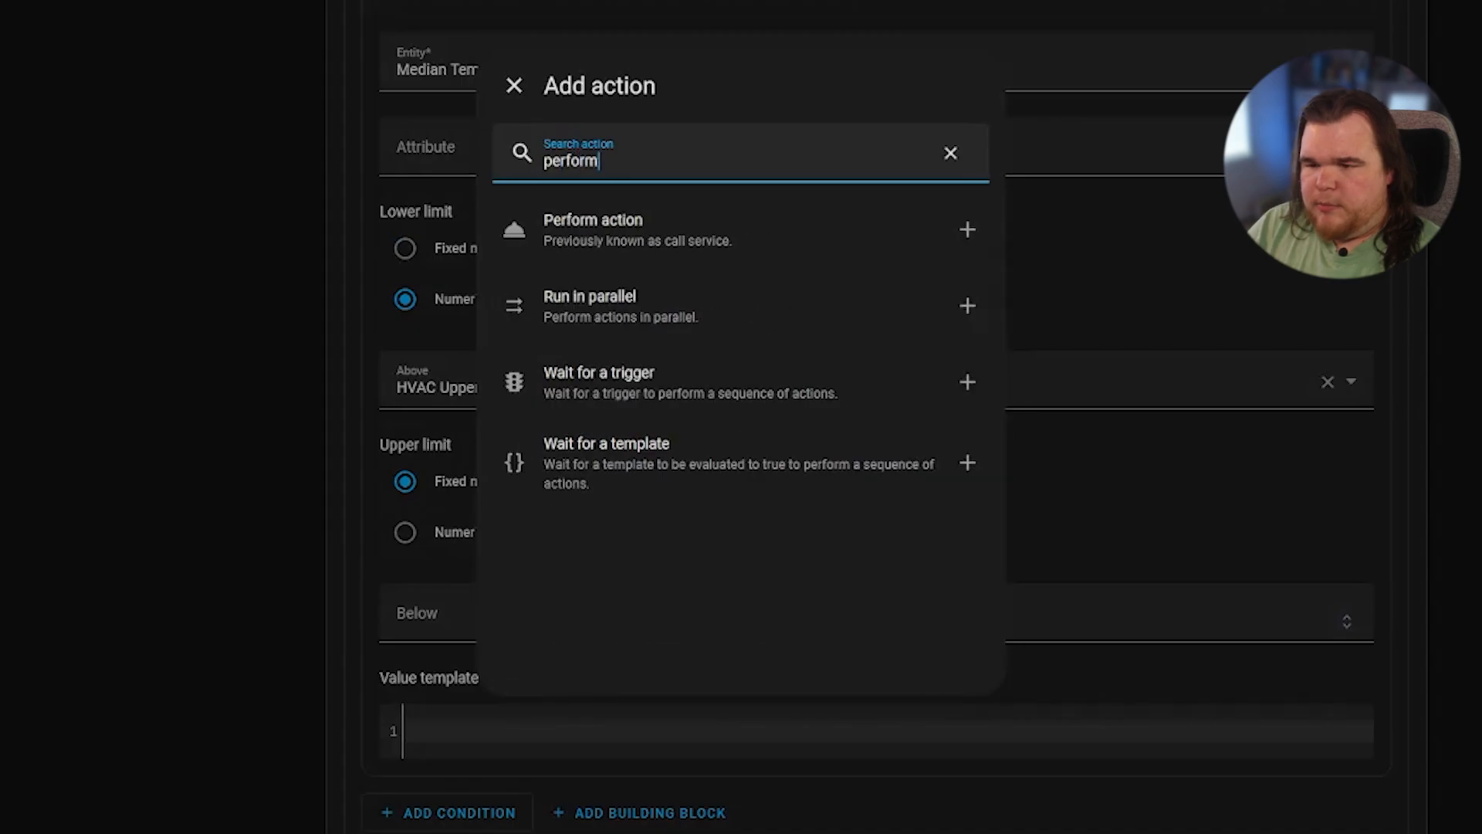
{"action": "left_click", "coordinate": [592, 230]}
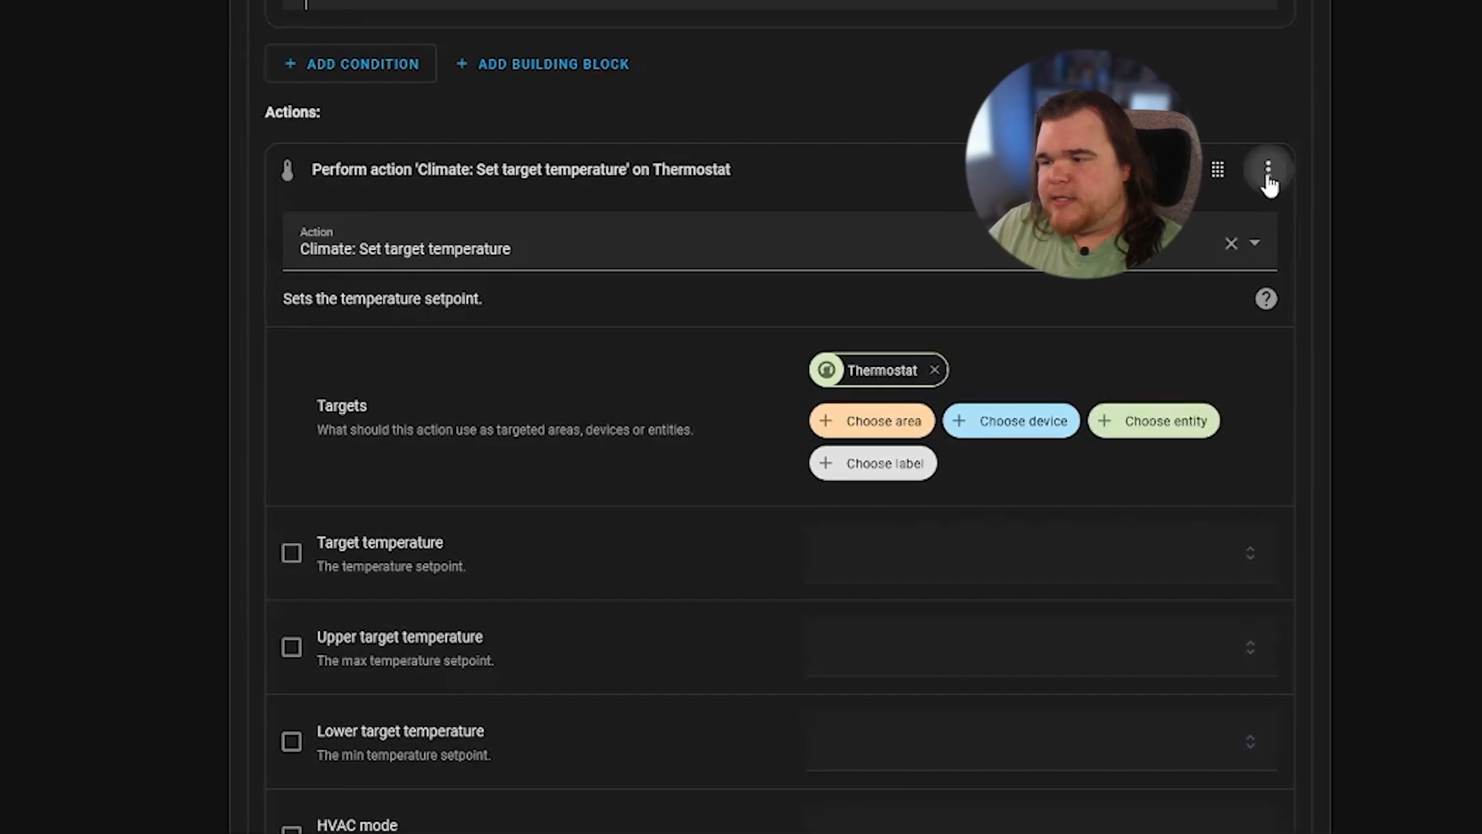
Step: In the action's YAML, add a temperature template using thermostat temperature and HVAC upper range
{"action": "left_click", "coordinate": [1269, 170]}
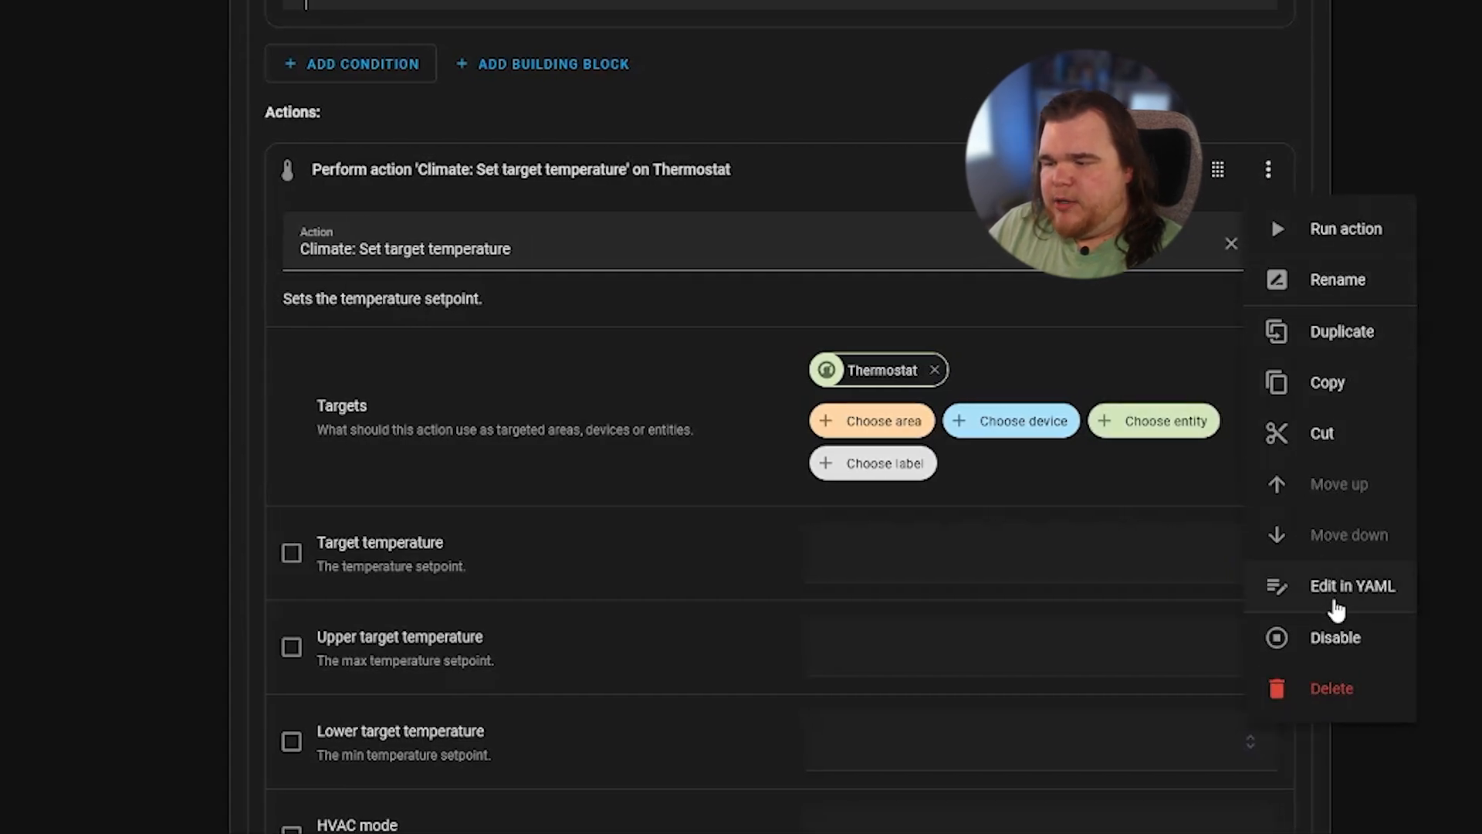
{"action": "left_click", "coordinate": [1352, 585]}
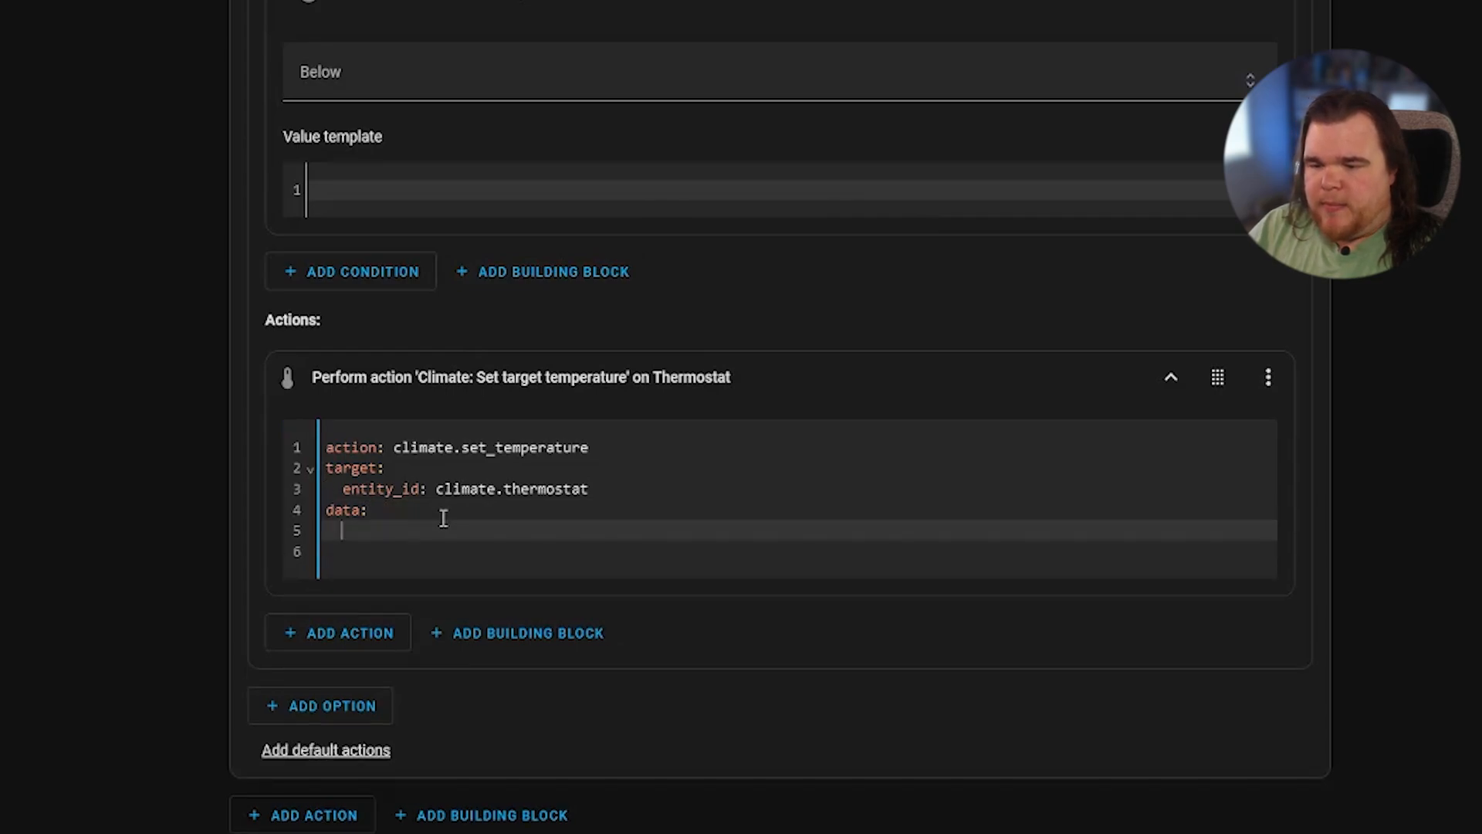
{"action": "type", "text": "temp"}
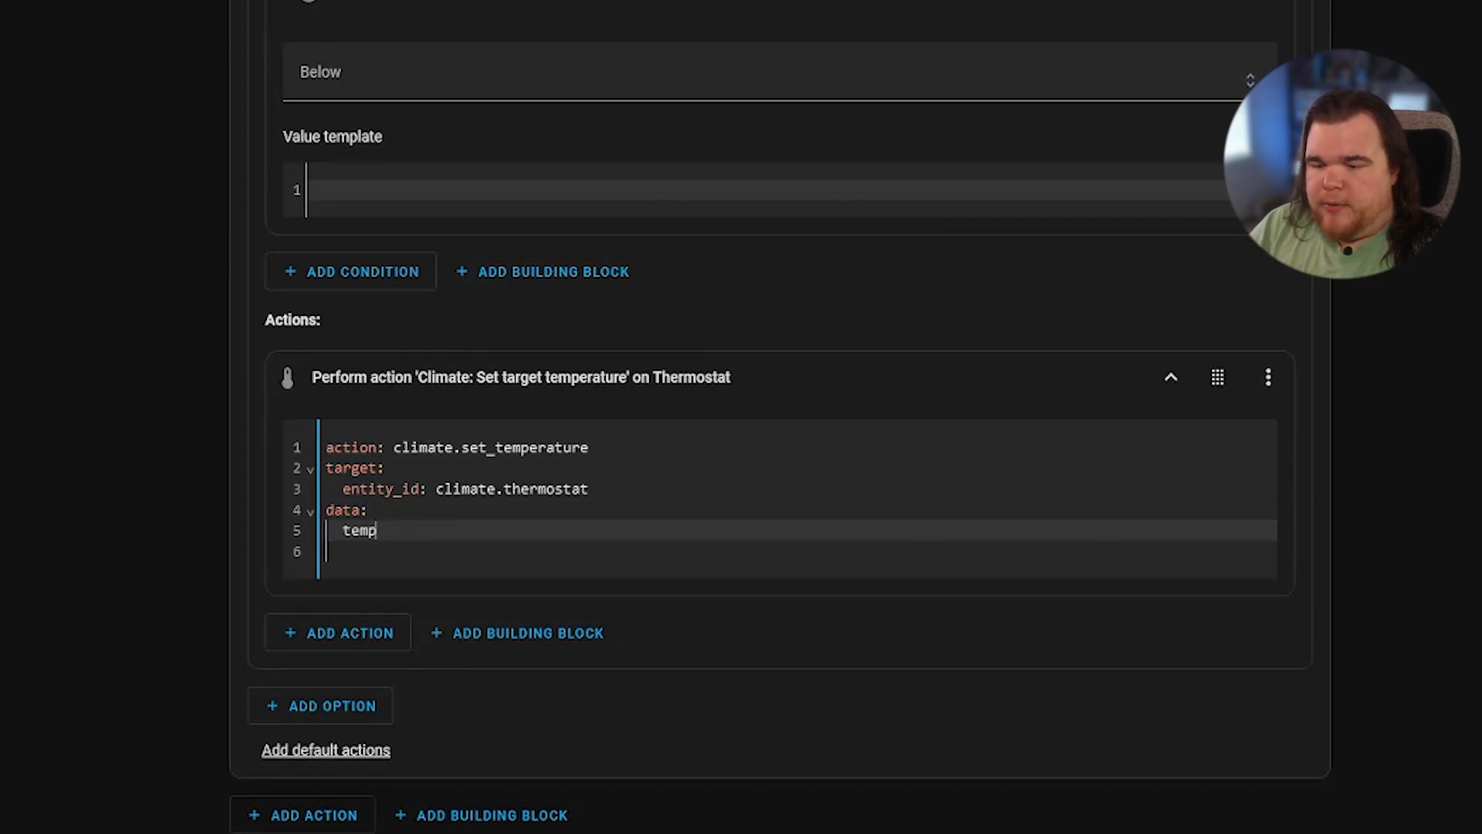
{"action": "type", "text": "erature:"}
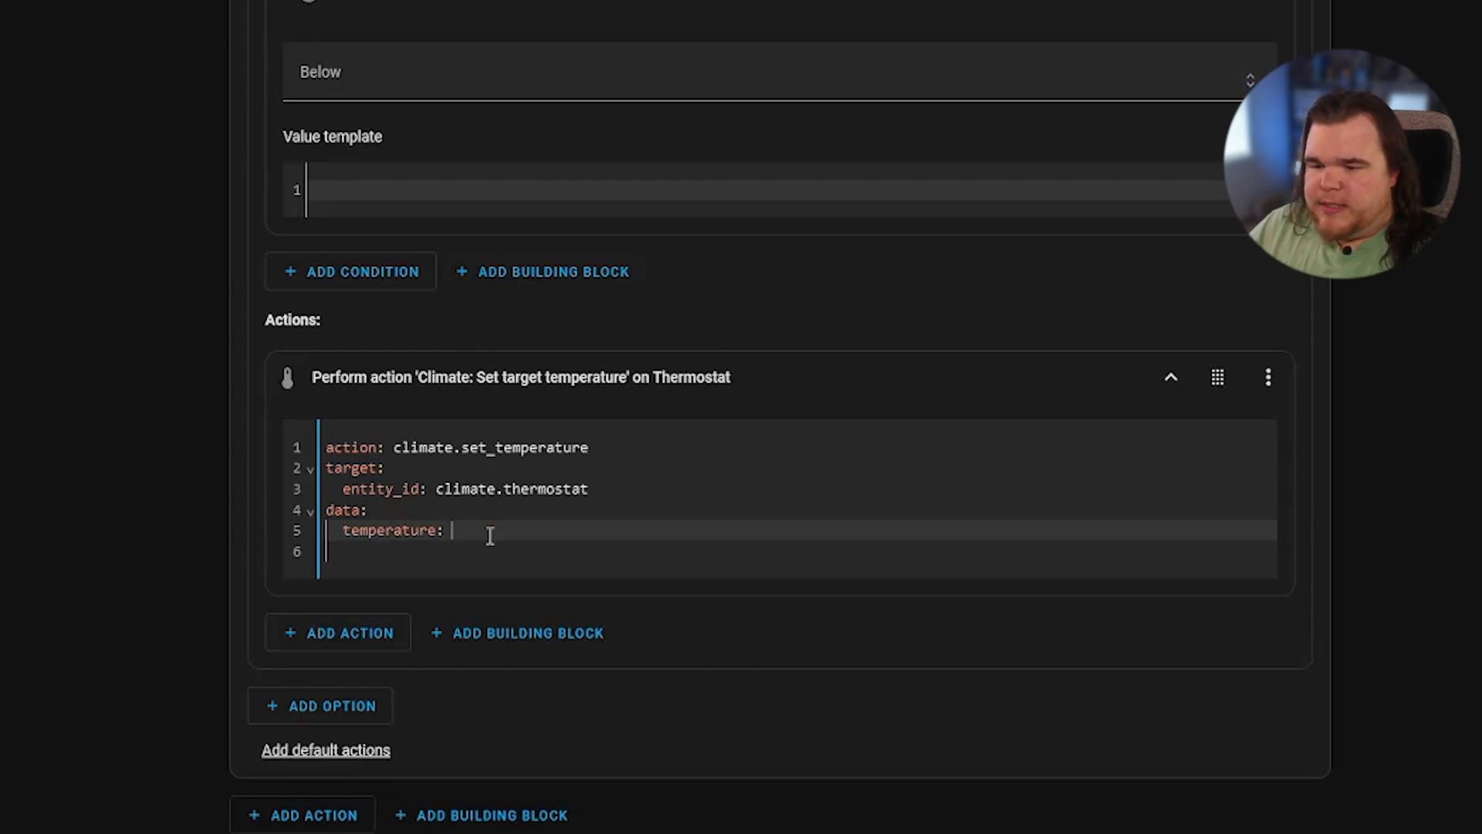
{"action": "type", "text": "{{ states('sensor.thermostat_temperature') | int - ( states('input_number.hvac_upper_range') | int"}
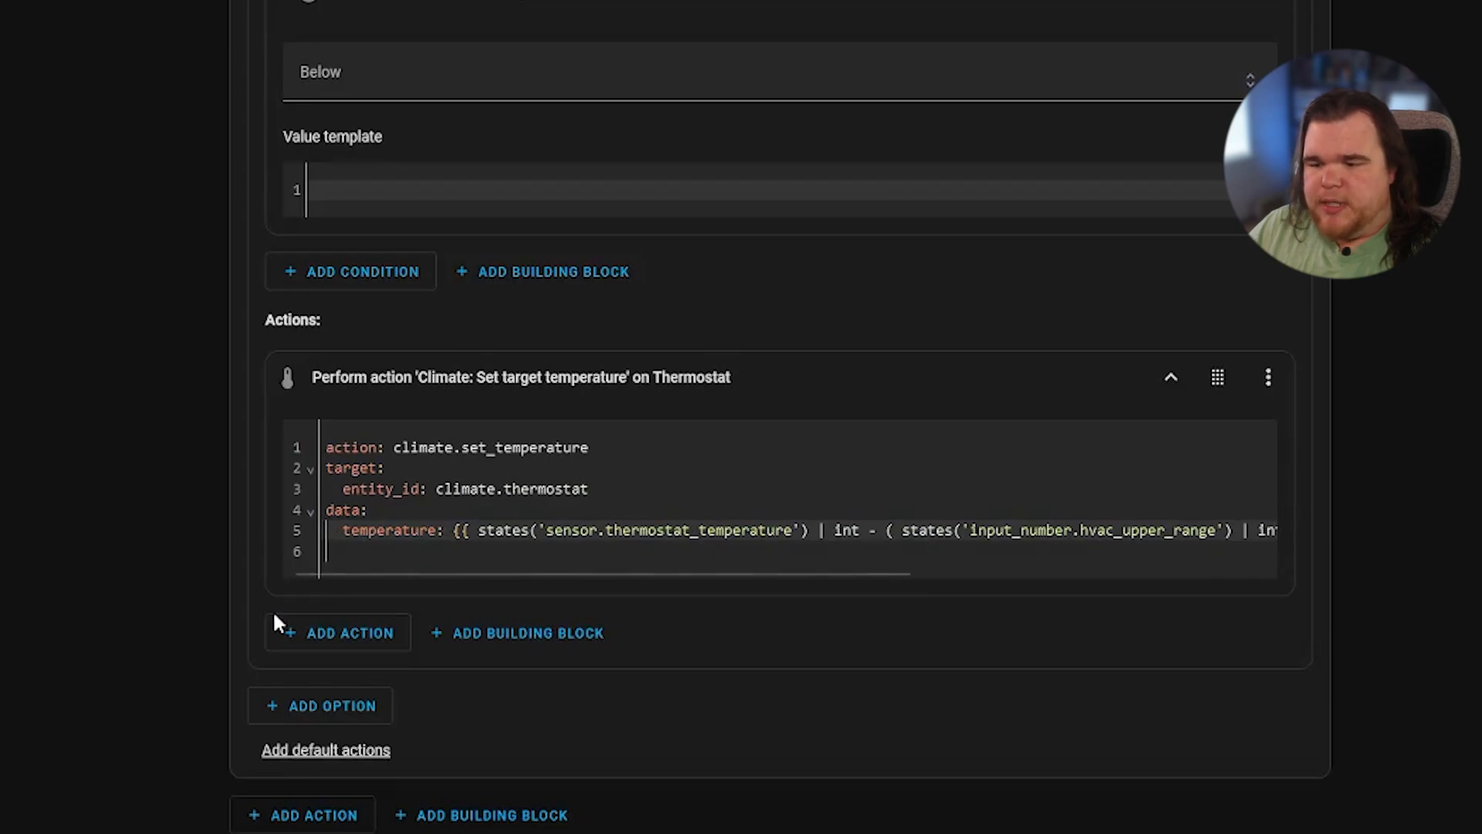
{"action": "scroll", "scroll_direction": "down", "scroll_amount": 3}
{"action": "type", "text": "Climate Control using Median Temperature"}
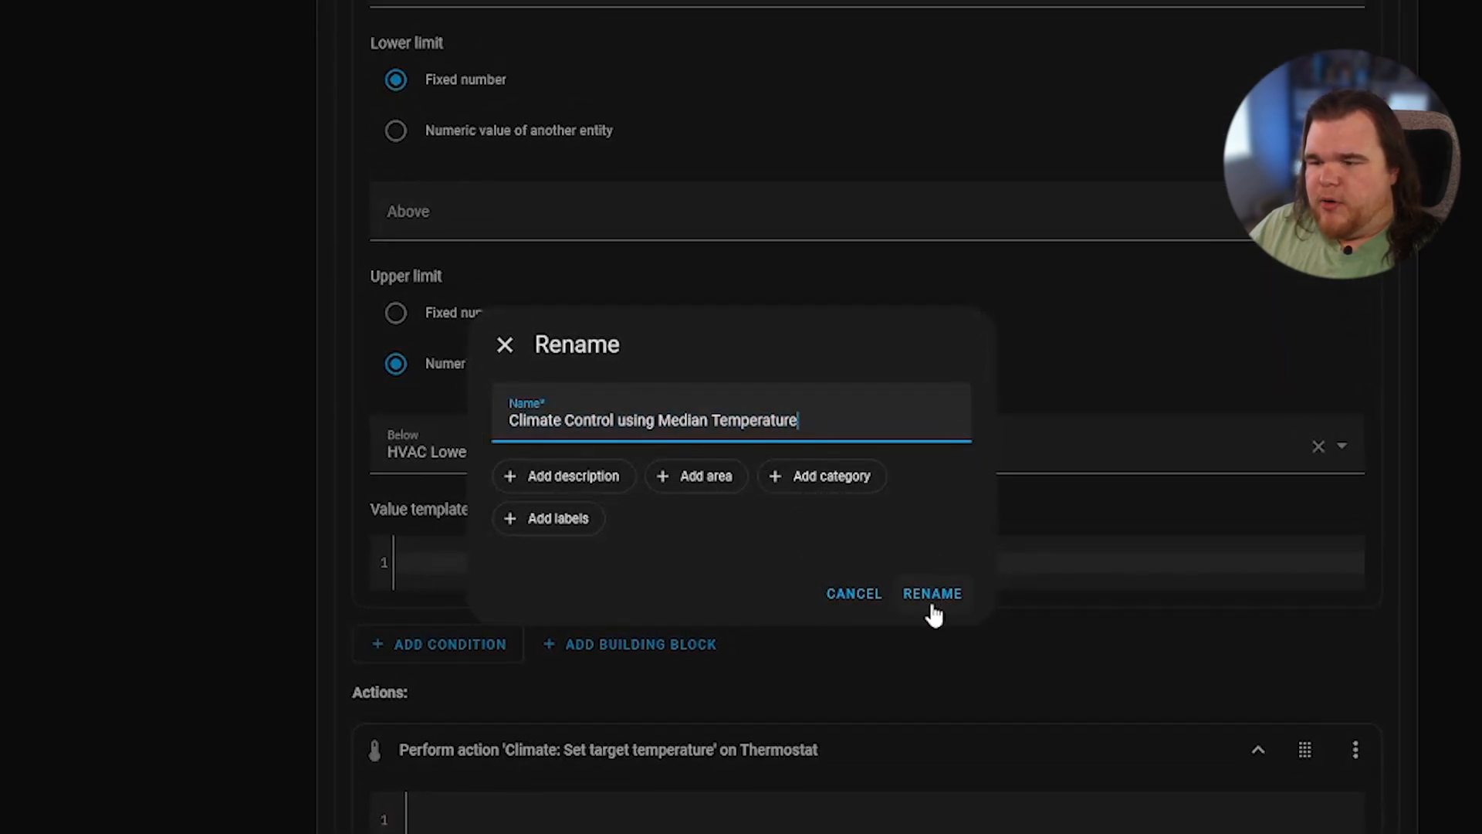
Step: Confirm the automation name 'Climate Control using Median Temperature'
{"action": "left_click", "coordinate": [930, 593]}
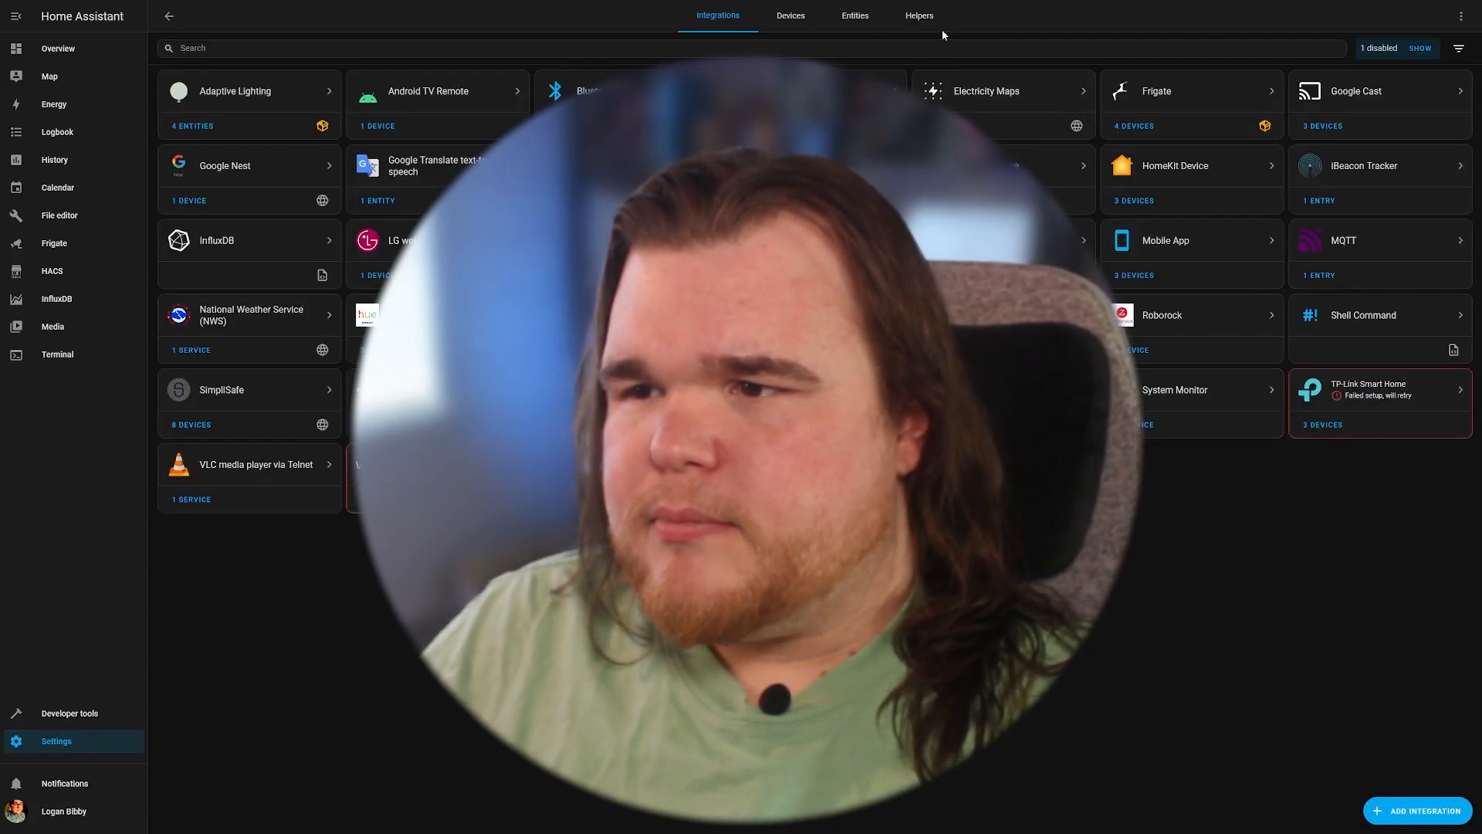
Step: Go back from the Devices & services integrations page to the main Settings overview
{"action": "left_click", "coordinate": [918, 16]}
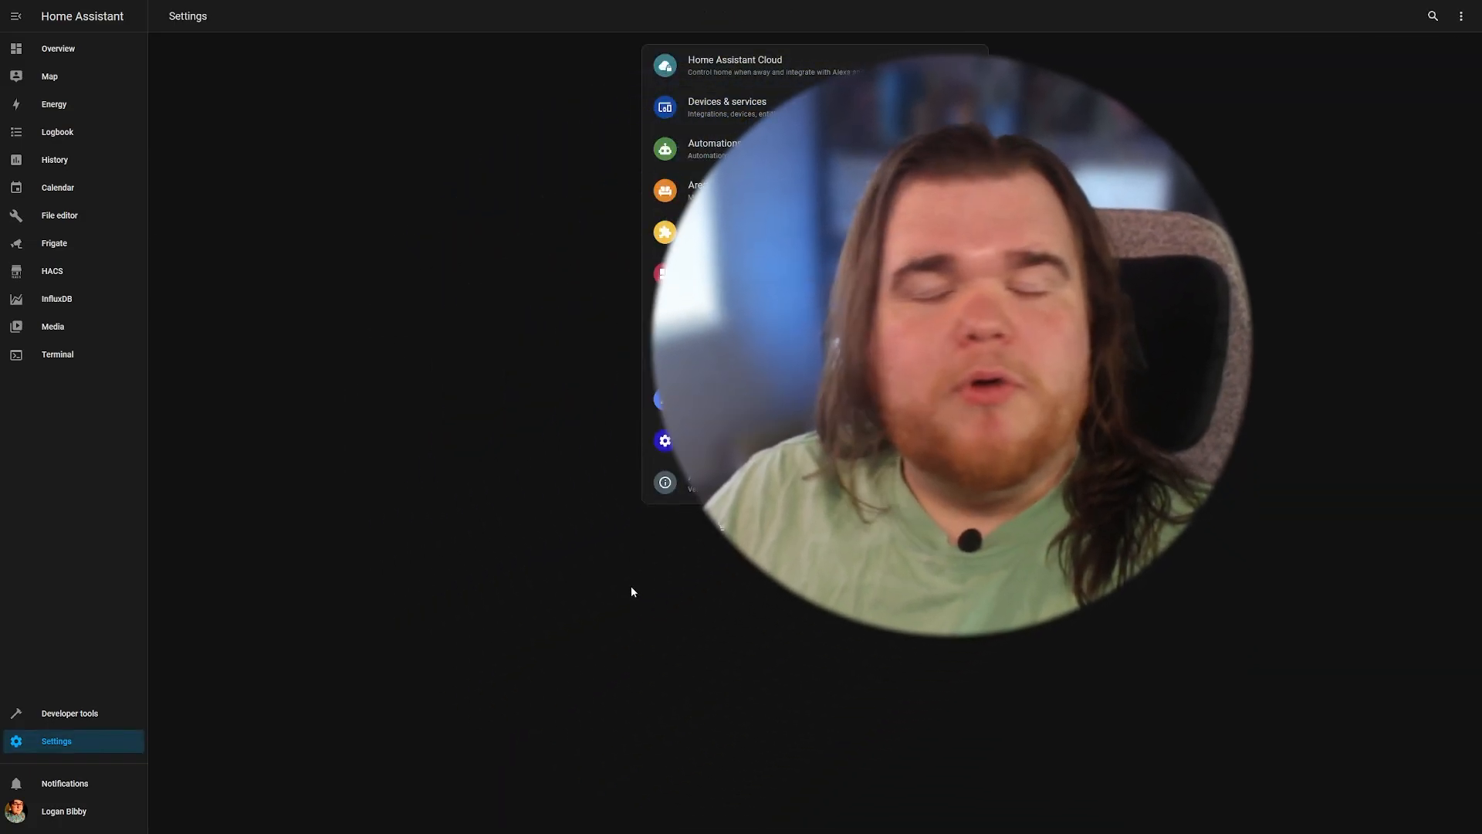
Step: Create a Number helper named 'Target Humidity', displayed as an input field with % unit
{"action": "left_click", "coordinate": [726, 107]}
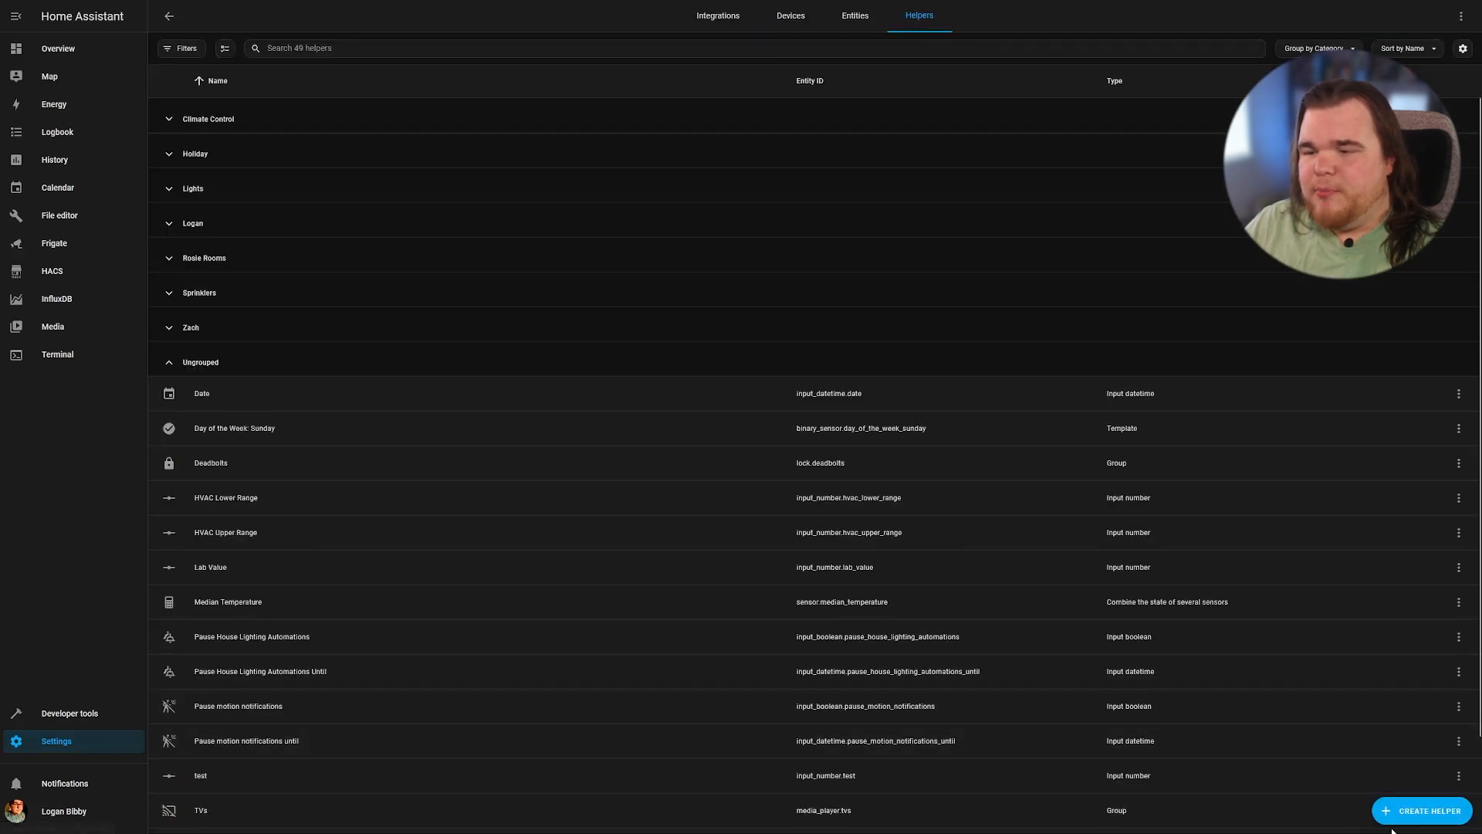
{"action": "left_click", "coordinate": [1422, 810]}
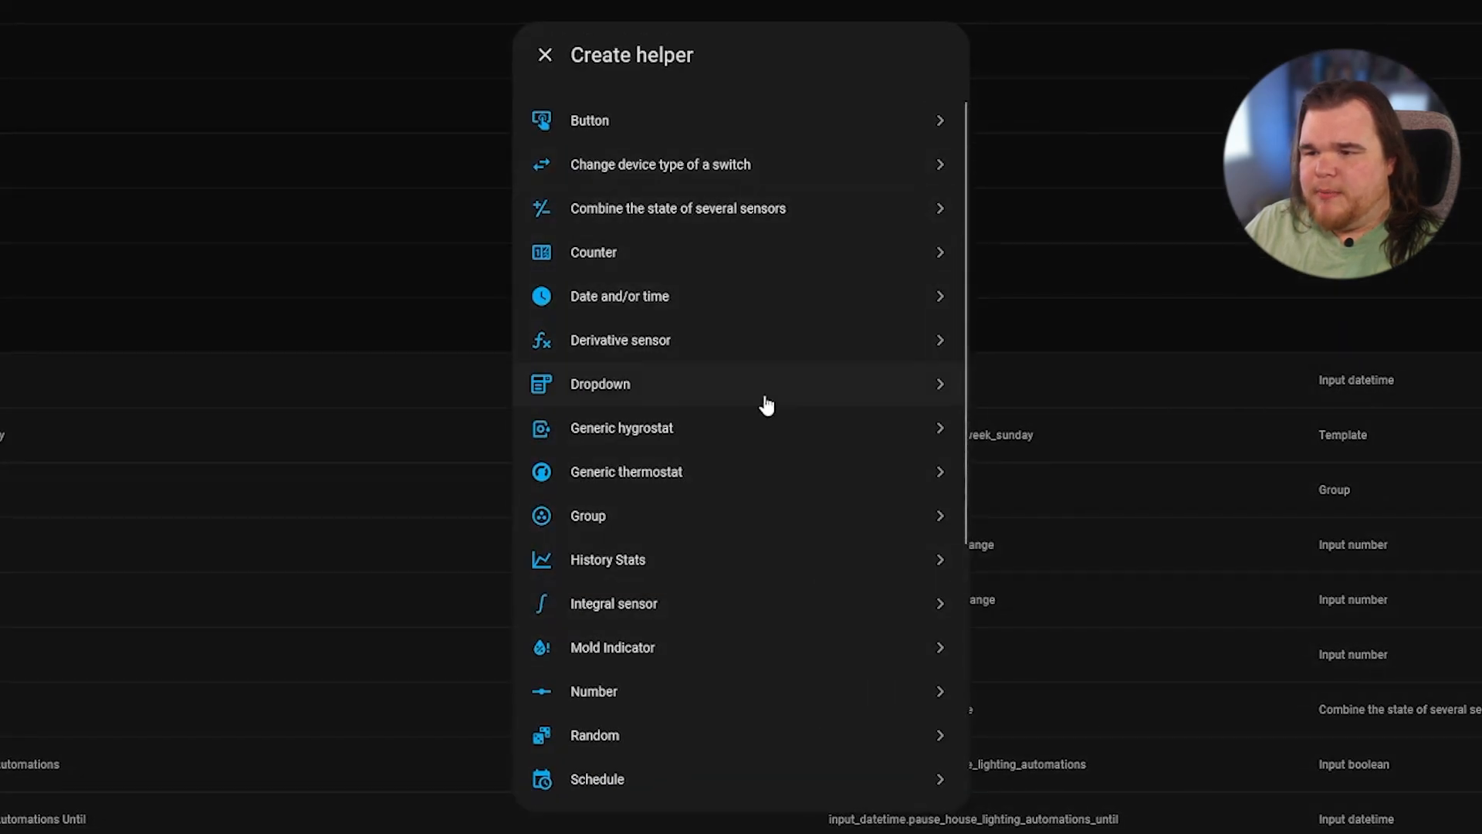
{"action": "mouse_move", "coordinate": [649, 696]}
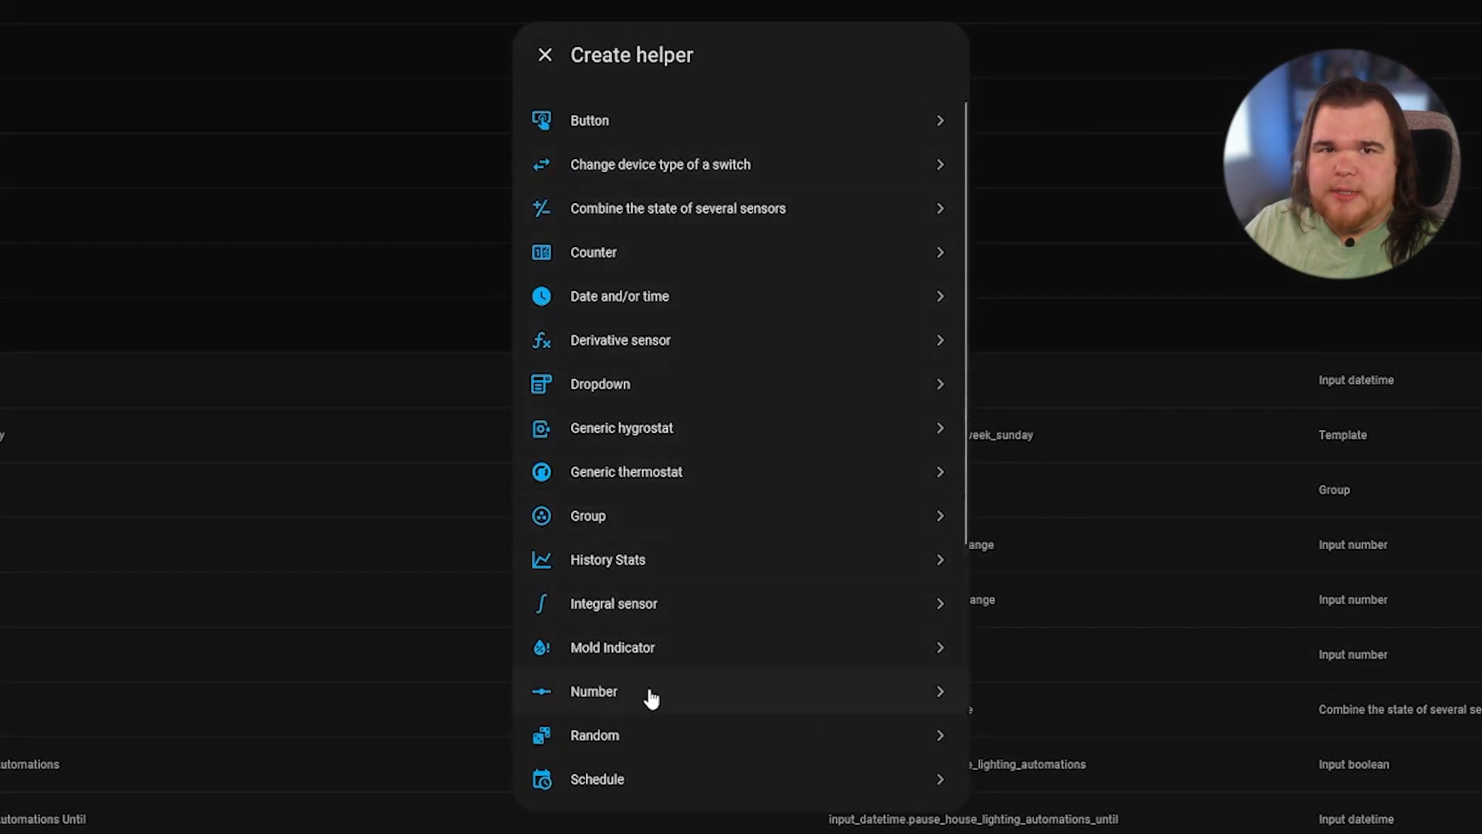
{"action": "left_click", "coordinate": [594, 691]}
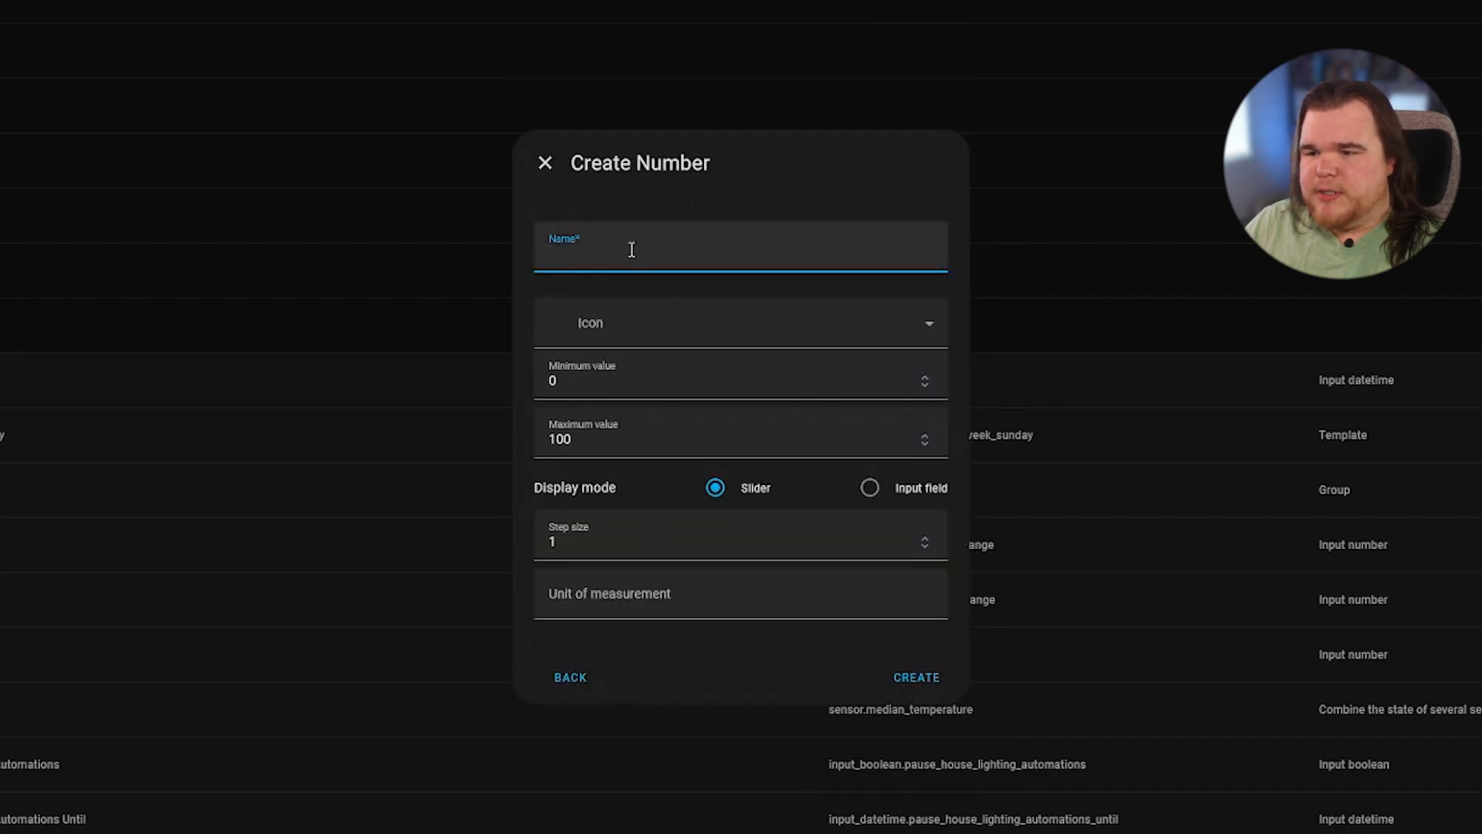
{"action": "type", "text": "Target"}
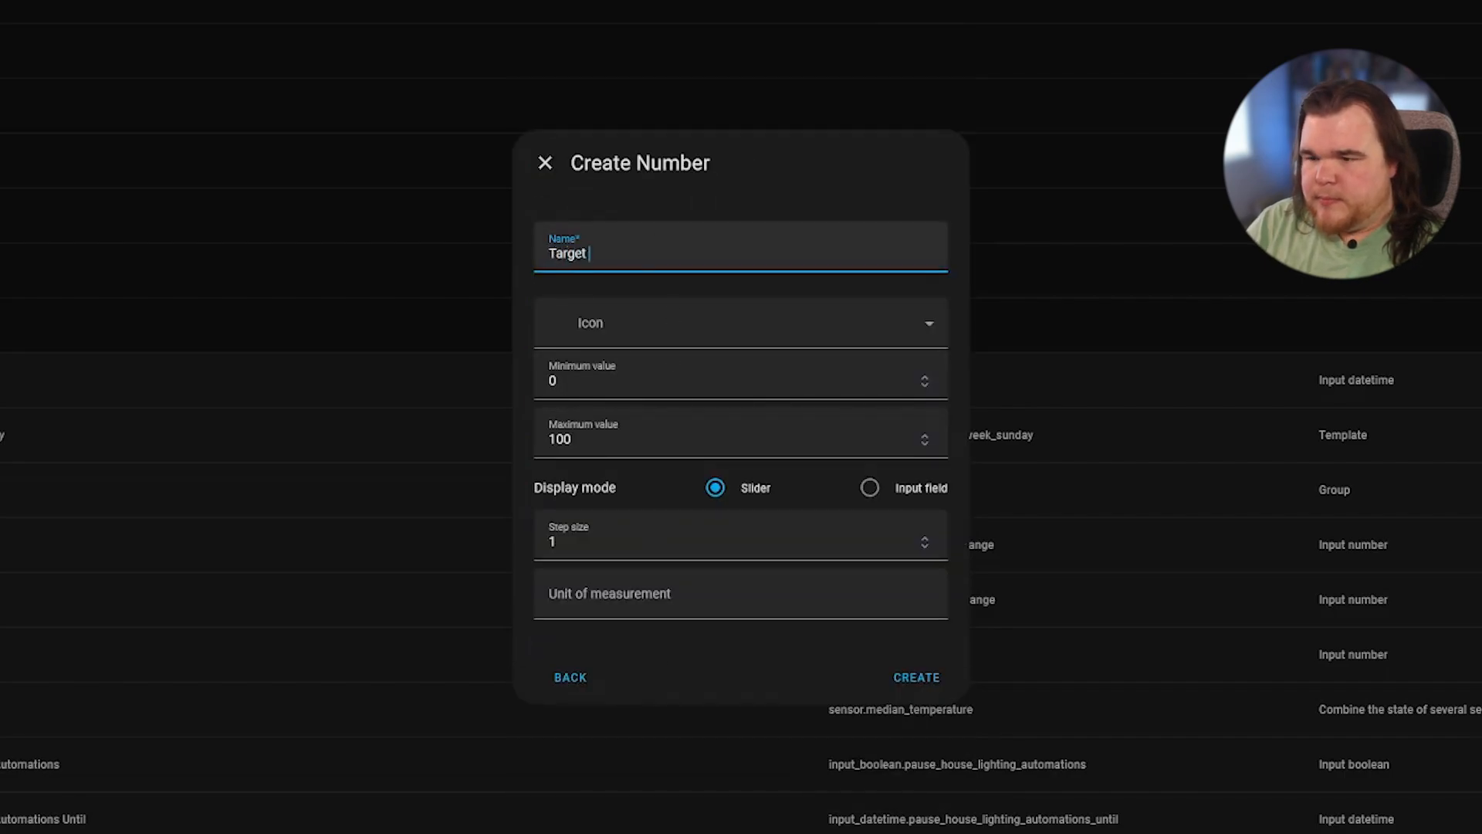
{"action": "type", "text": "Humidity"}
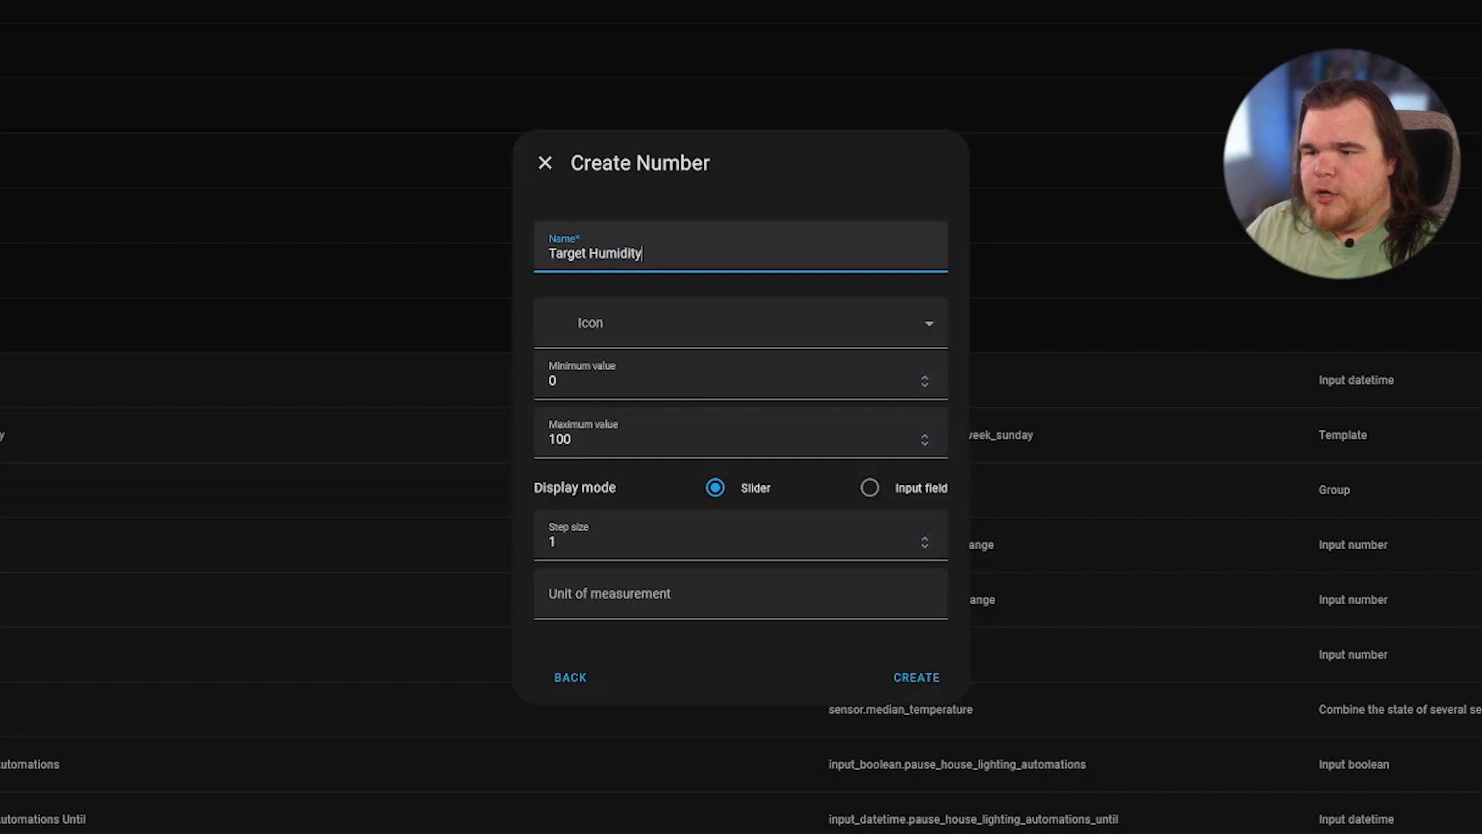
{"action": "left_click", "coordinate": [868, 488]}
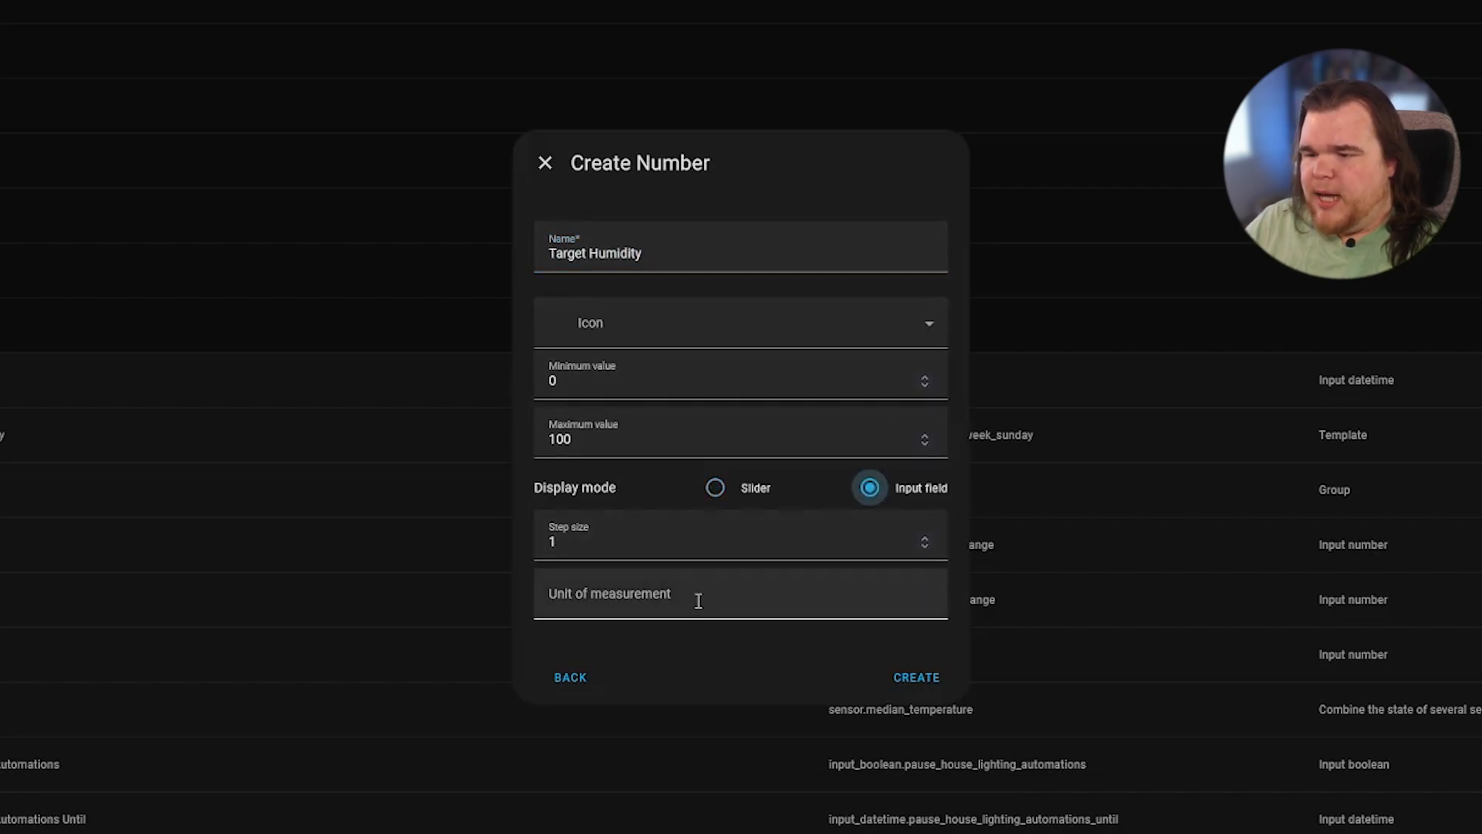
{"action": "type", "text": "%"}
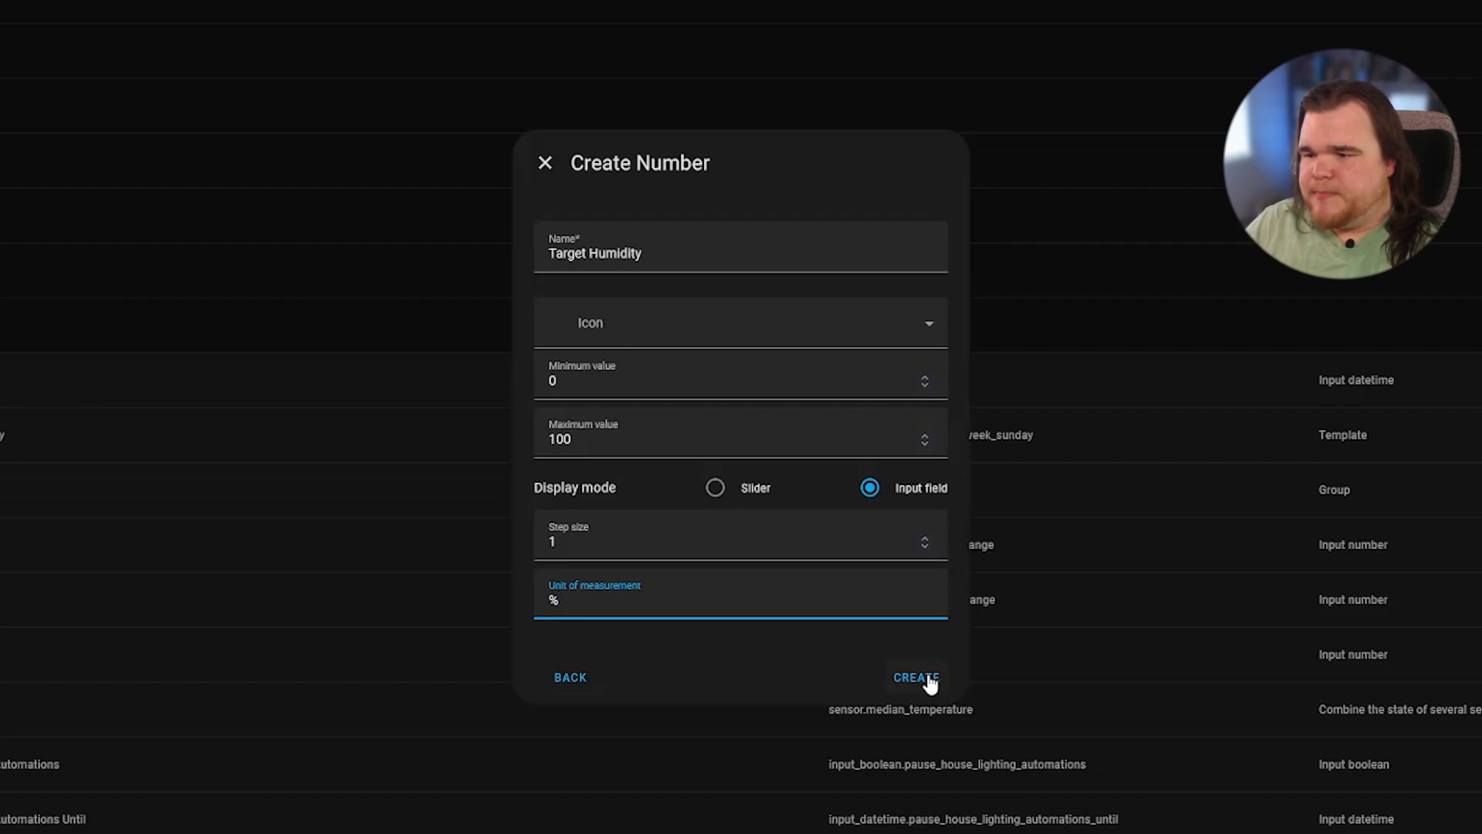
{"action": "left_click", "coordinate": [913, 677]}
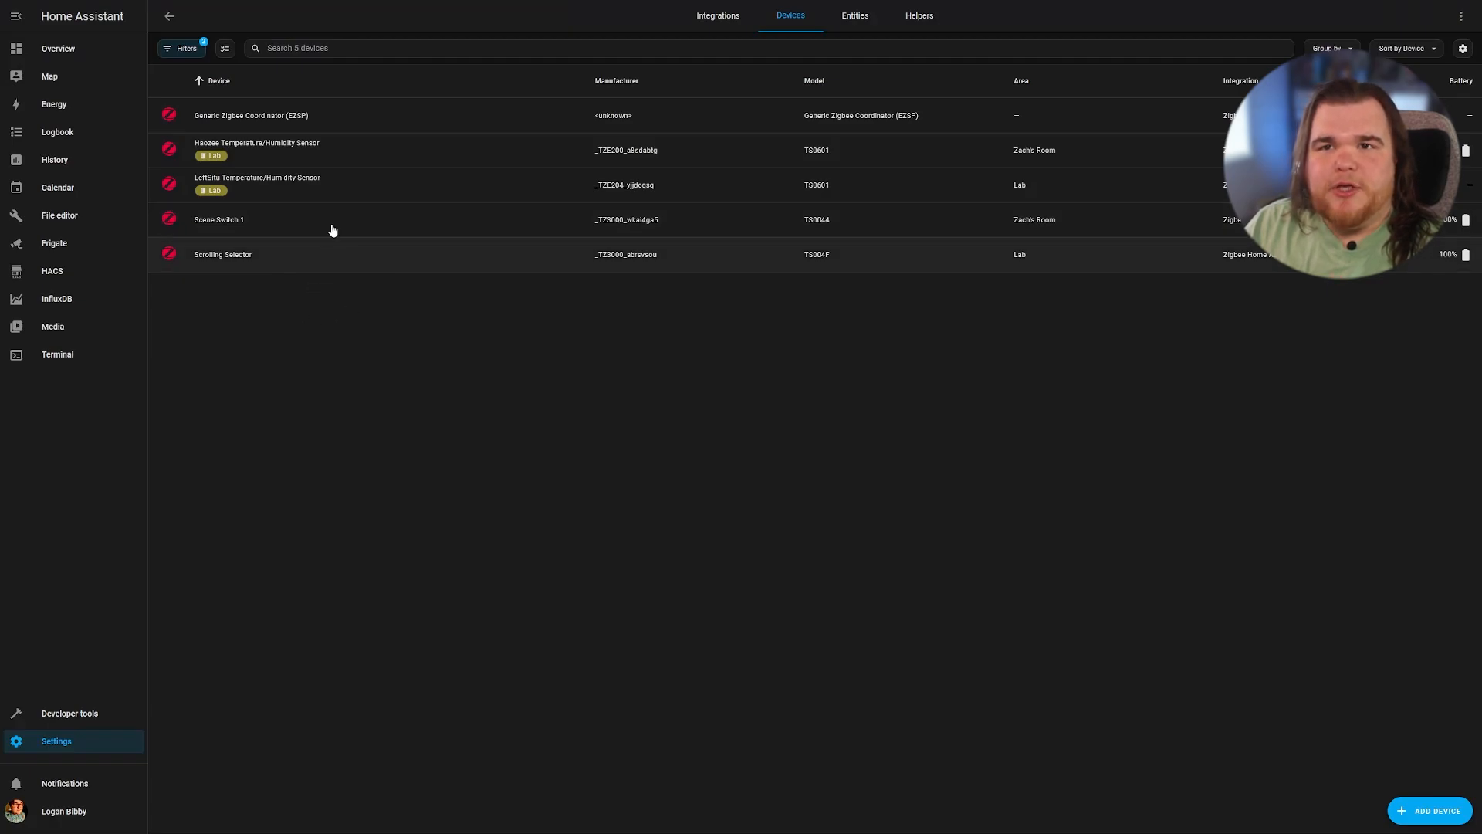
Step: Open the Haozee Temperature/Humidity Sensor and view its Humidity history, reading 37.9%
{"action": "left_click", "coordinate": [256, 149]}
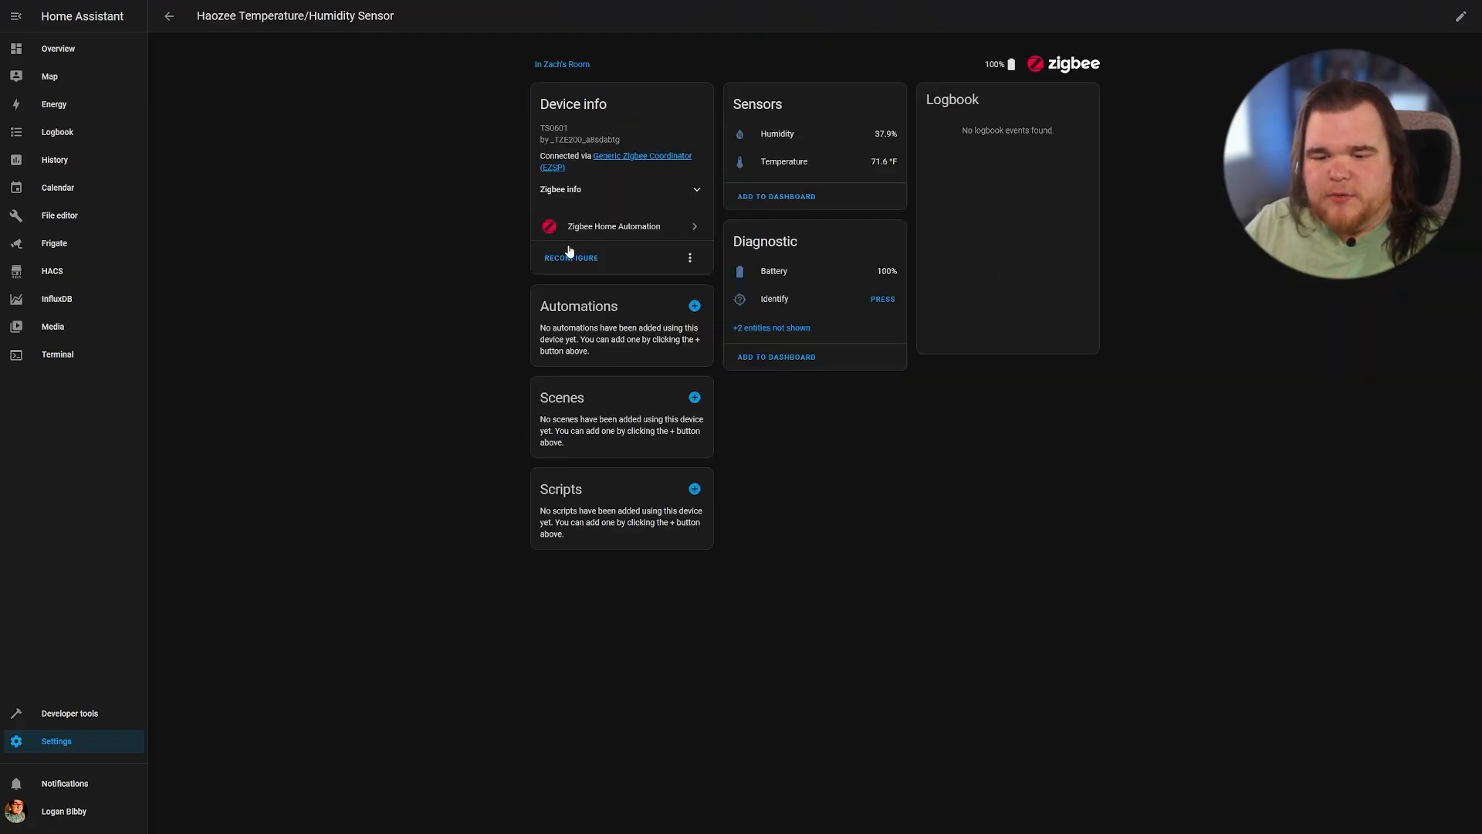
{"action": "mouse_move", "coordinate": [811, 169]}
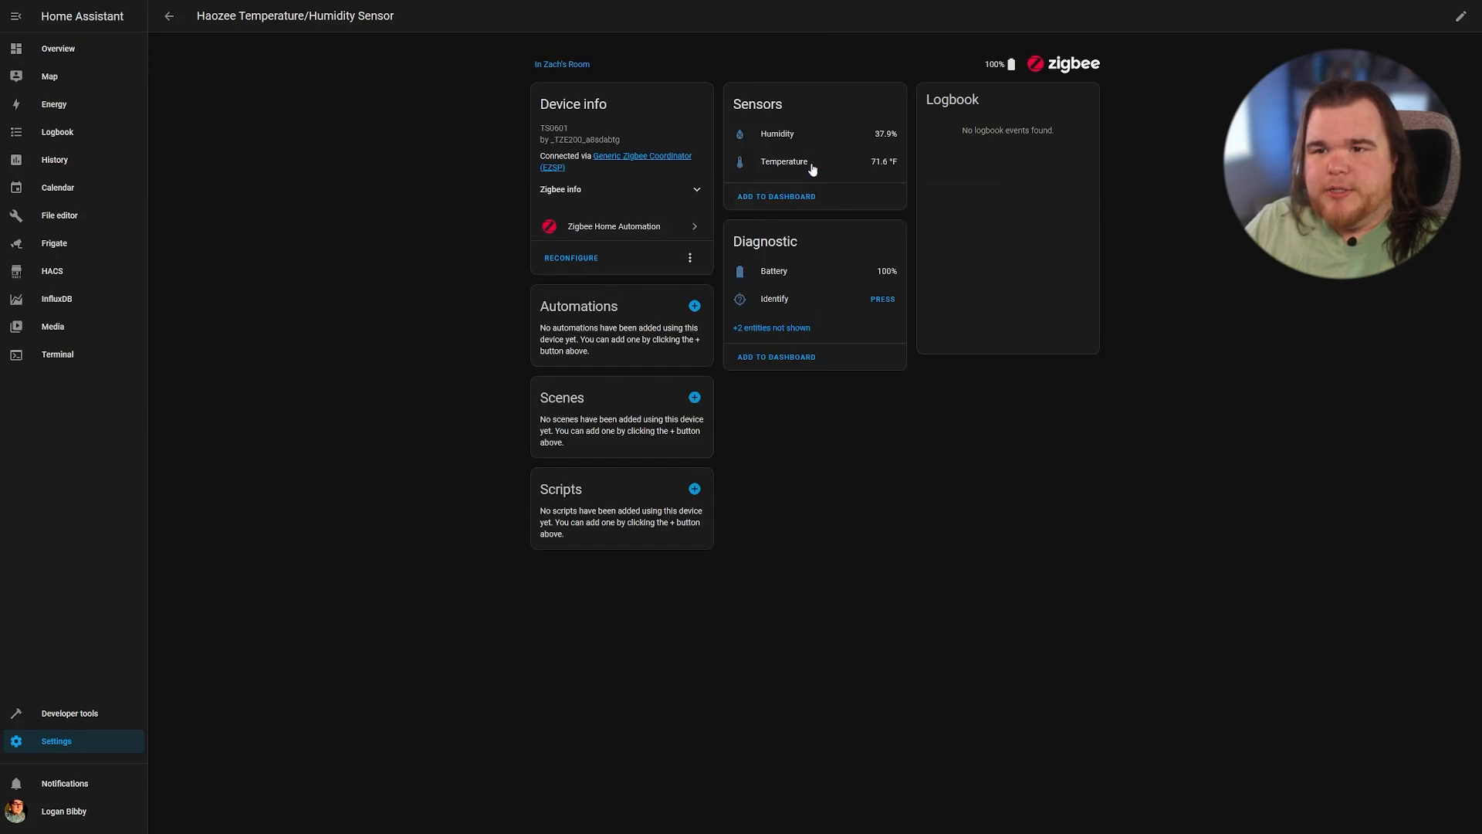
{"action": "left_click", "coordinate": [777, 134]}
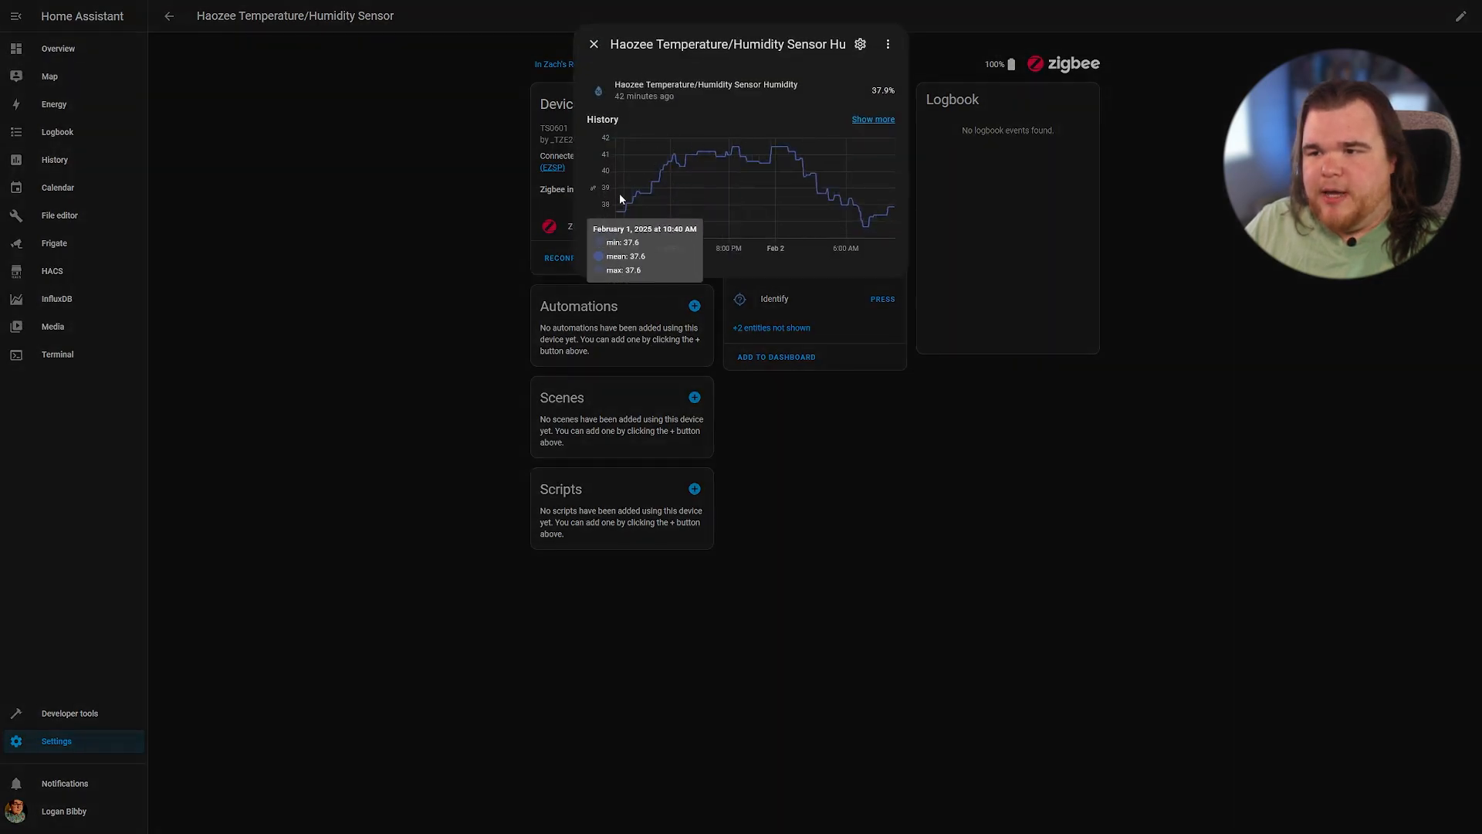
{"action": "mouse_move", "coordinate": [899, 229]}
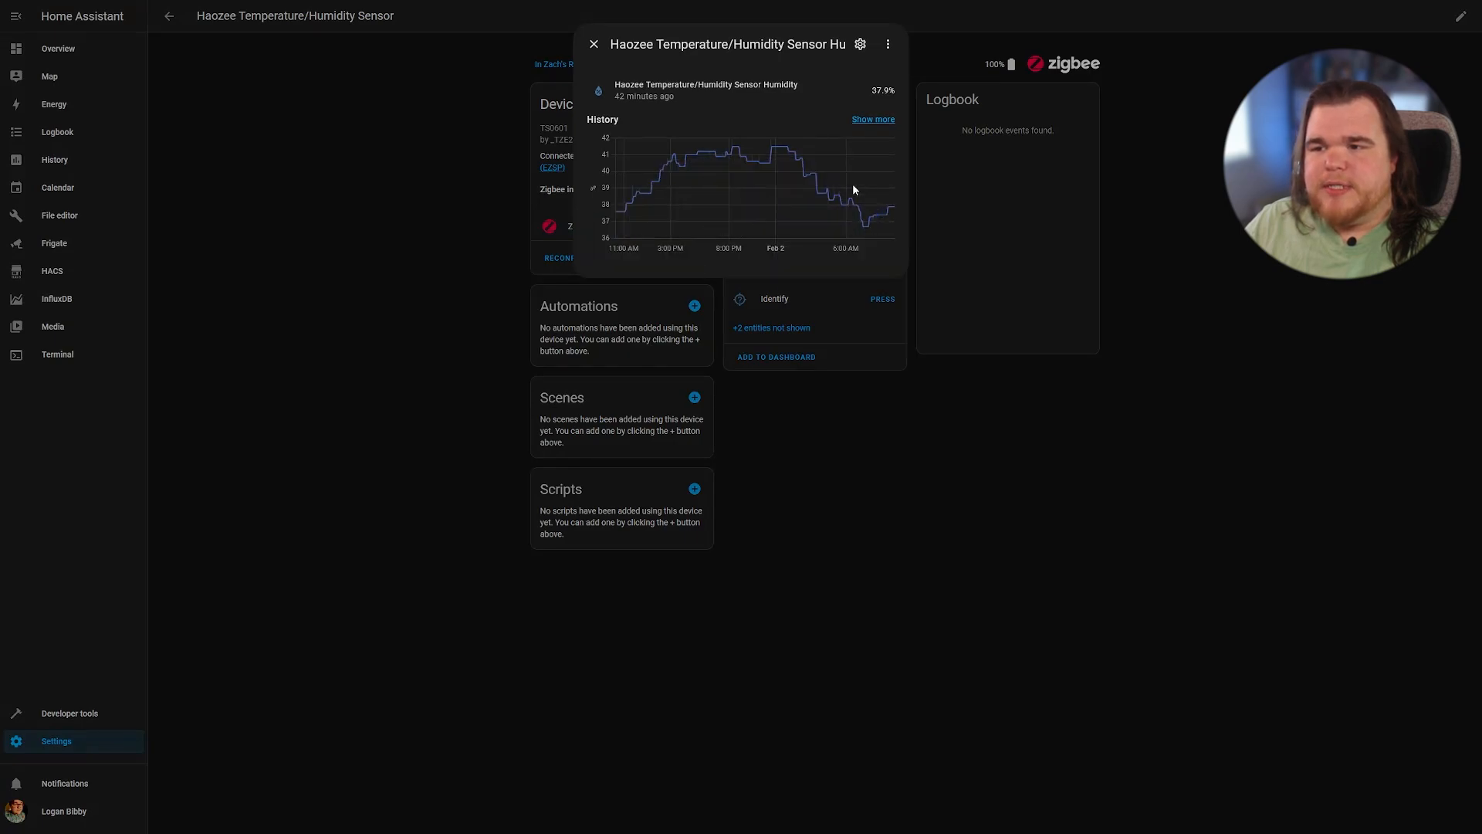
{"action": "mouse_move", "coordinate": [799, 168]}
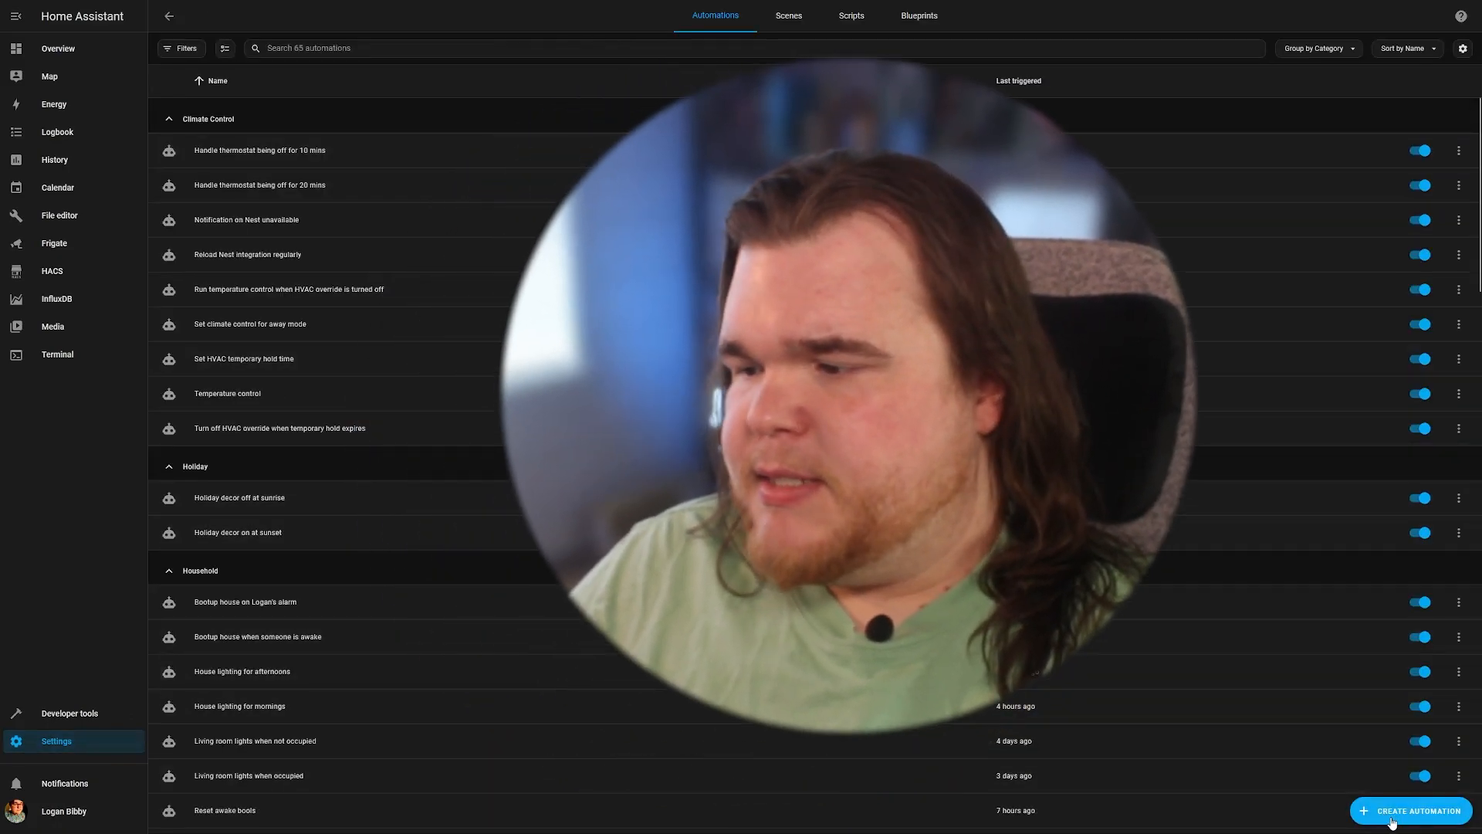
Step: Create a new automation from scratch via Create Automation
{"action": "left_click", "coordinate": [1408, 809]}
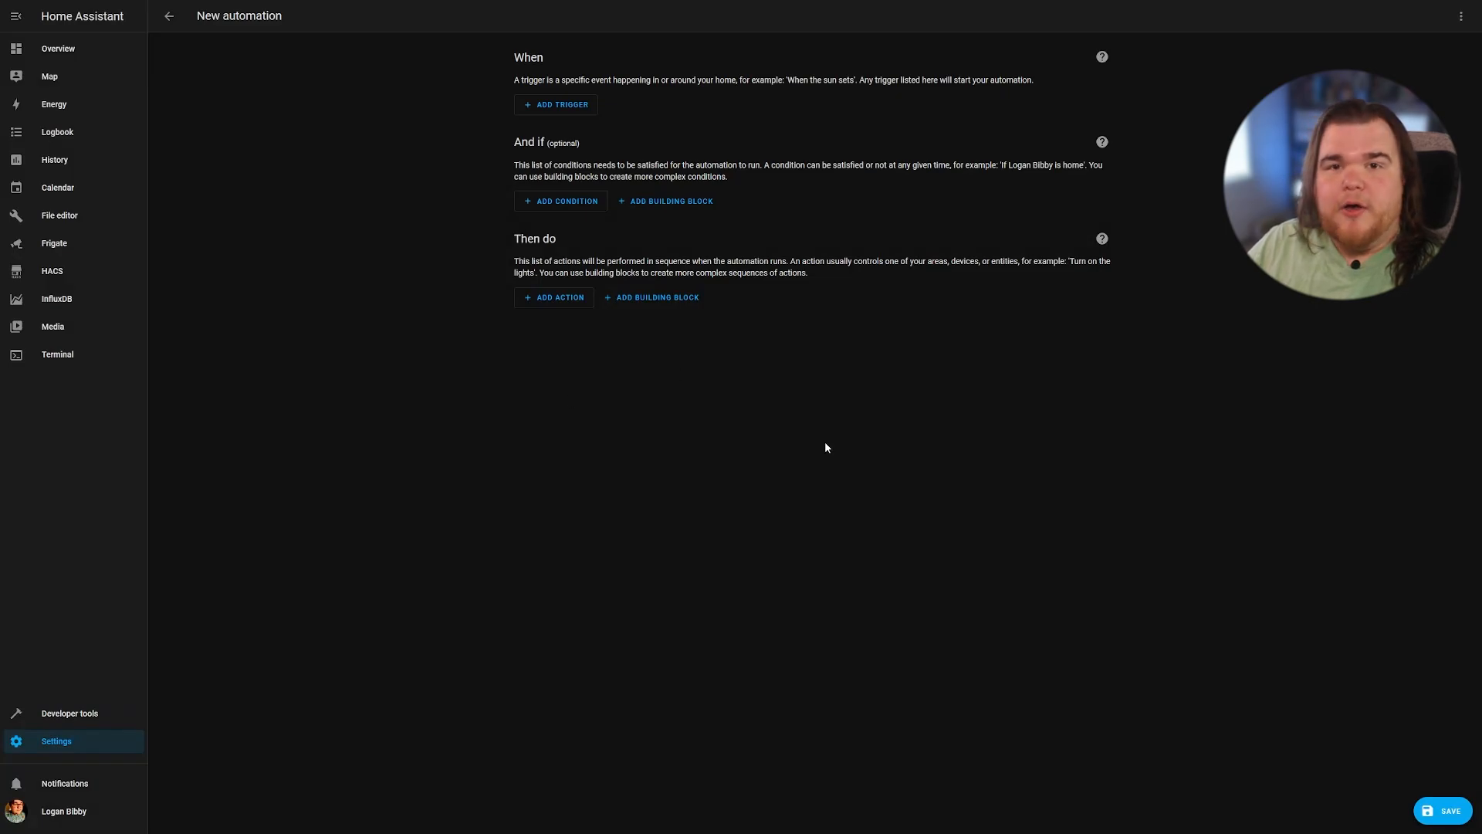
Step: Add a numeric state trigger on Haozee humidity, with limits from Target Humidity, for 1 minute
{"action": "left_click", "coordinate": [556, 105]}
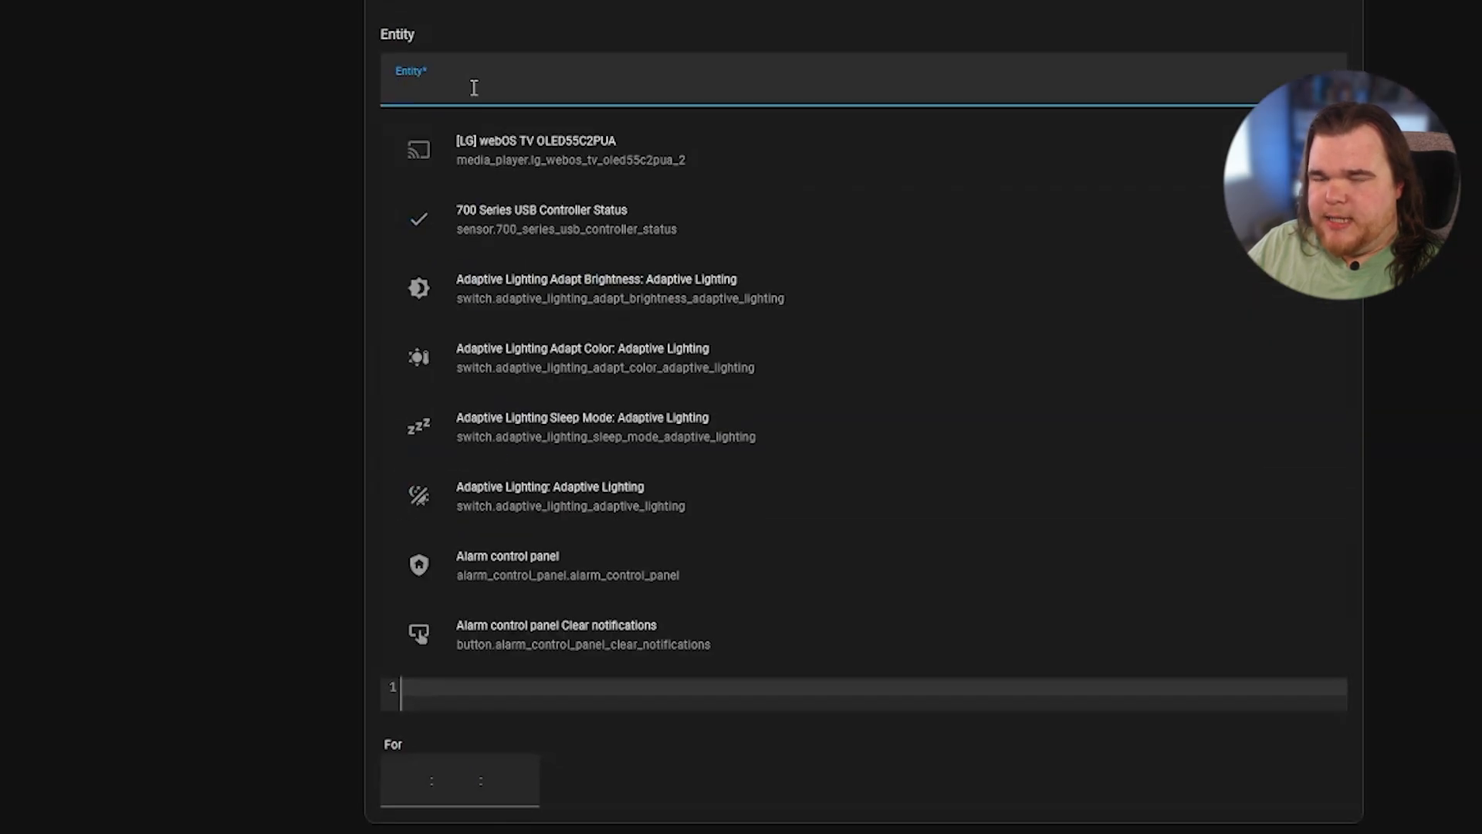
{"action": "type", "text": "humidity"}
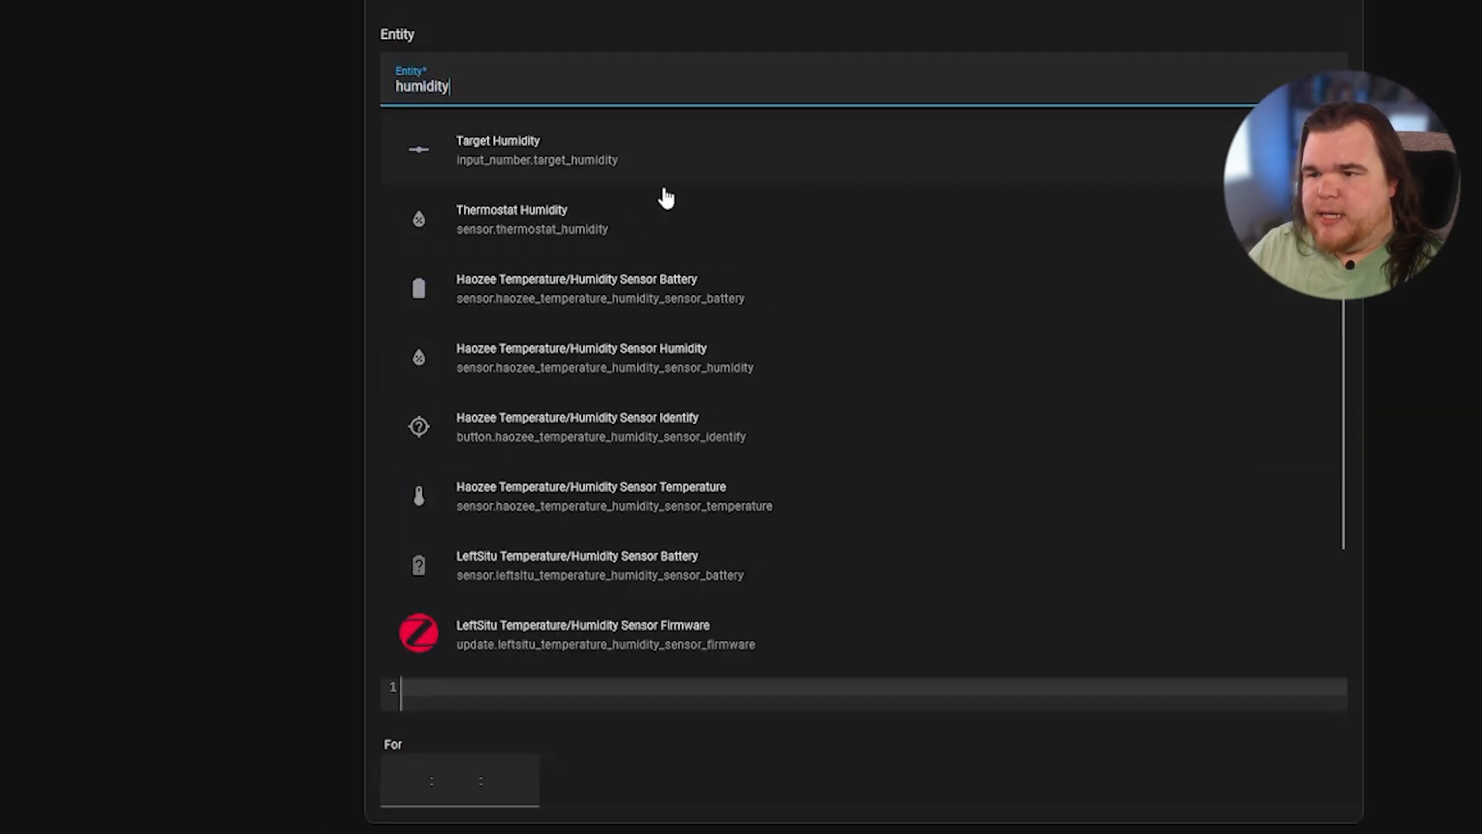
{"action": "mouse_move", "coordinate": [708, 374]}
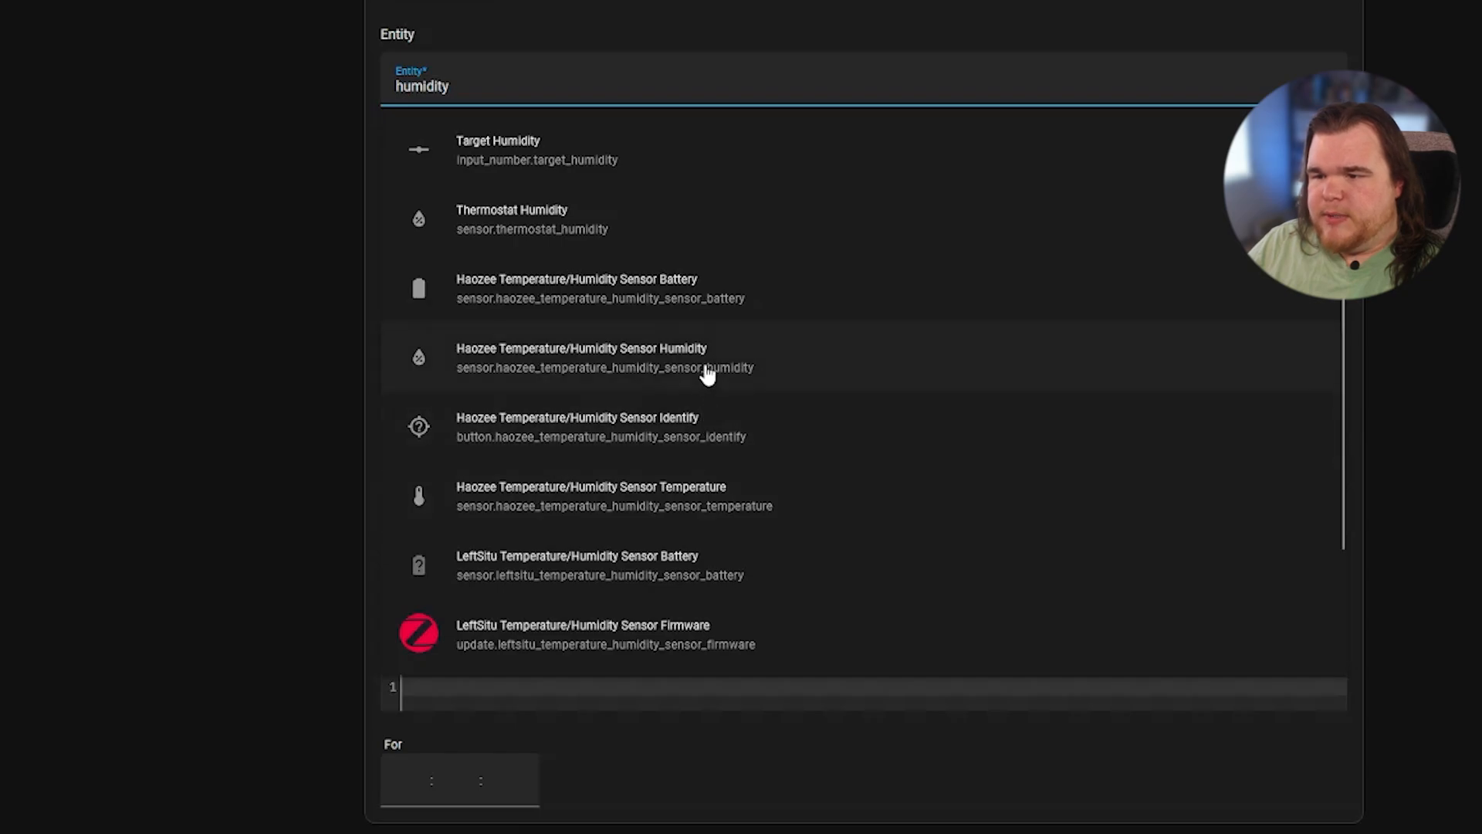
{"action": "left_click", "coordinate": [581, 357]}
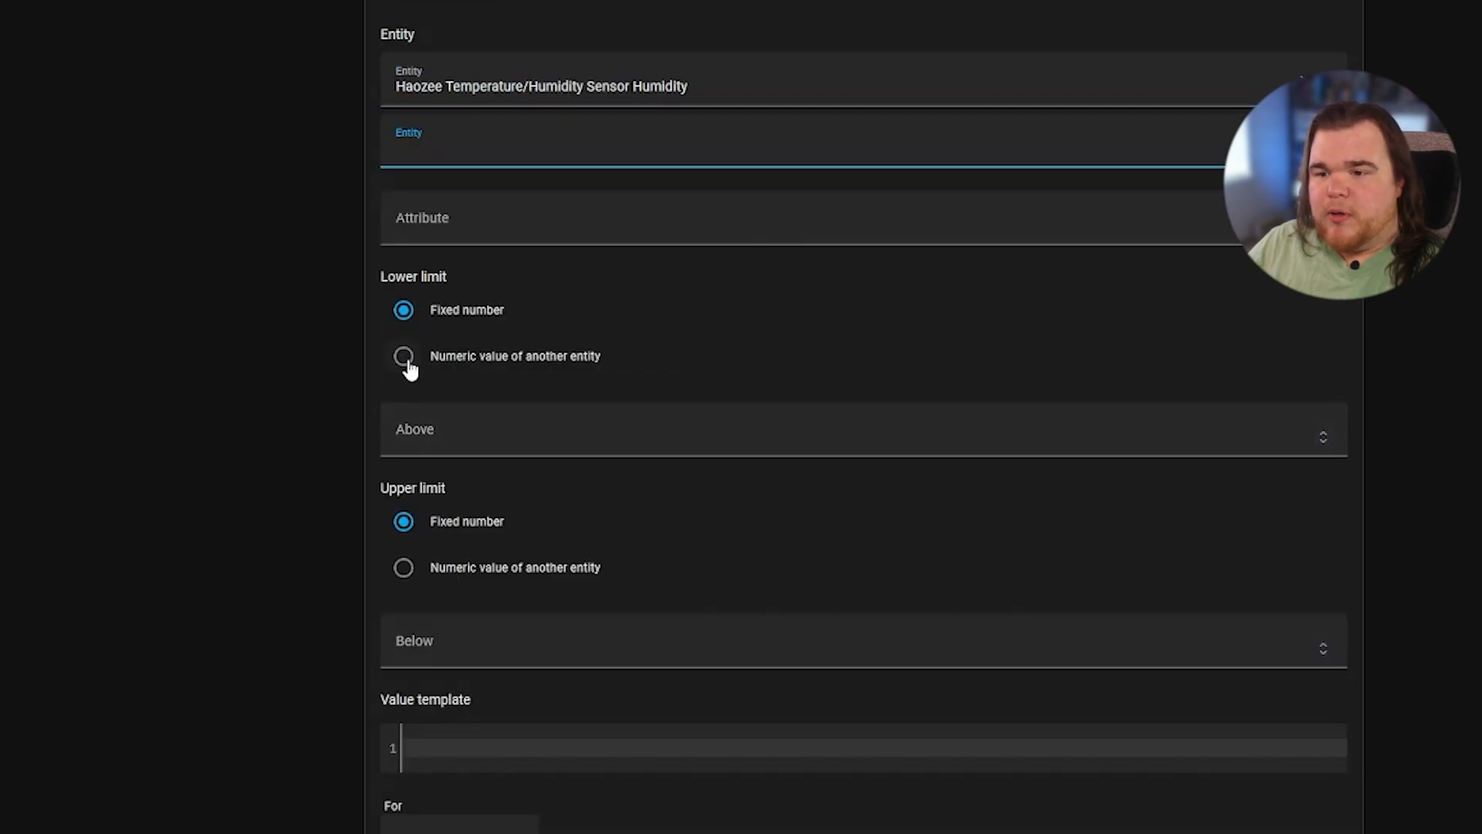
{"action": "left_click", "coordinate": [403, 355]}
{"action": "type", "text": "t"}
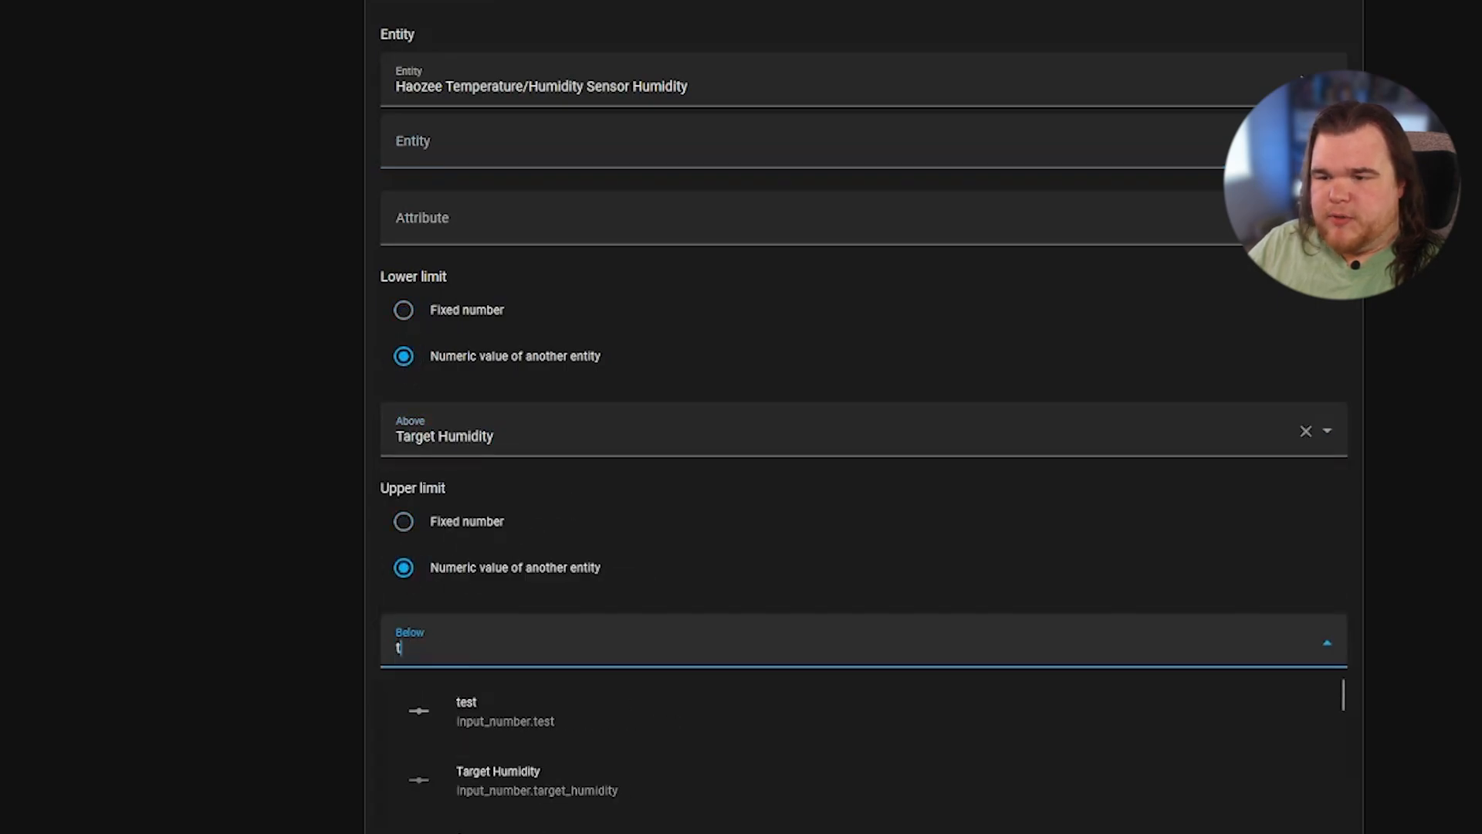
{"action": "left_click", "coordinate": [498, 779]}
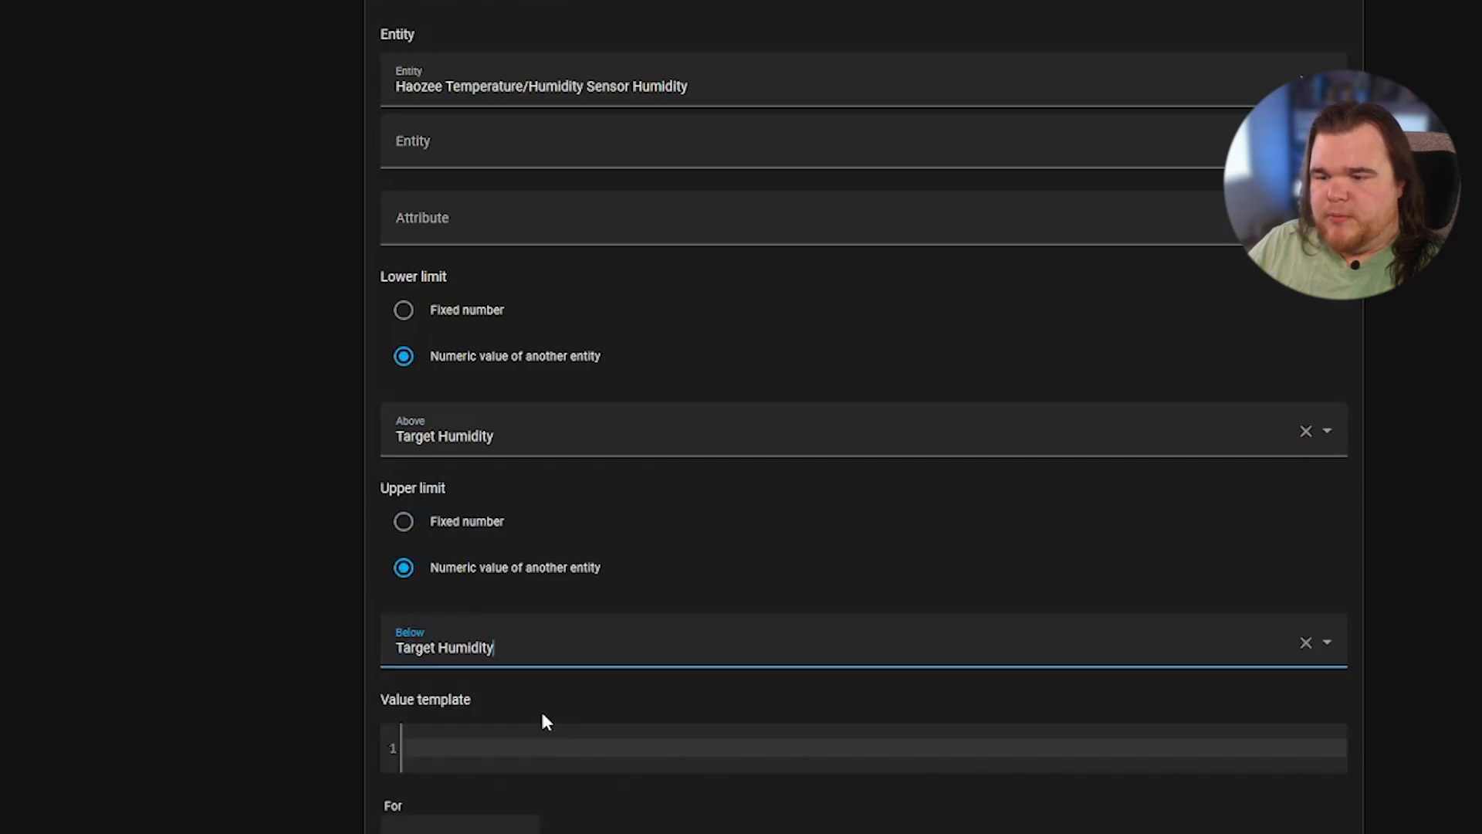
{"action": "scroll", "scroll_direction": "down", "scroll_amount": 3}
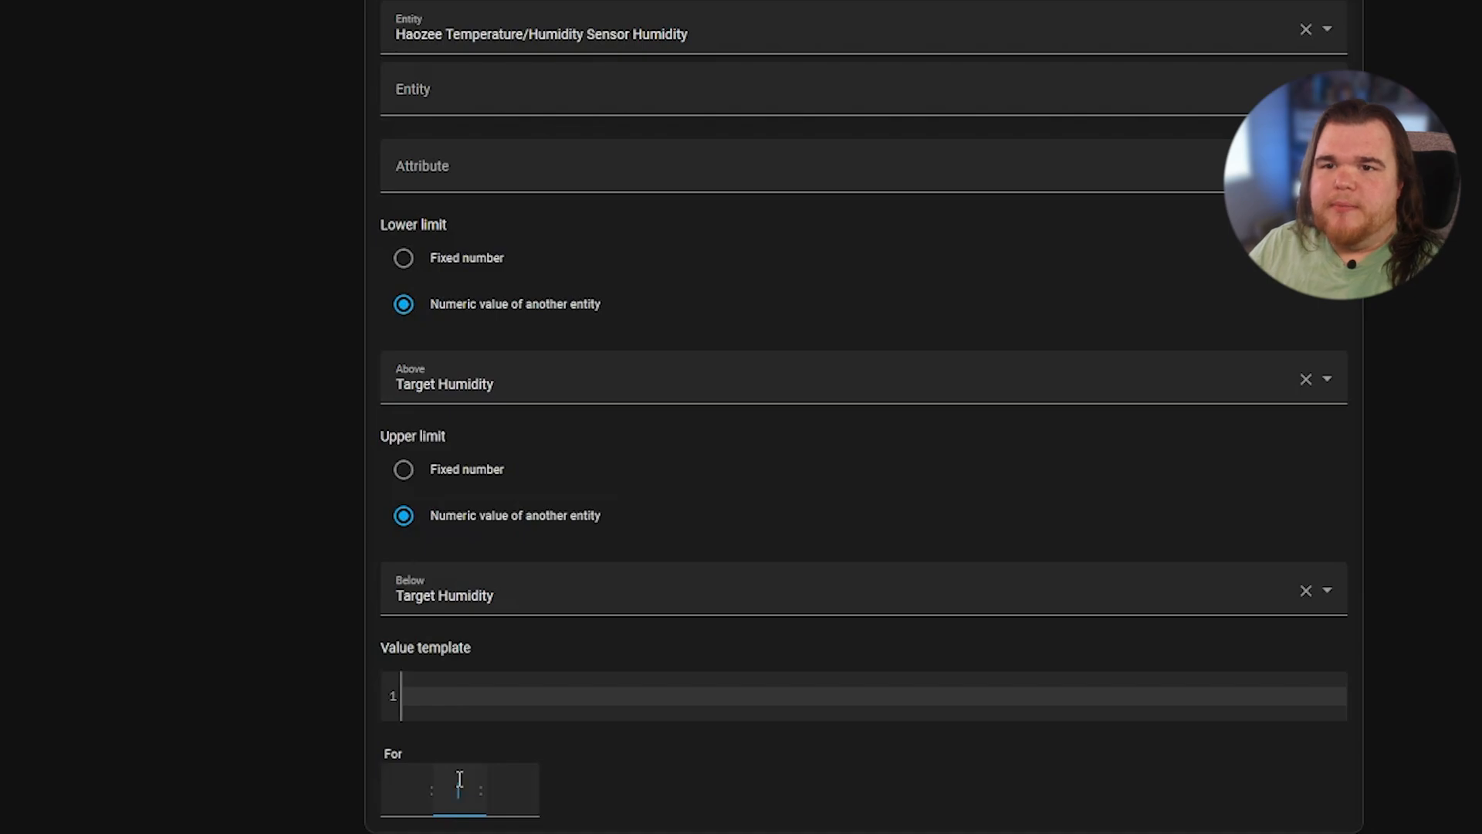
{"action": "type", "text": "1"}
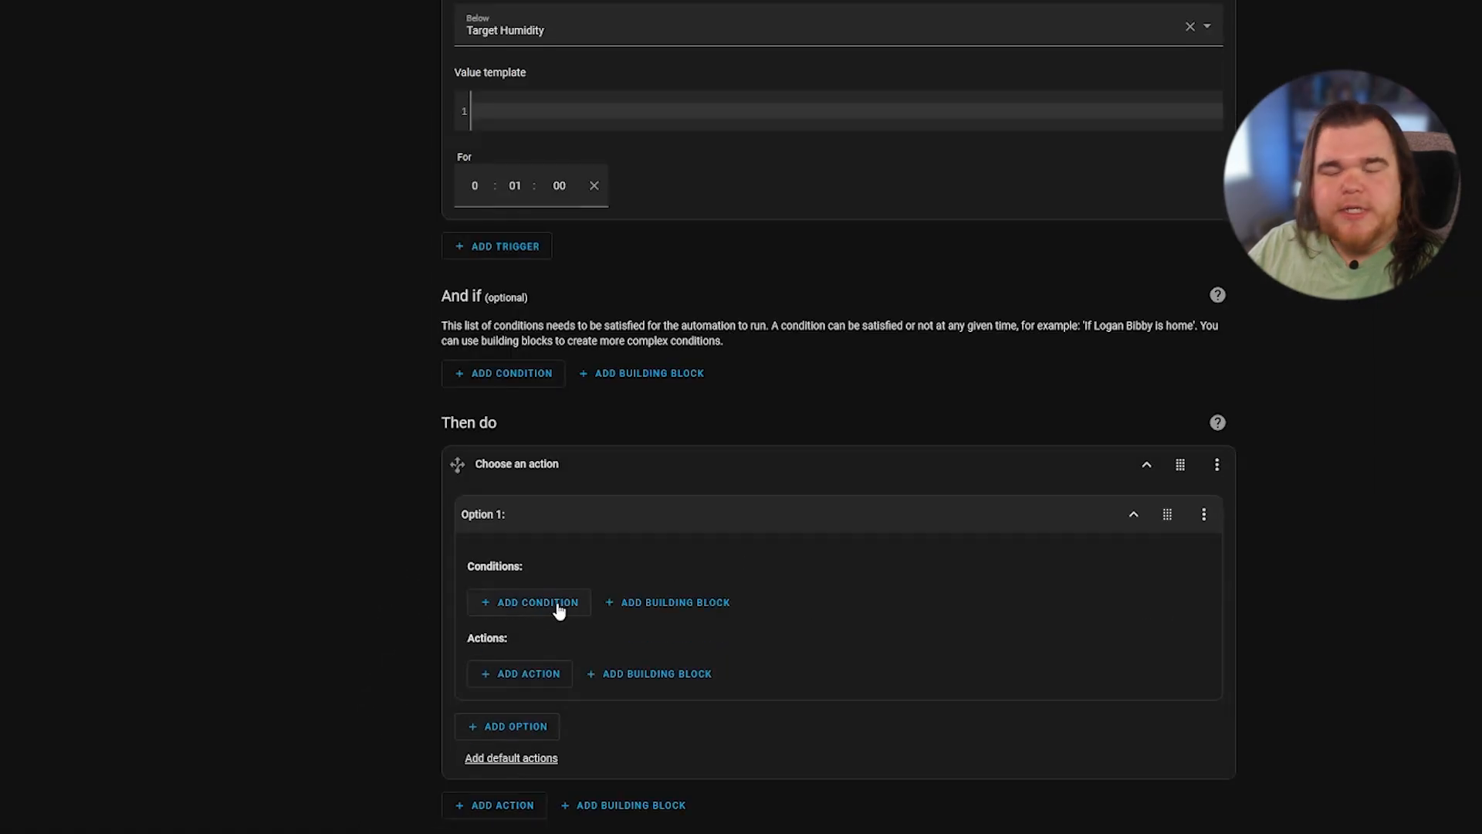
Step: Add a numeric state condition to option 1: Haozee humidity above Target Humidity
{"action": "left_click", "coordinate": [537, 602]}
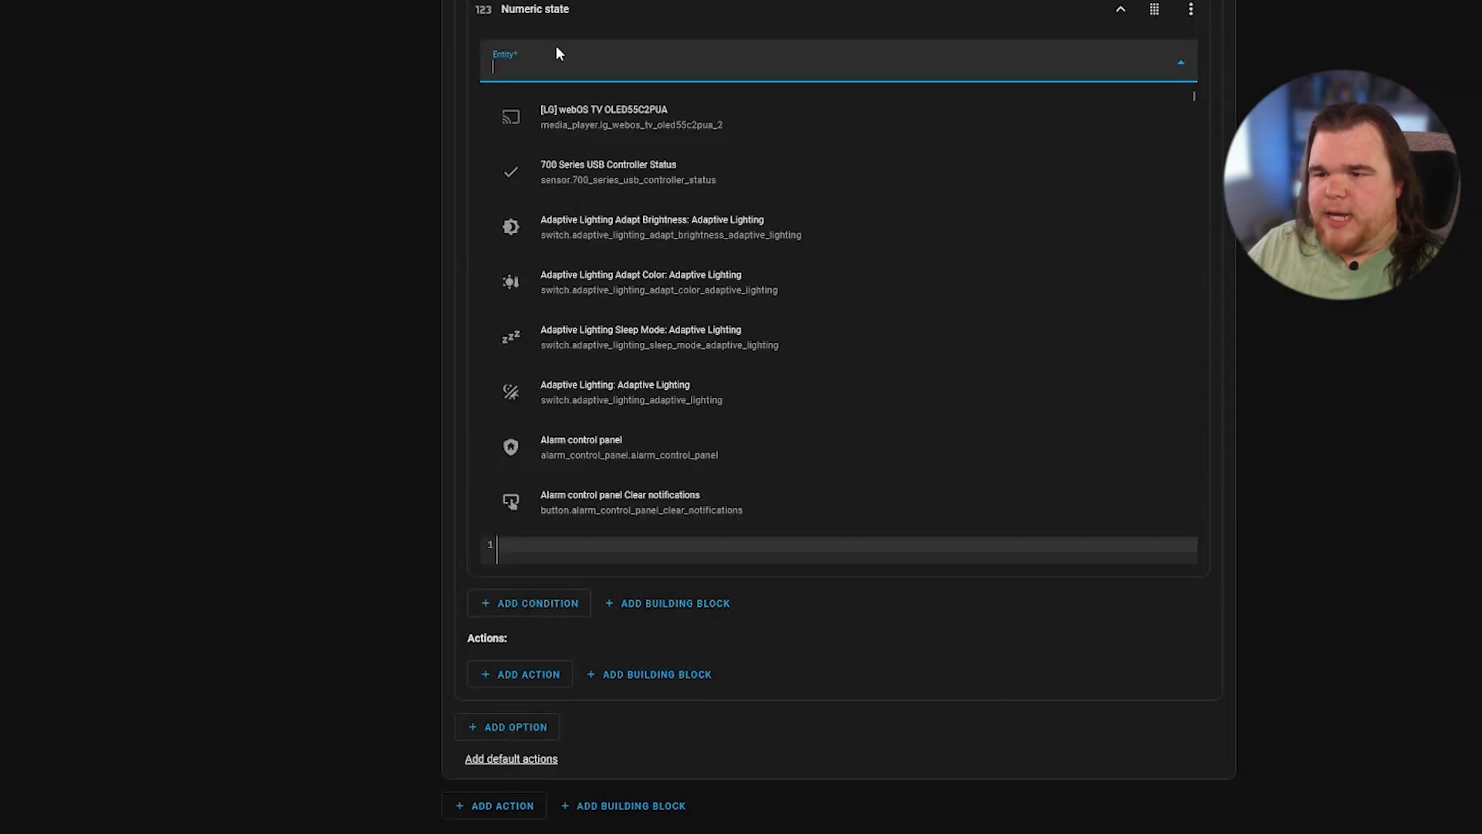
{"action": "type", "text": "hazos"}
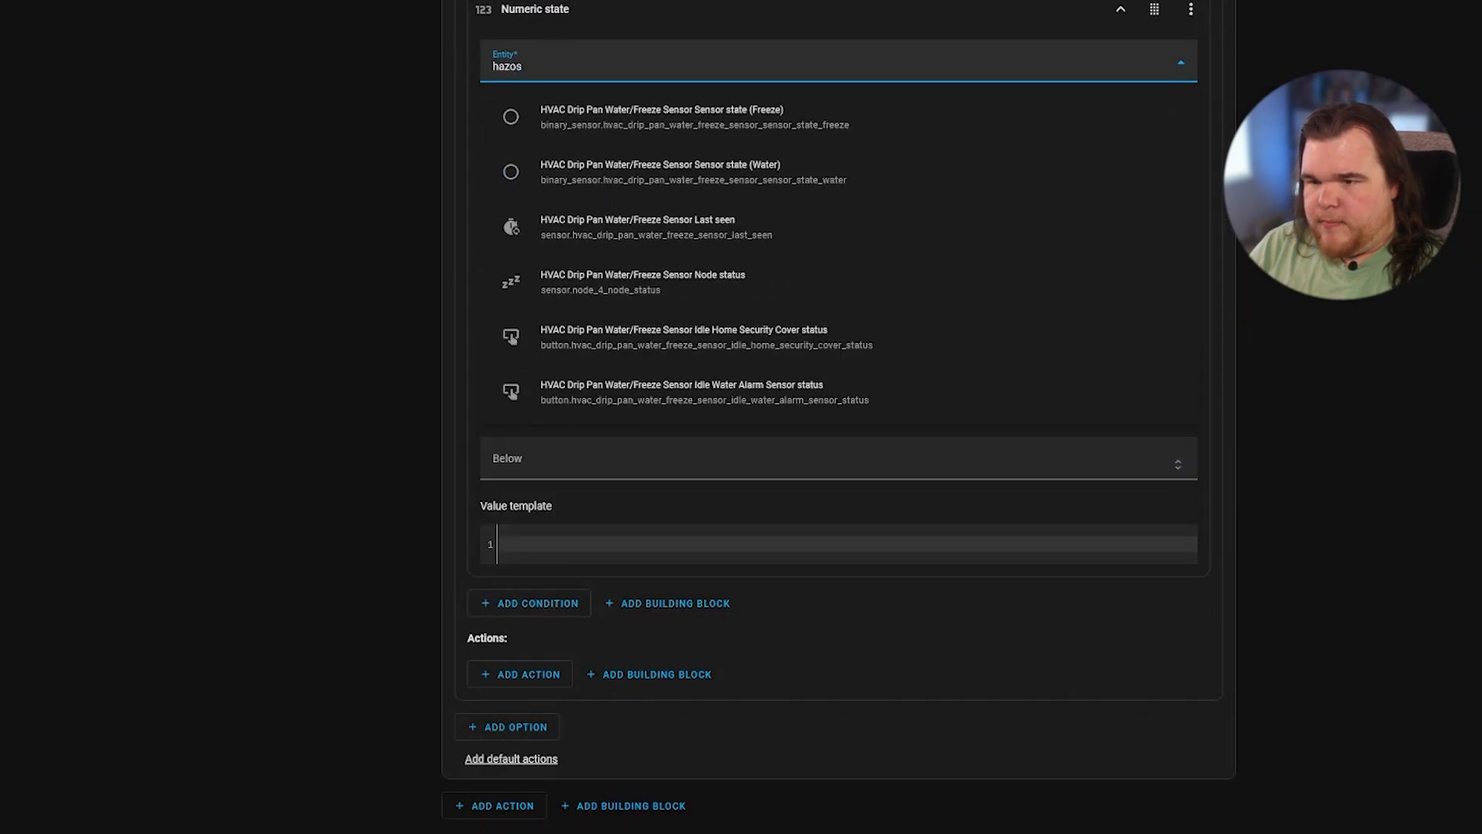
{"action": "type", "text": "haze"}
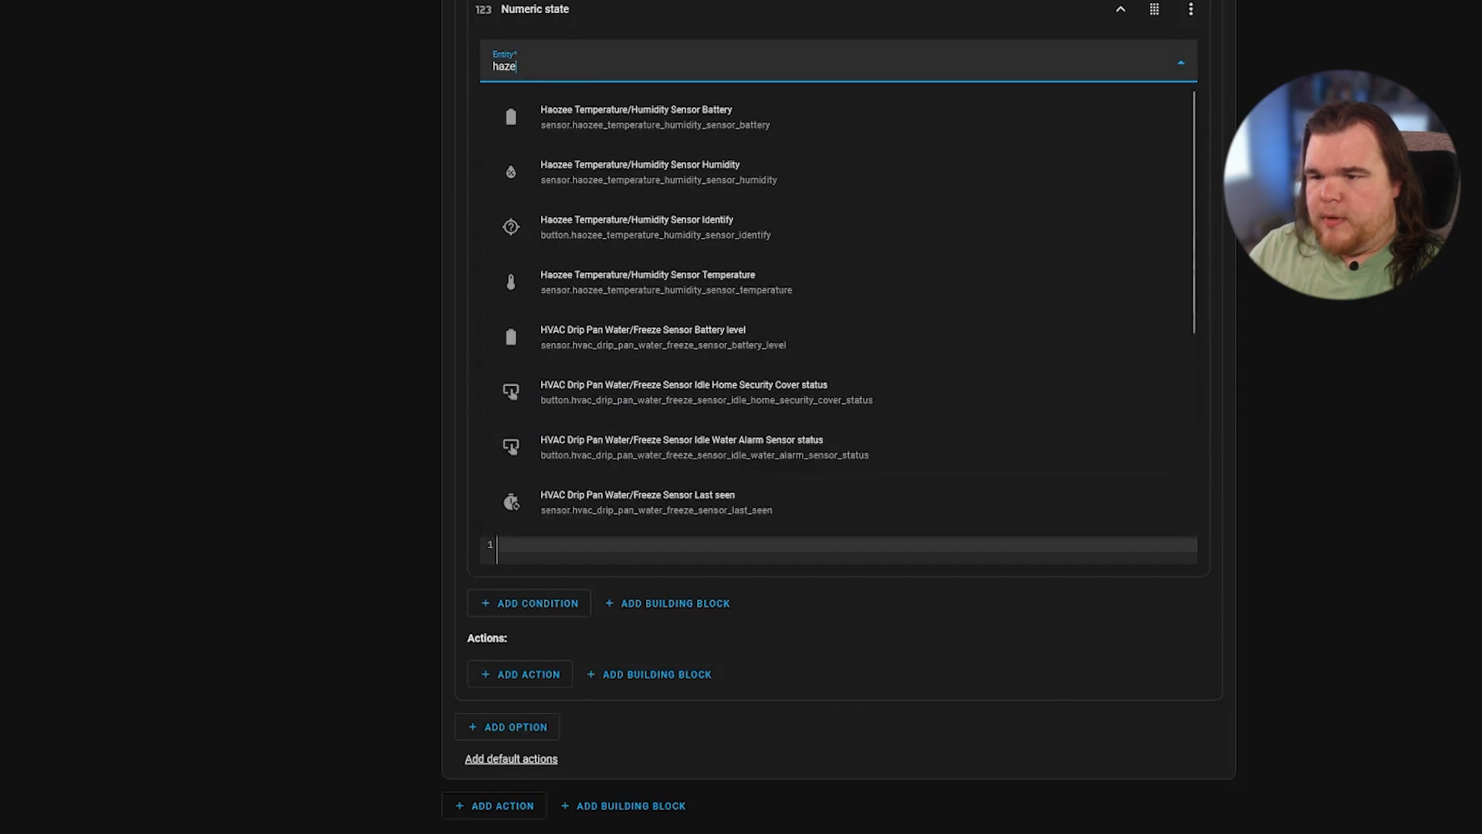
{"action": "left_click", "coordinate": [639, 171]}
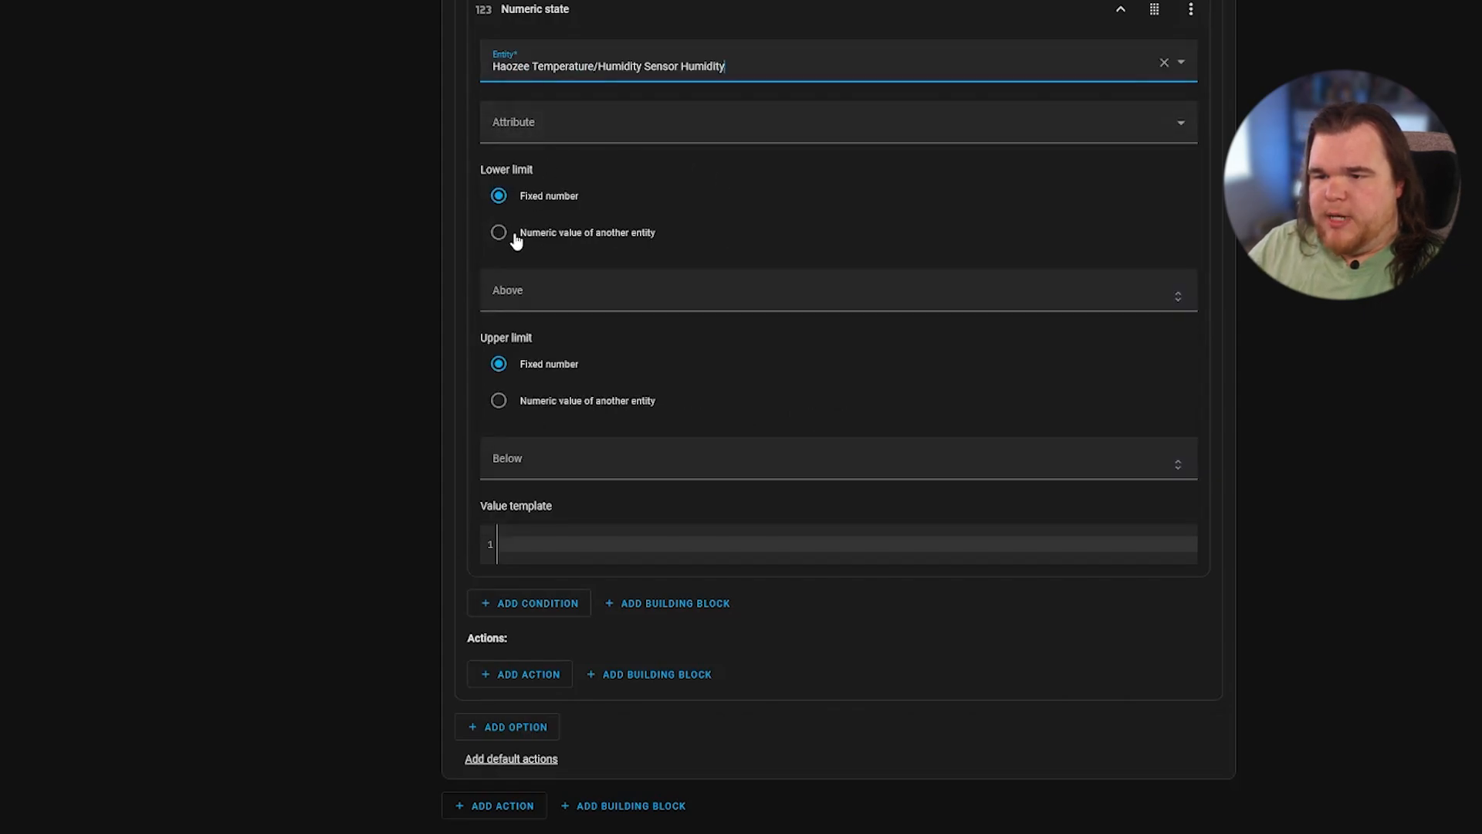
{"action": "left_click", "coordinate": [500, 231]}
{"action": "type", "text": "Target Humidity"}
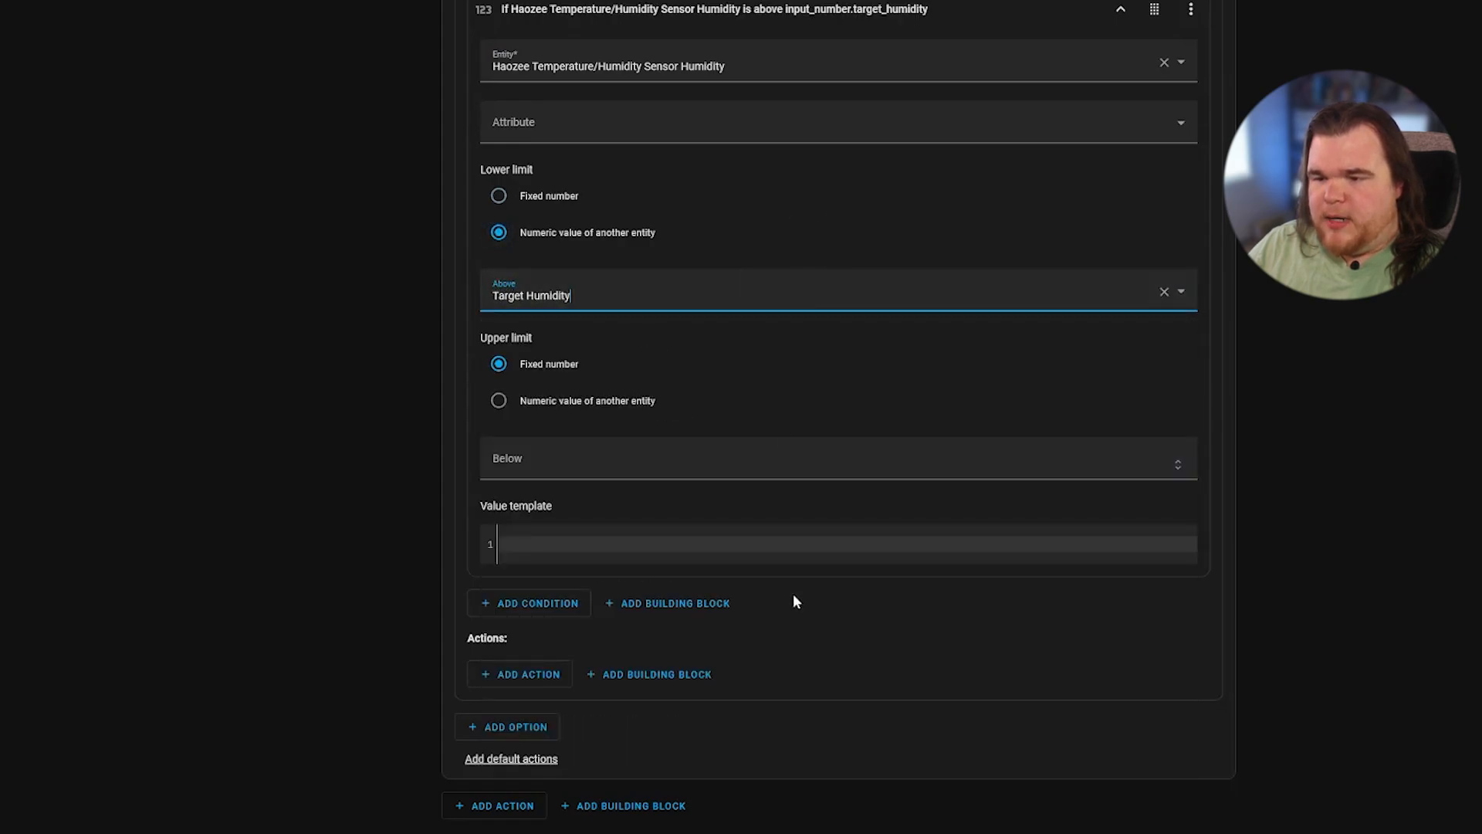
{"action": "left_click", "coordinate": [519, 674]}
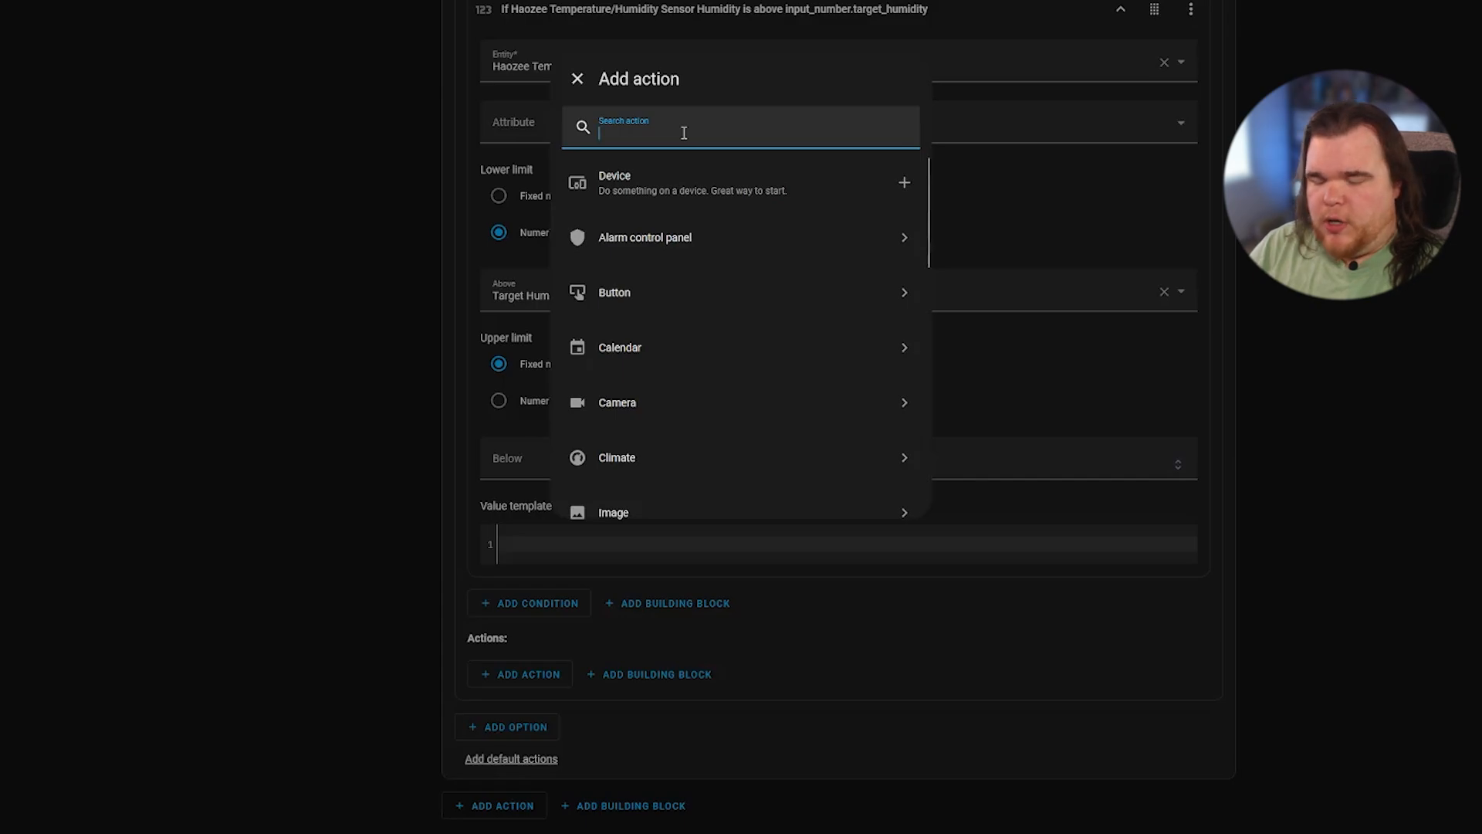
Step: Add a Light: Turn off action to option 1 targeting Spotlight 2
{"action": "type", "text": "light"}
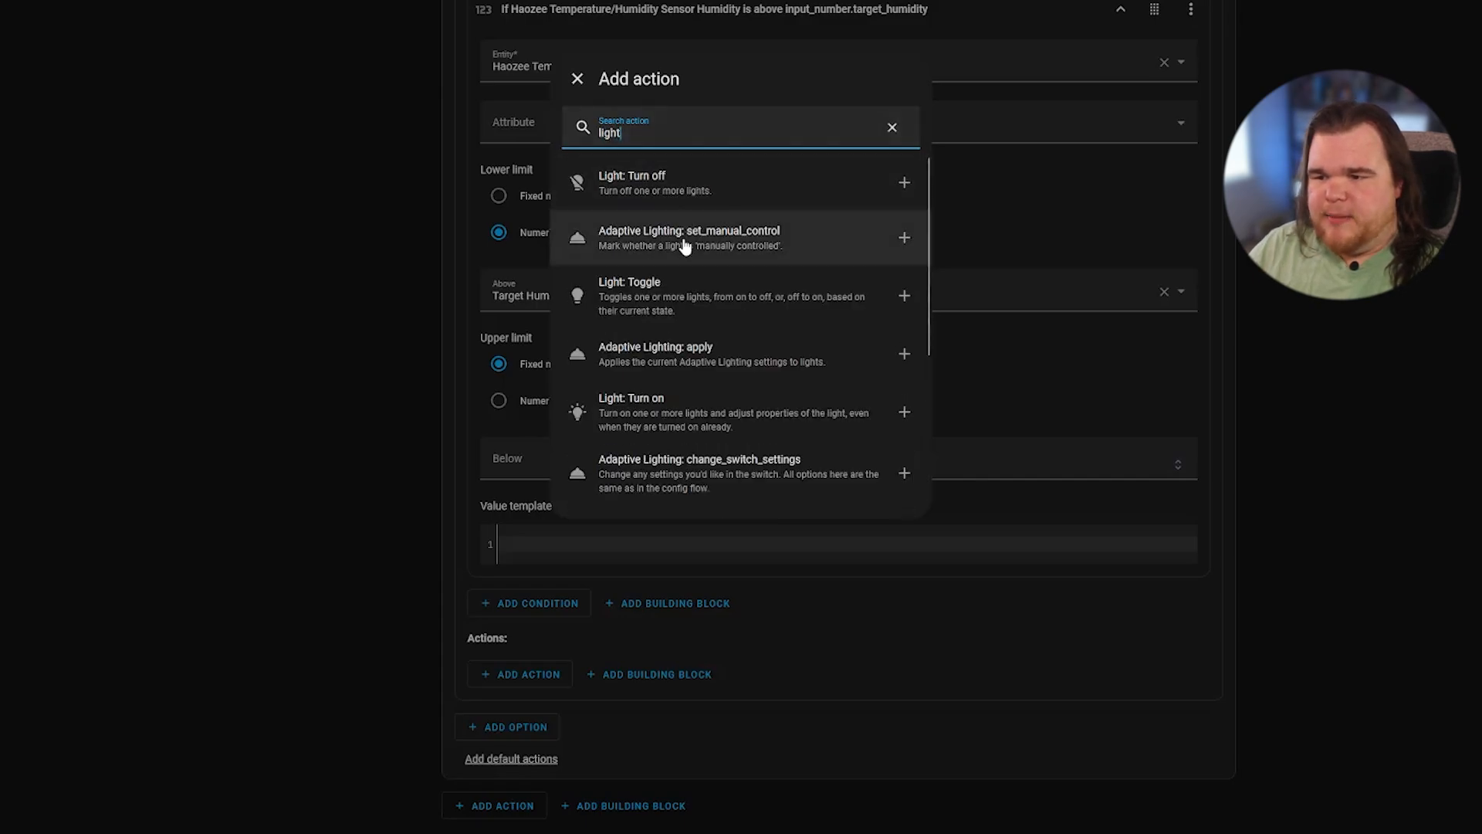
{"action": "left_click", "coordinate": [632, 181]}
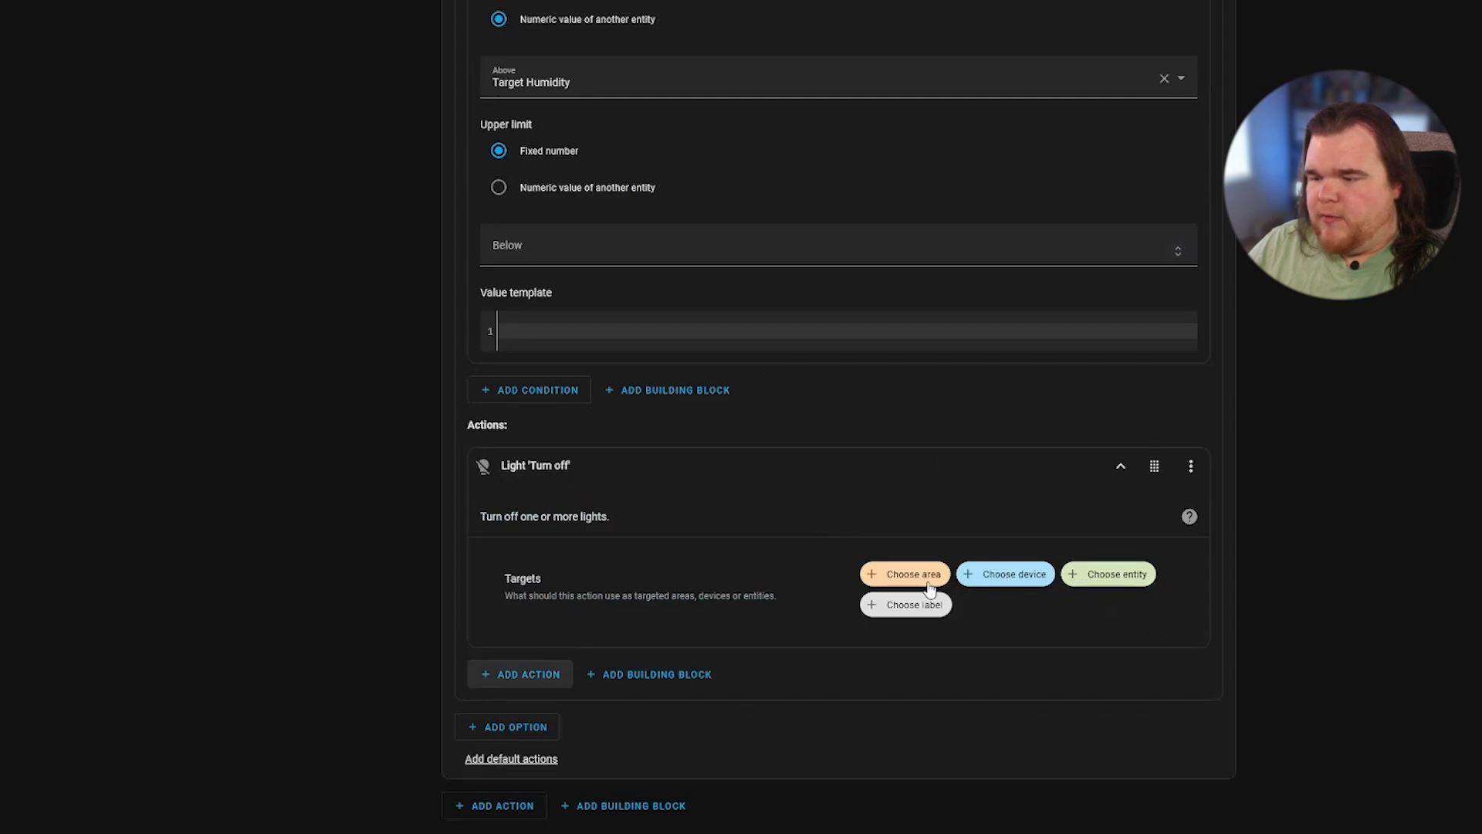
{"action": "type", "text": "spot"}
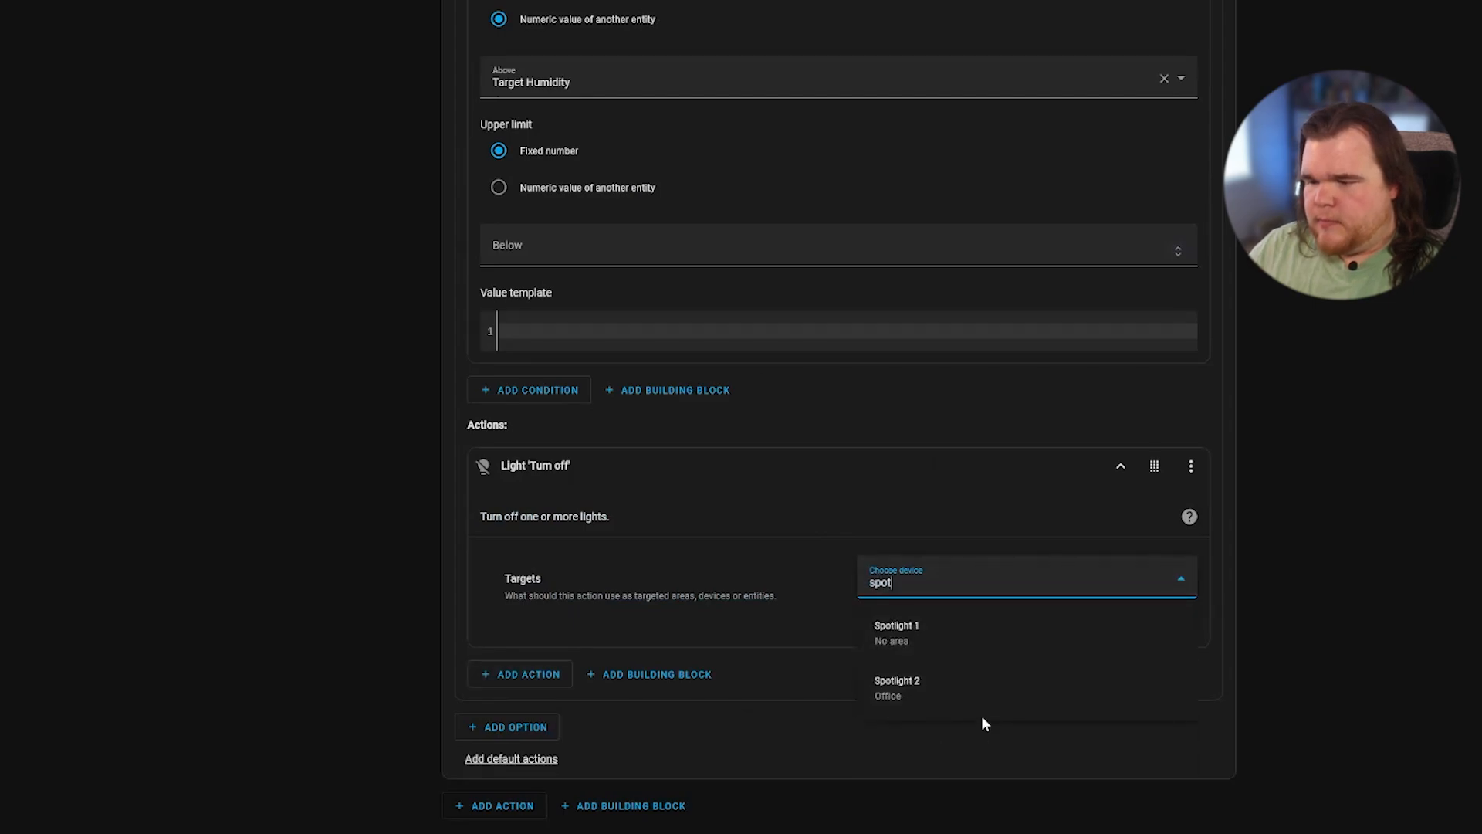
{"action": "left_click", "coordinate": [896, 687]}
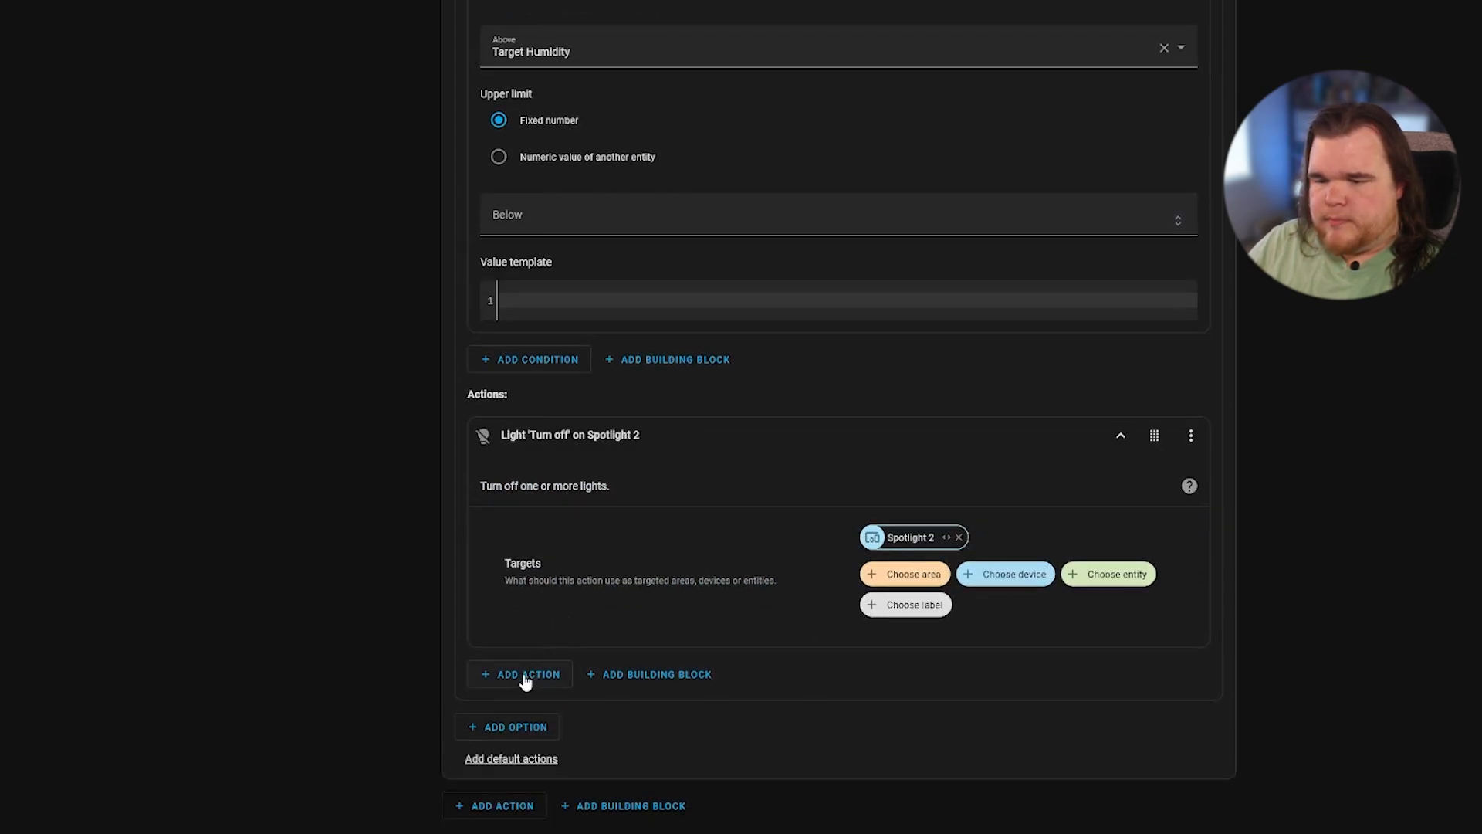
{"action": "mouse_move", "coordinate": [526, 736]}
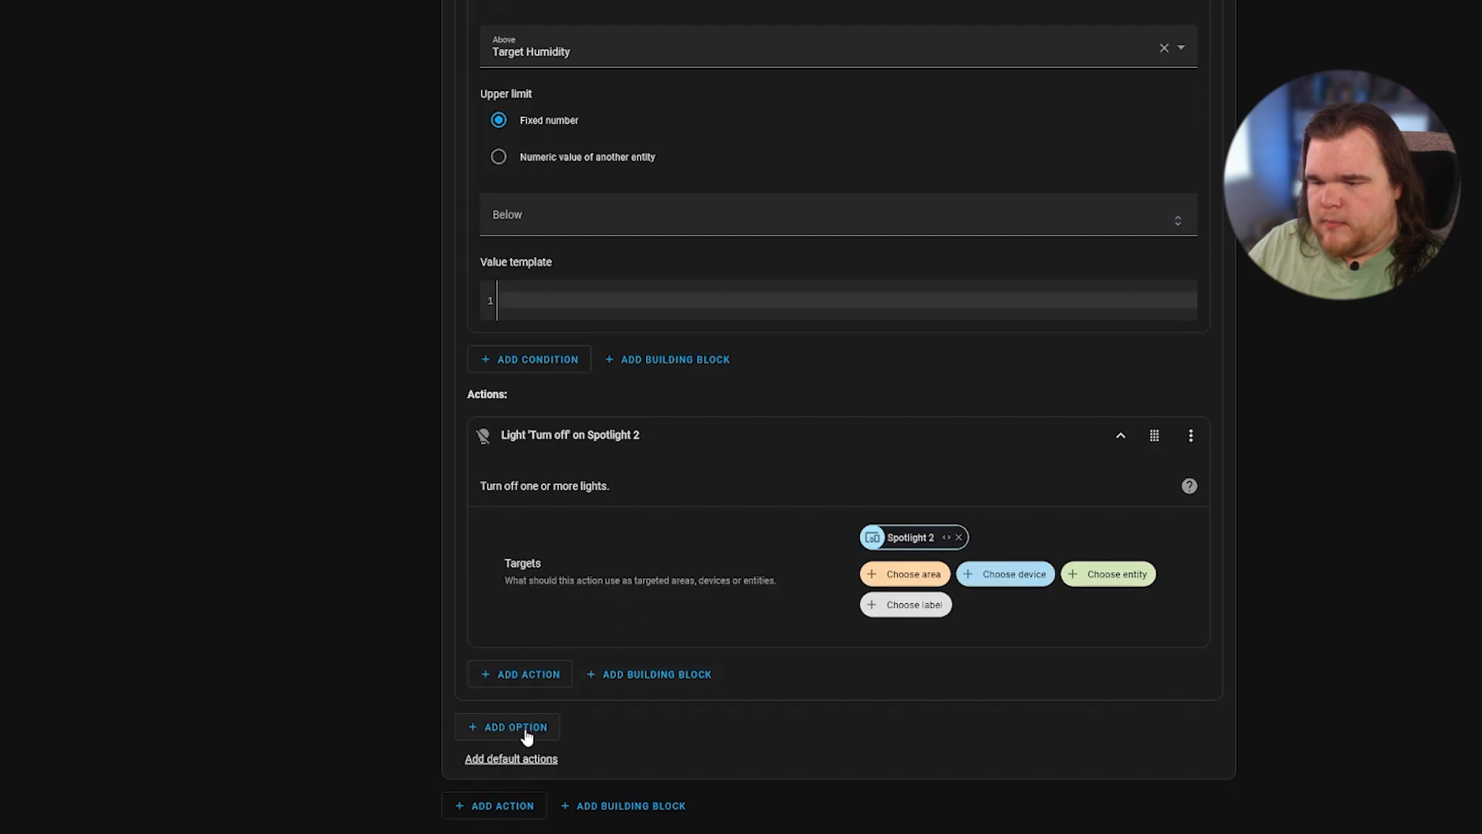
Step: Add option 2 with a Numeric state condition: Haozee humidity below the Target Humidity entity
{"action": "left_click", "coordinate": [514, 727]}
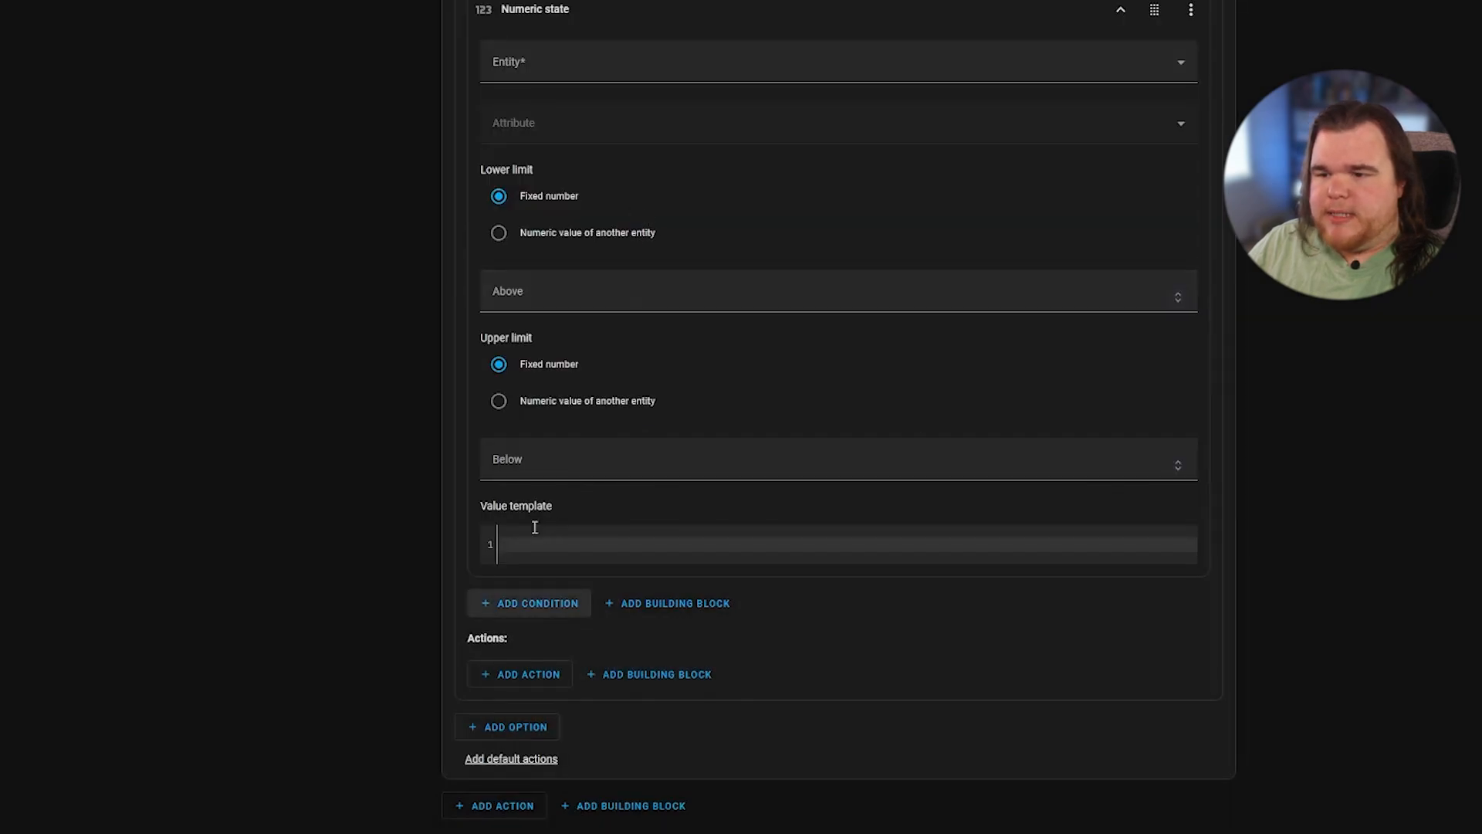
{"action": "left_click", "coordinate": [498, 399]}
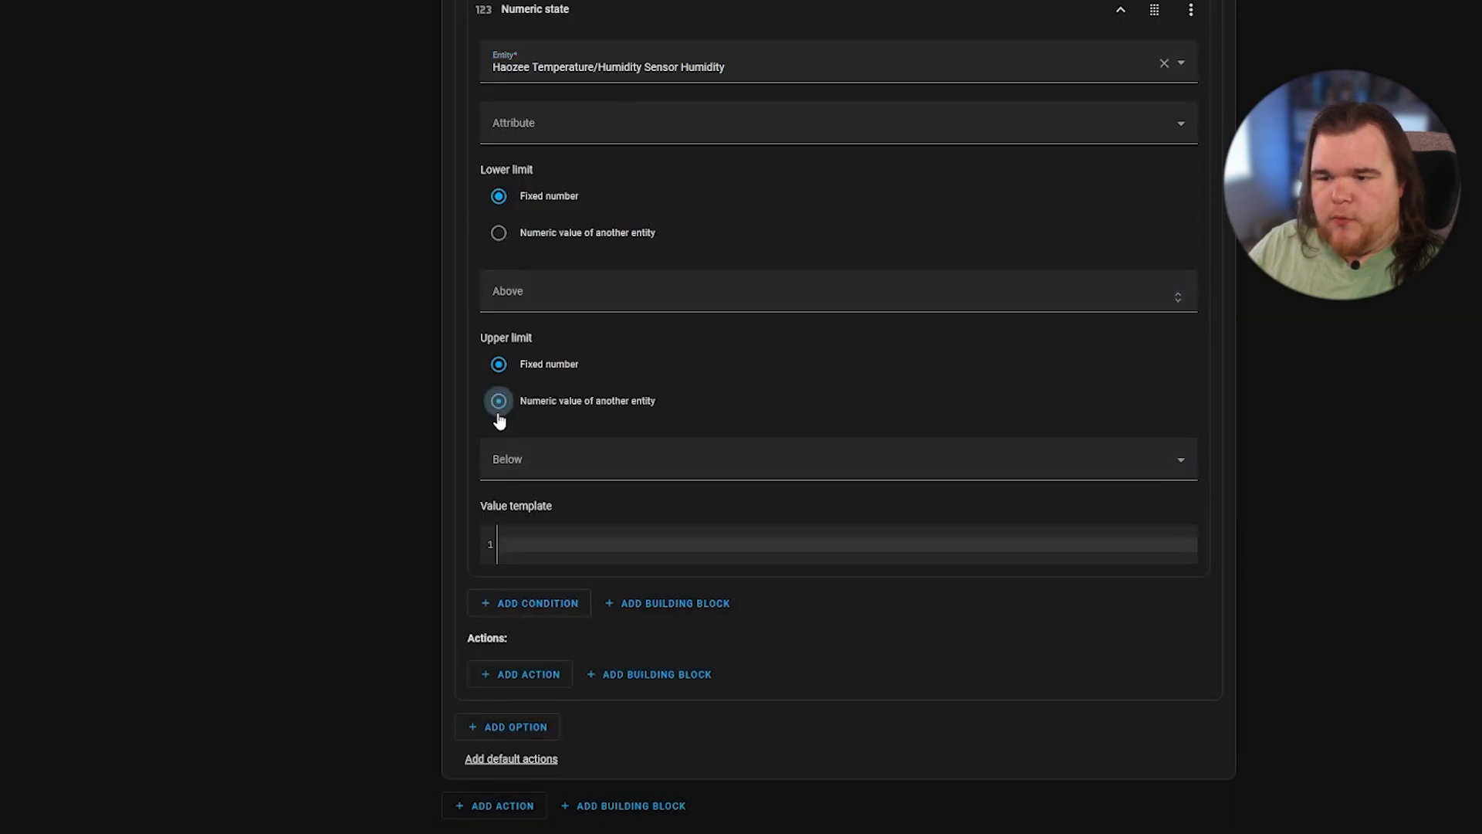
{"action": "left_click", "coordinate": [519, 674]}
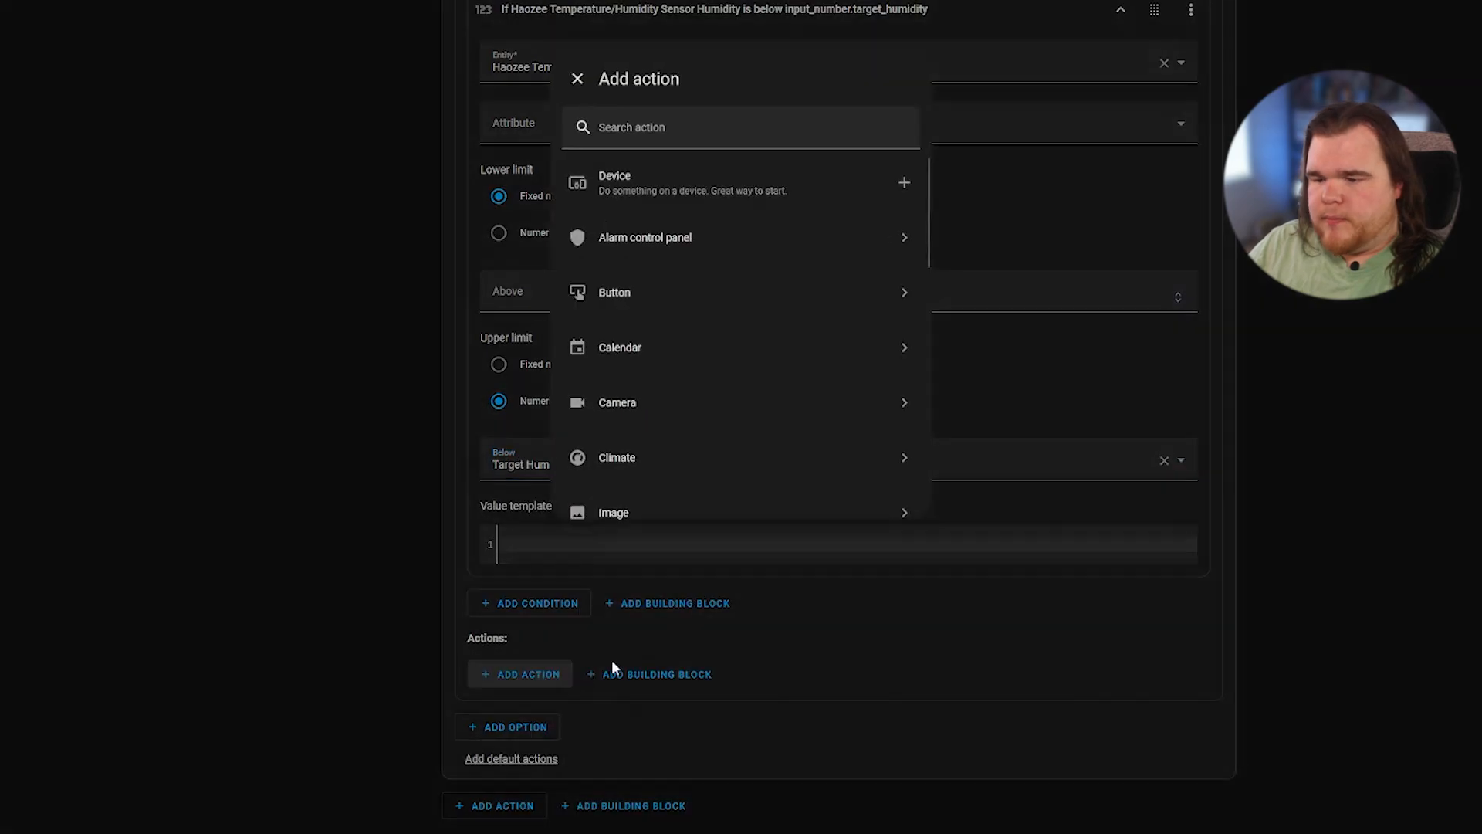
Step: Add a Light: Turn on action to option 2 targeting Spotlight 2
{"action": "left_click", "coordinate": [740, 126]}
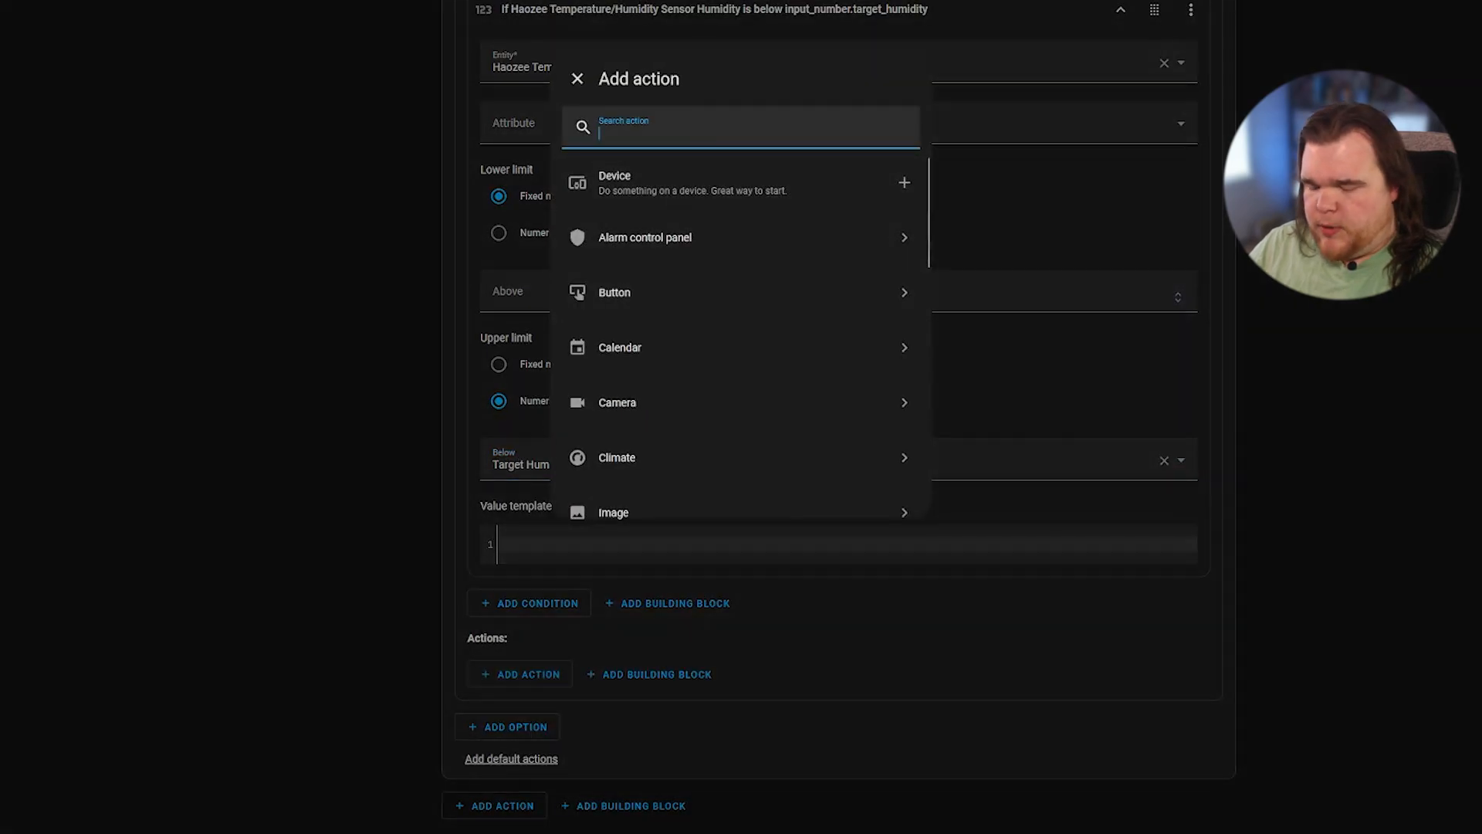
{"action": "type", "text": "turn on"}
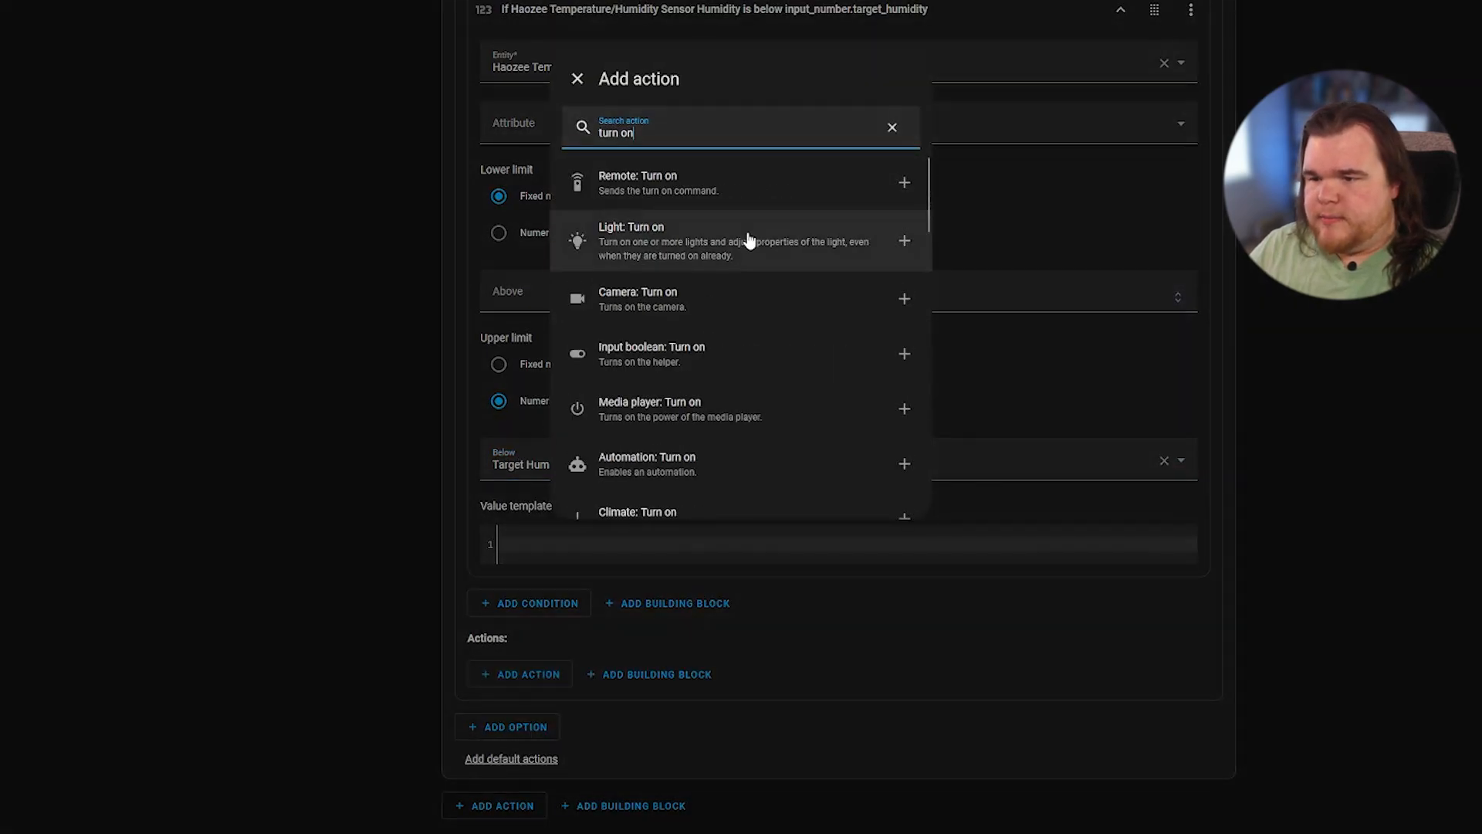
{"action": "left_click", "coordinate": [740, 240]}
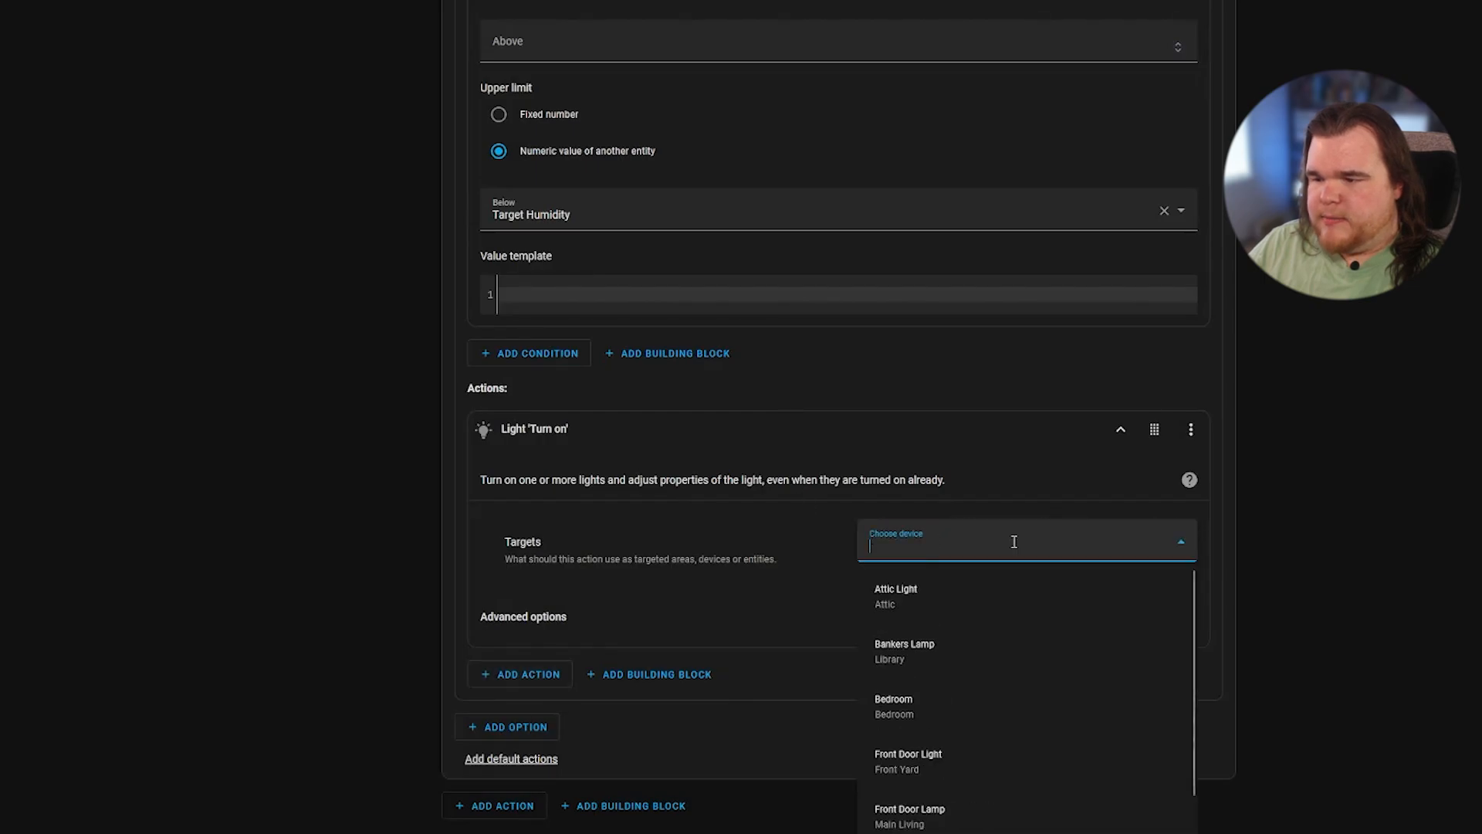
{"action": "type", "text": "spot"}
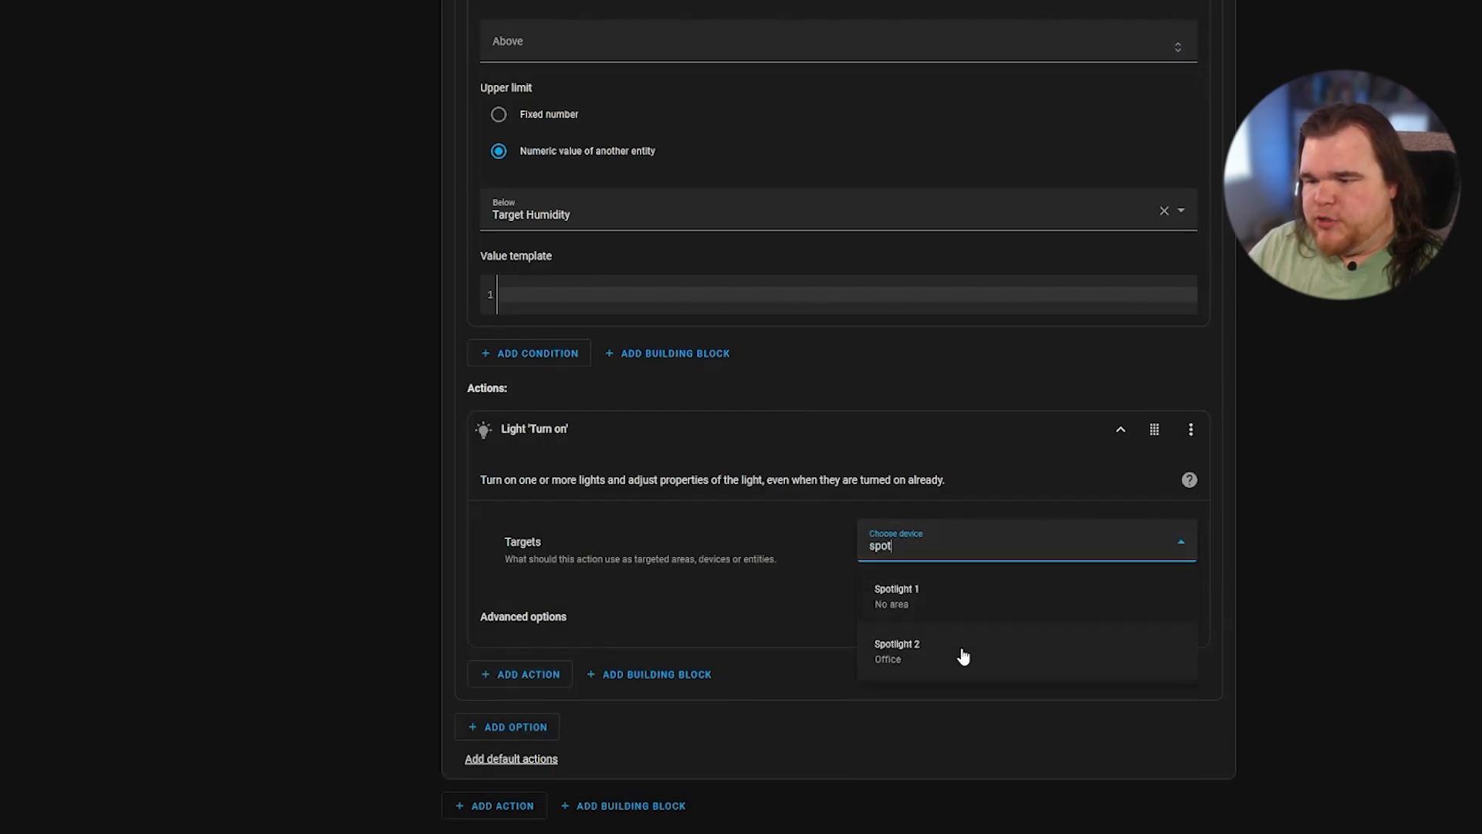
{"action": "left_click", "coordinate": [896, 650]}
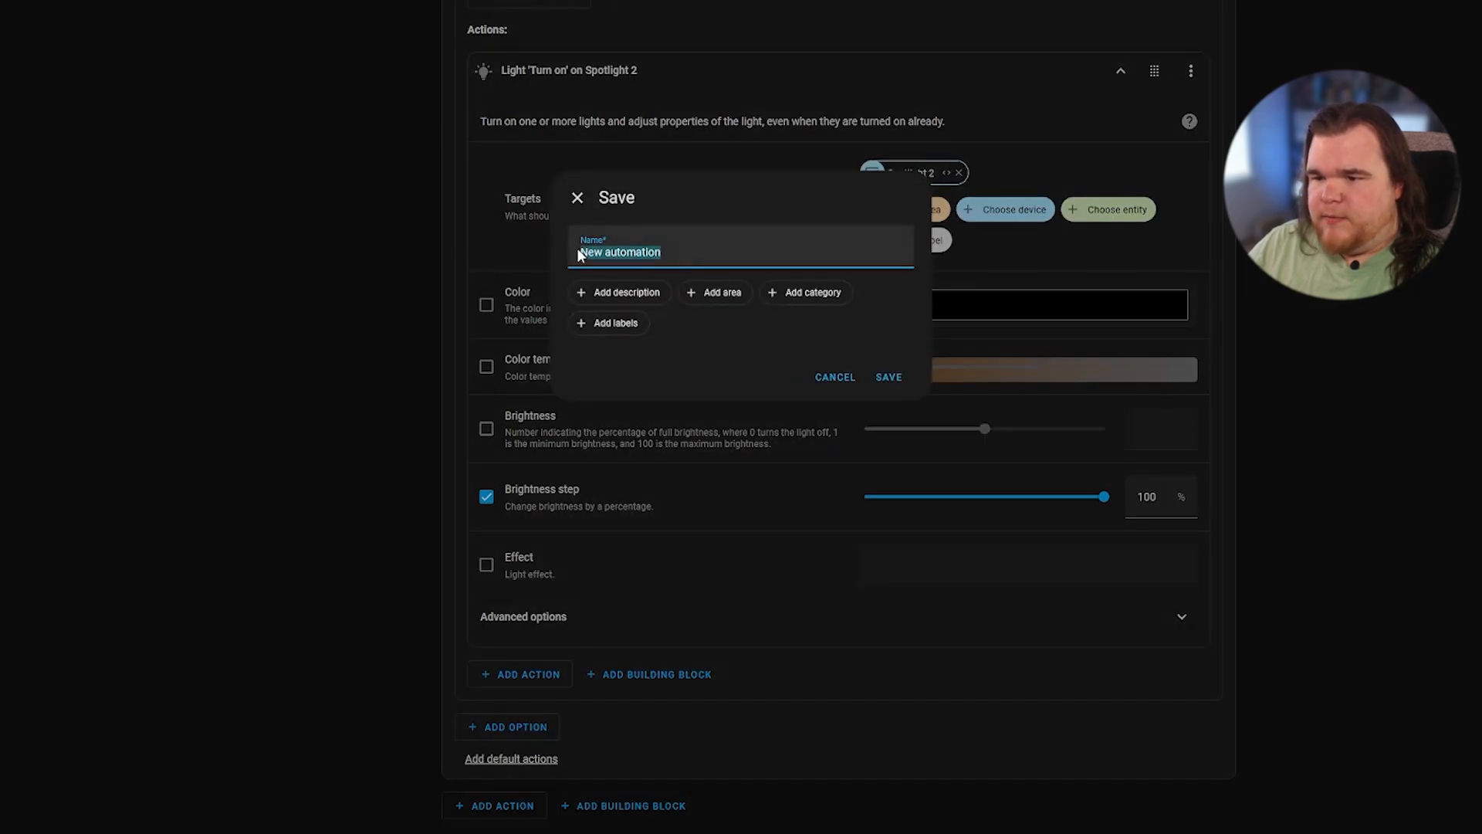
Step: Name the automation 'Turn on exhaust fan based on humidity' and save it
{"action": "type", "text": "Turn on exhaust fan based"}
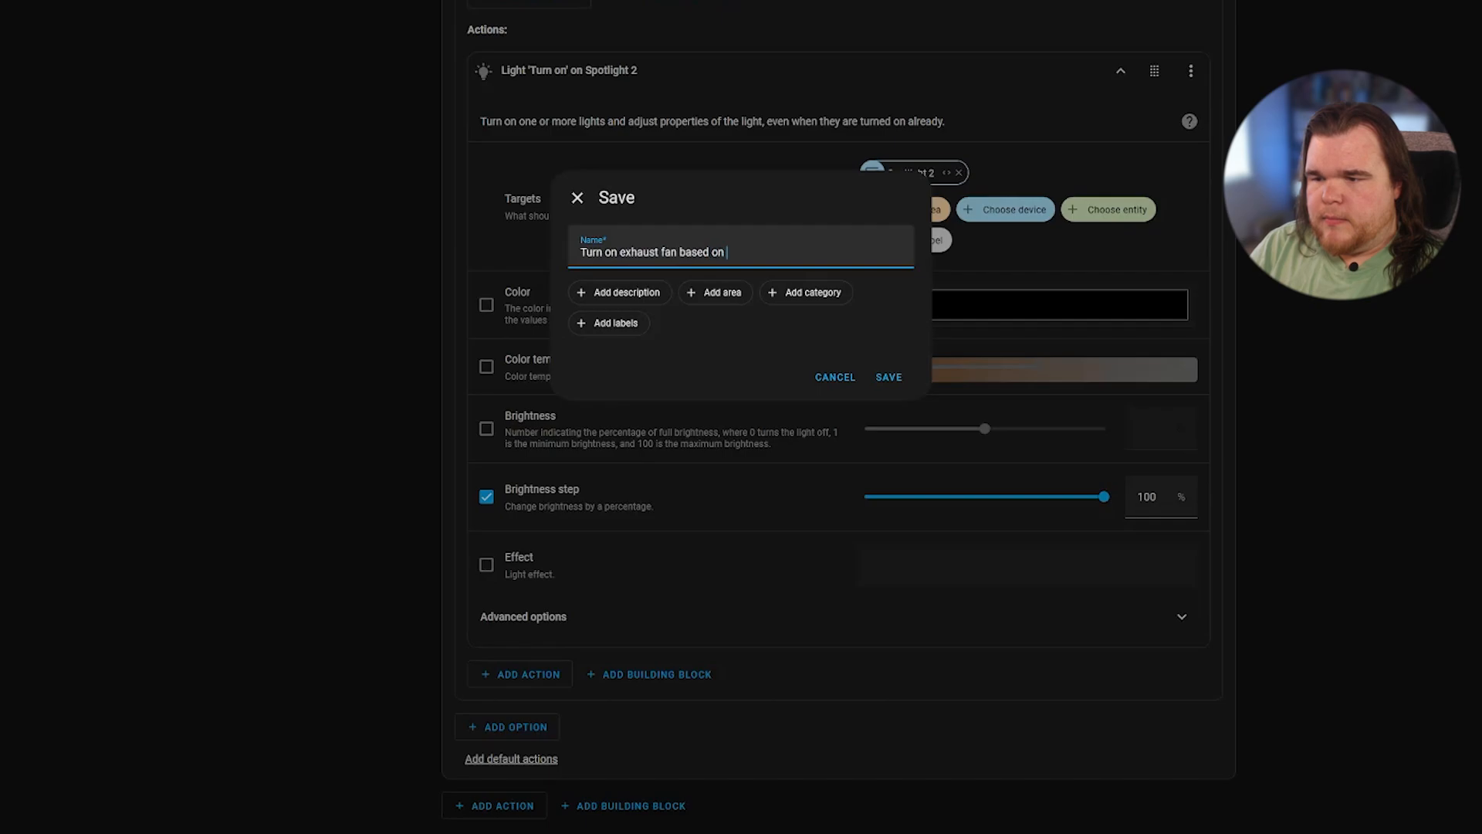
{"action": "type", "text": "humidity"}
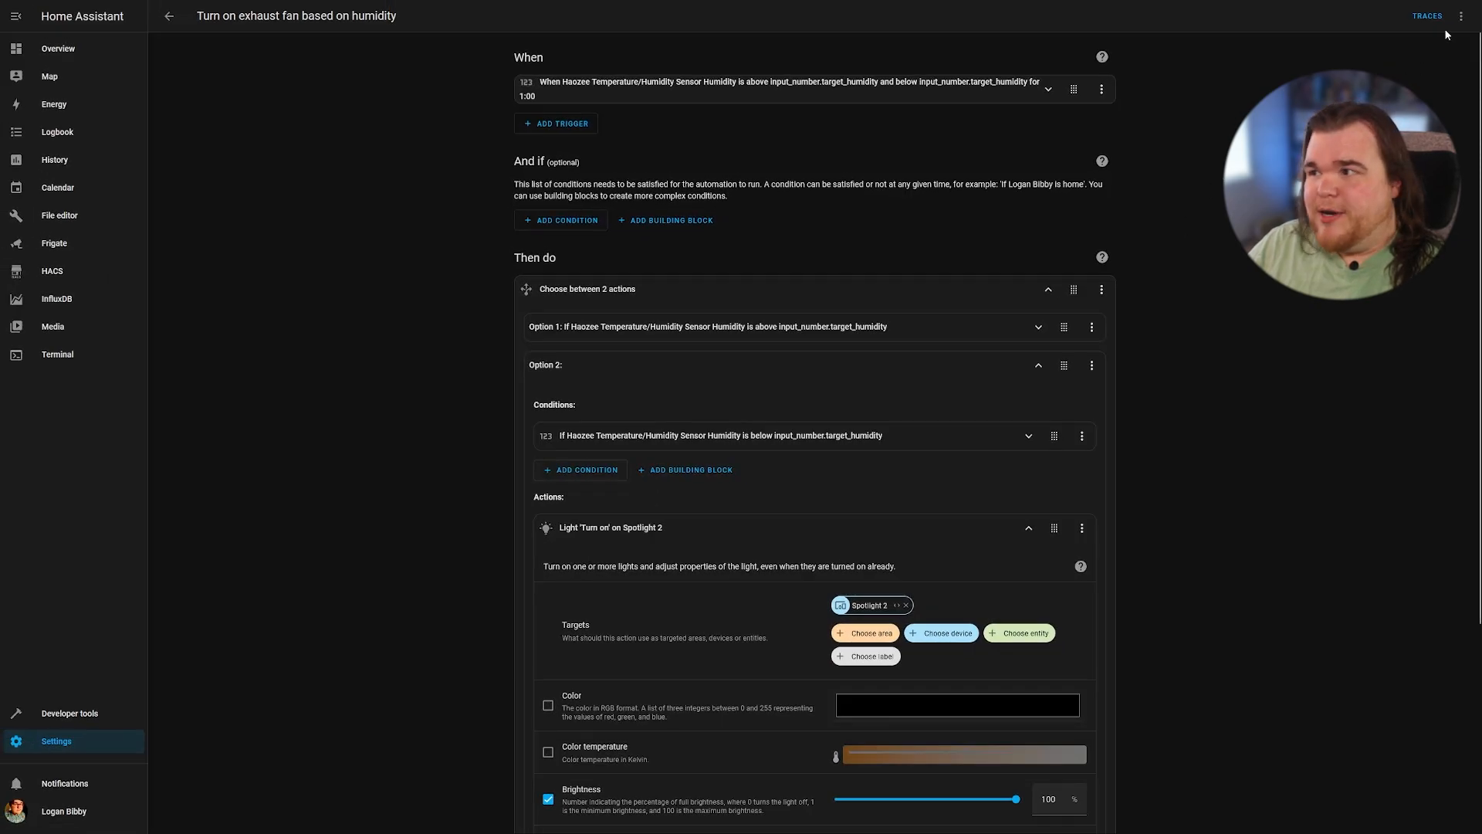
Step: Show the saved automation's overflow menu with information, settings and delete options
{"action": "left_click", "coordinate": [1463, 17]}
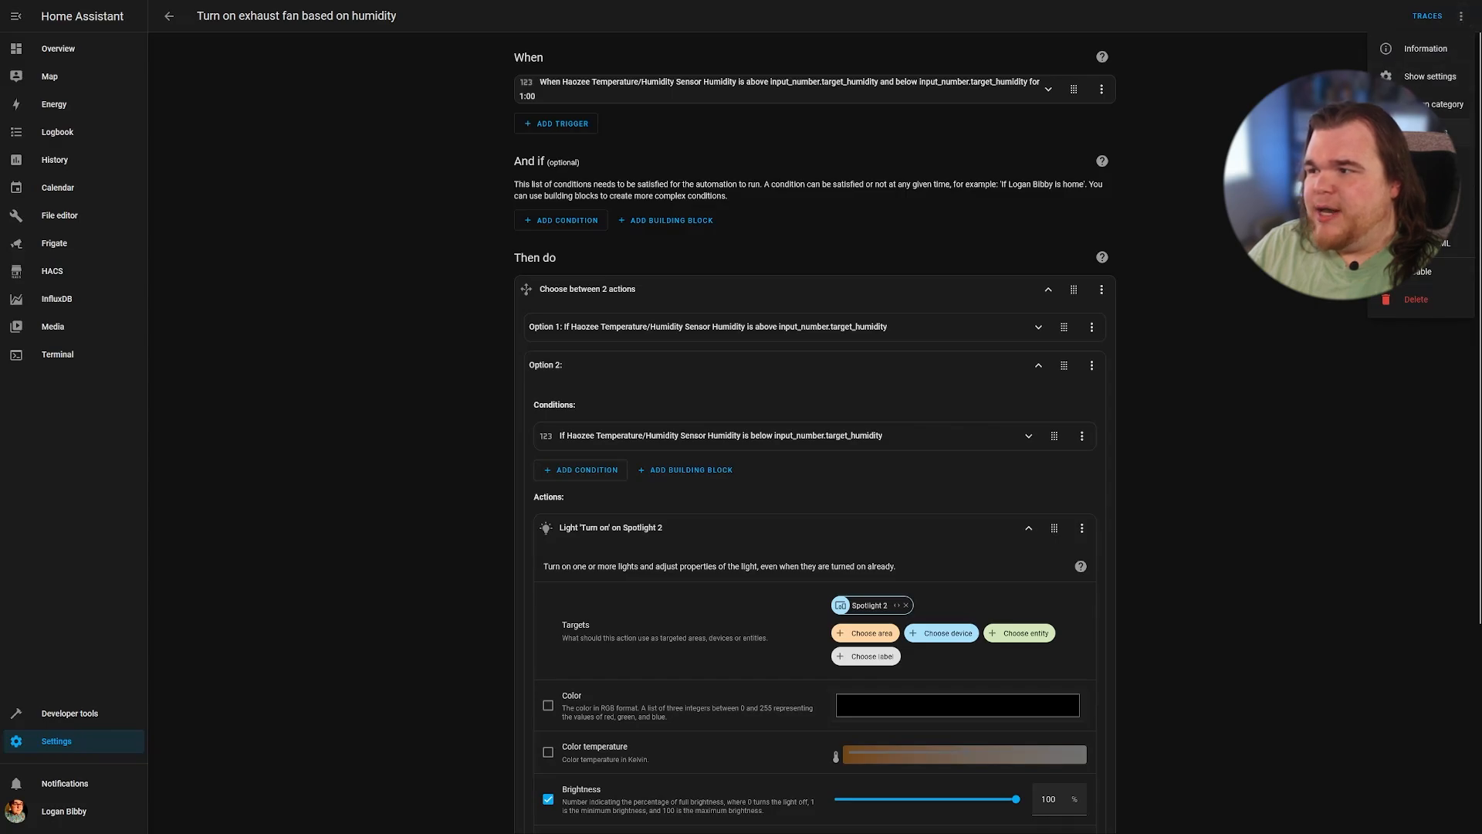